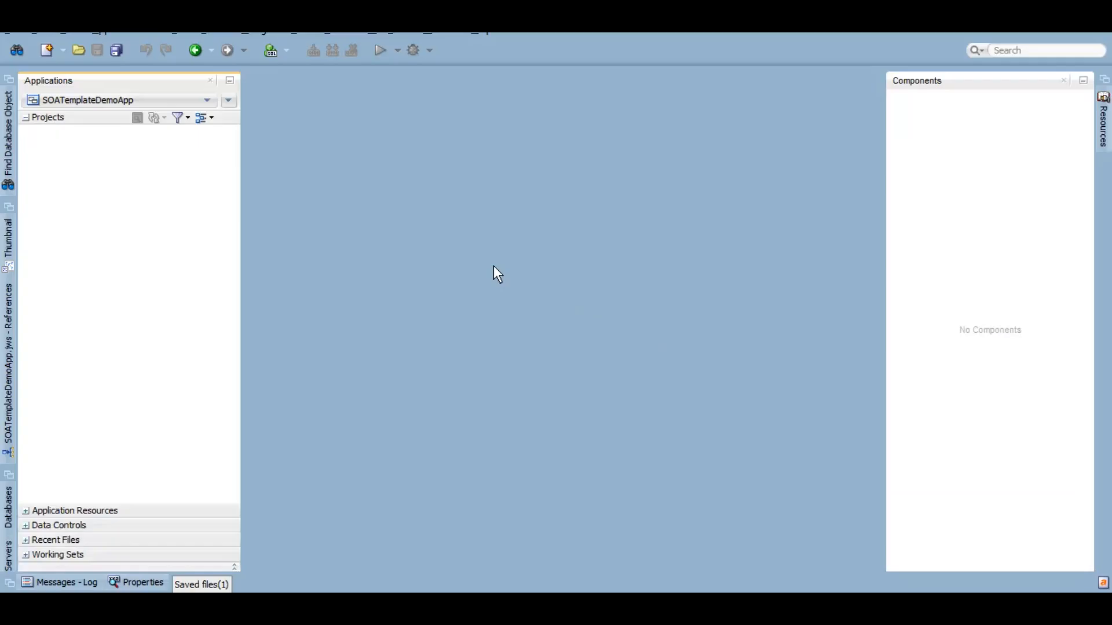
pyautogui.moveTo(52, 118)
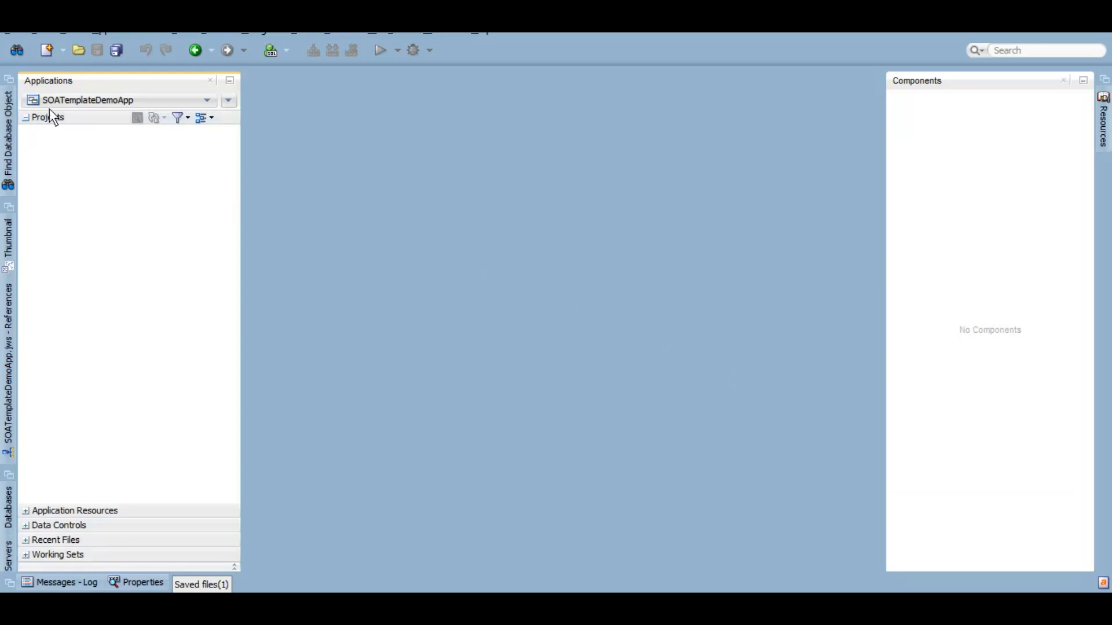
pyautogui.moveTo(126, 106)
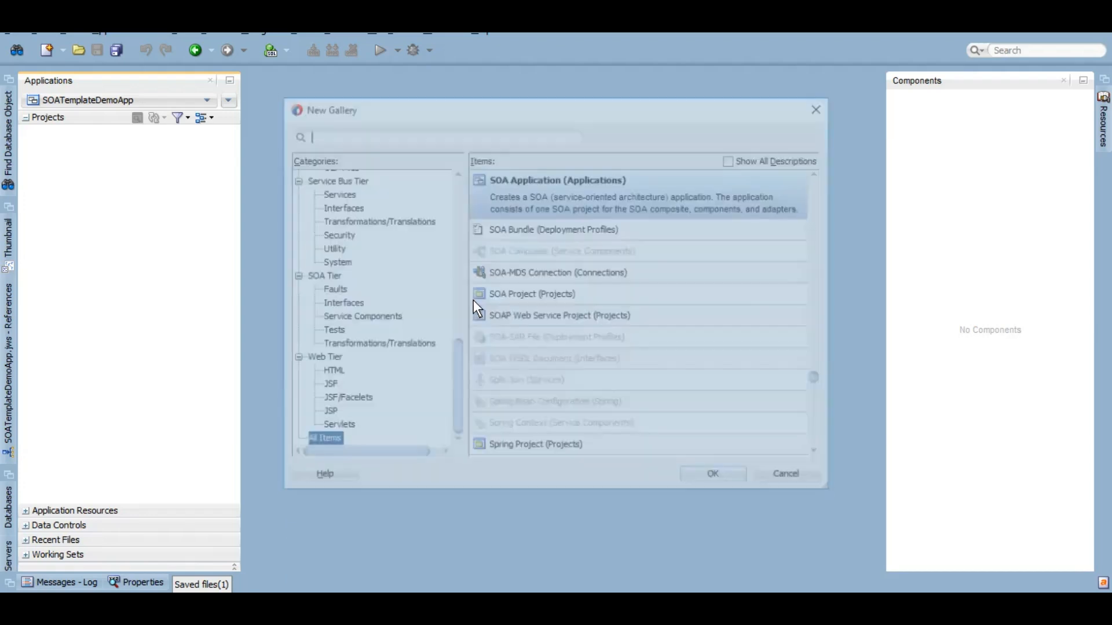
# - Create the SOA project SOATemplateDemo as a Composite With BPEL Process
pyautogui.write('soa p')
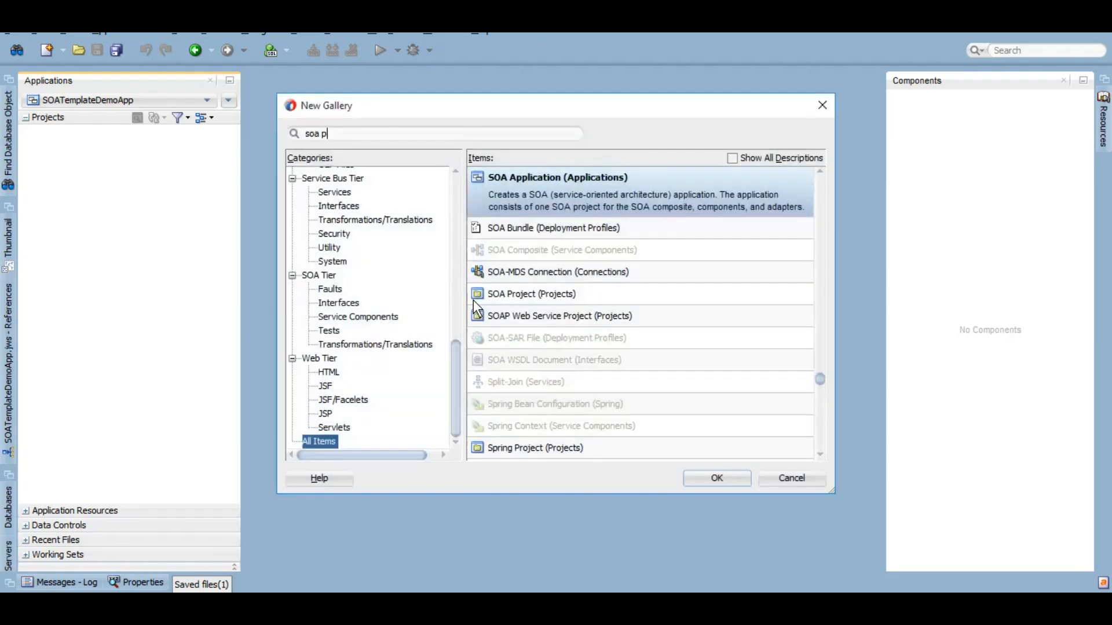
pyautogui.write('roject')
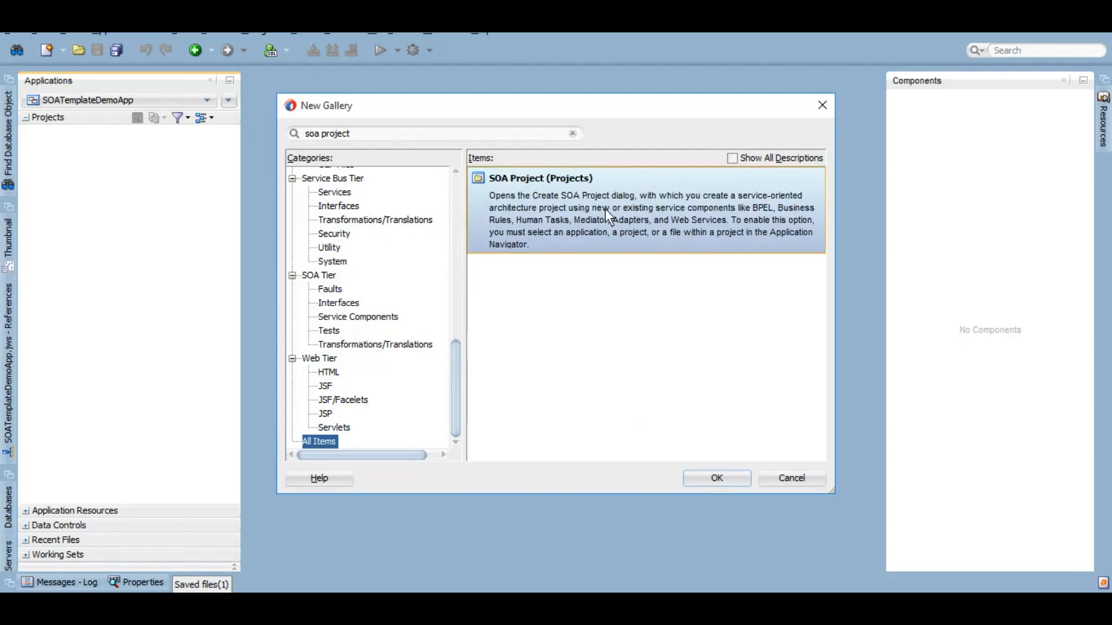
pyautogui.click(715, 478)
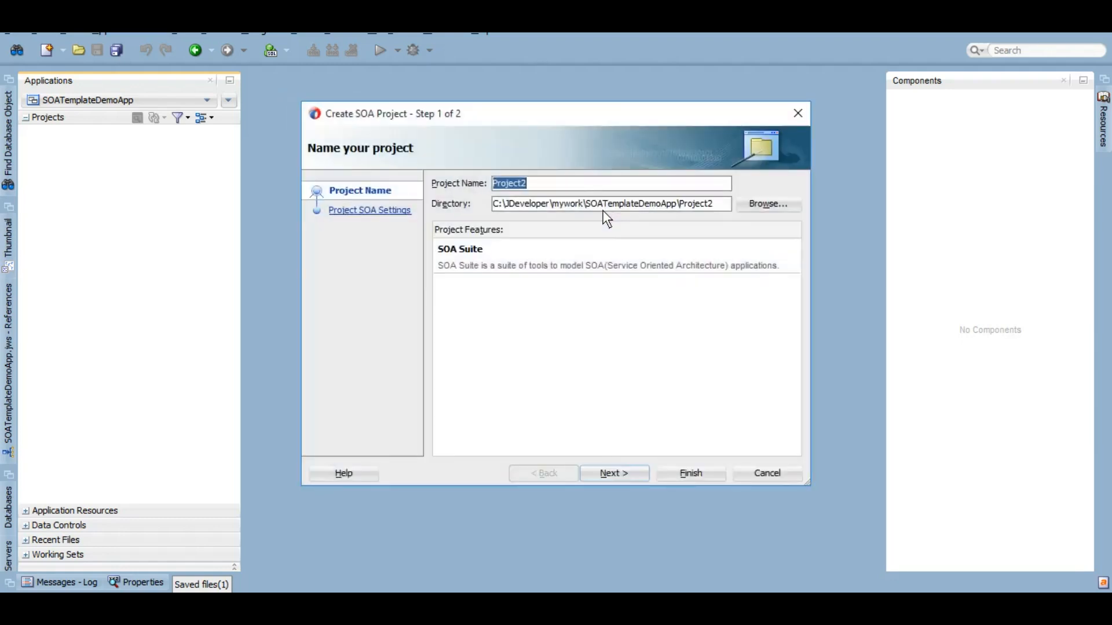
pyautogui.write('SOATemplateDemo')
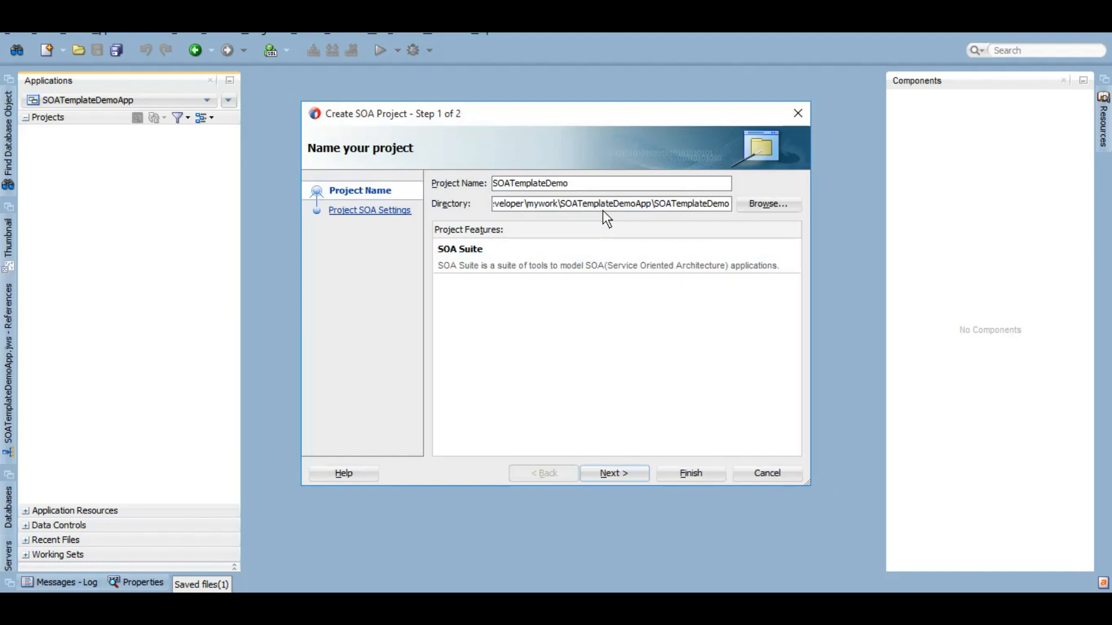
pyautogui.click(613, 473)
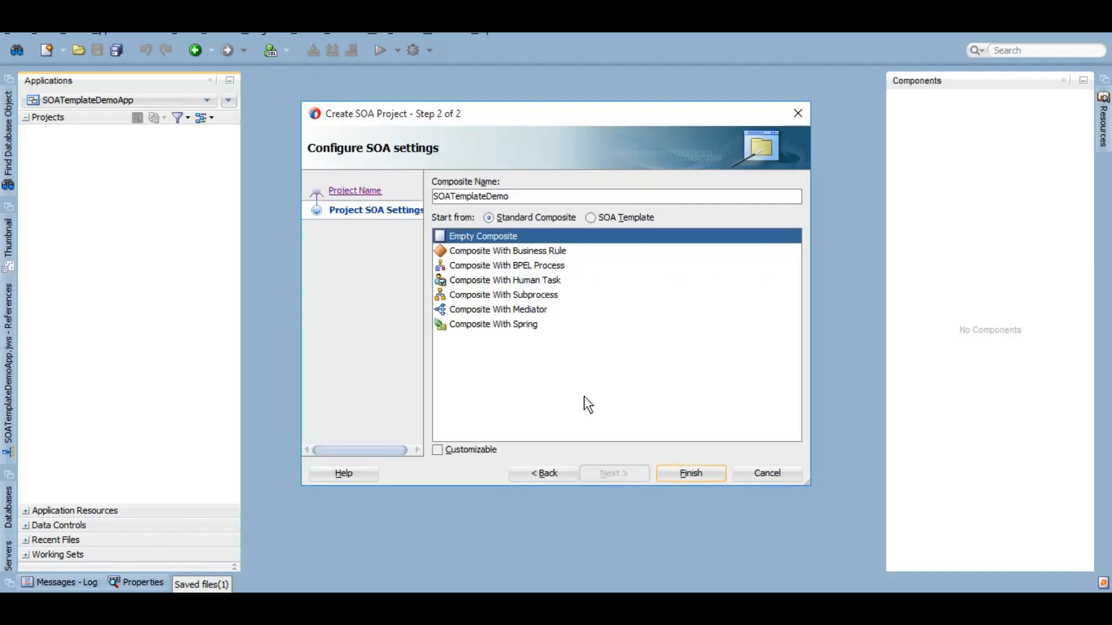
pyautogui.click(507, 266)
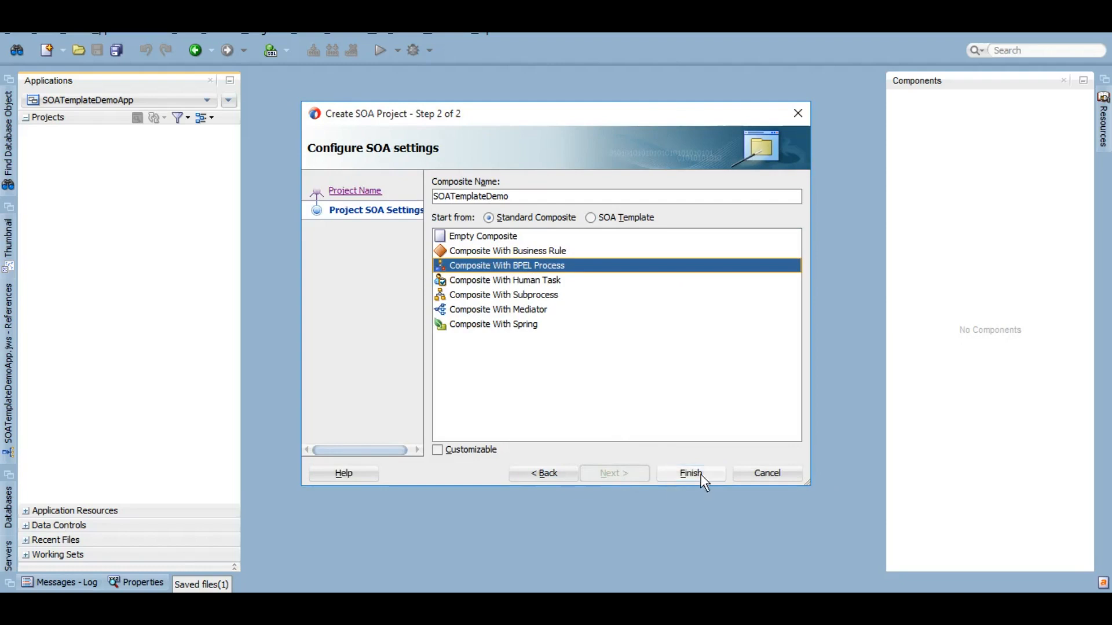
pyautogui.click(689, 473)
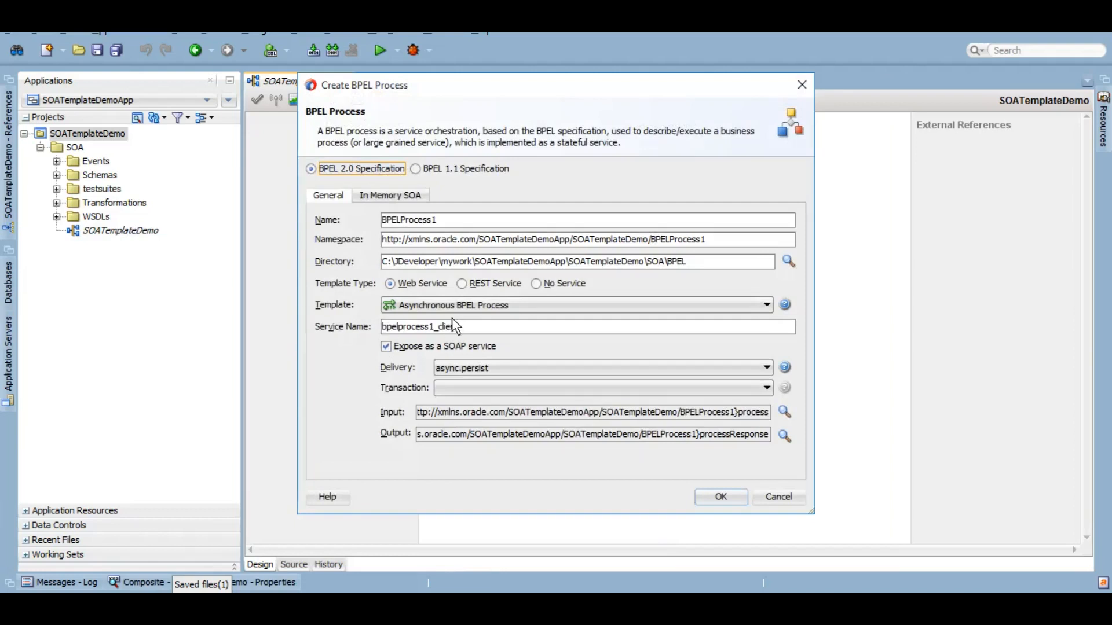
# - Create BPELProcess1 using the Synchronous BPEL Process template
pyautogui.click(574, 305)
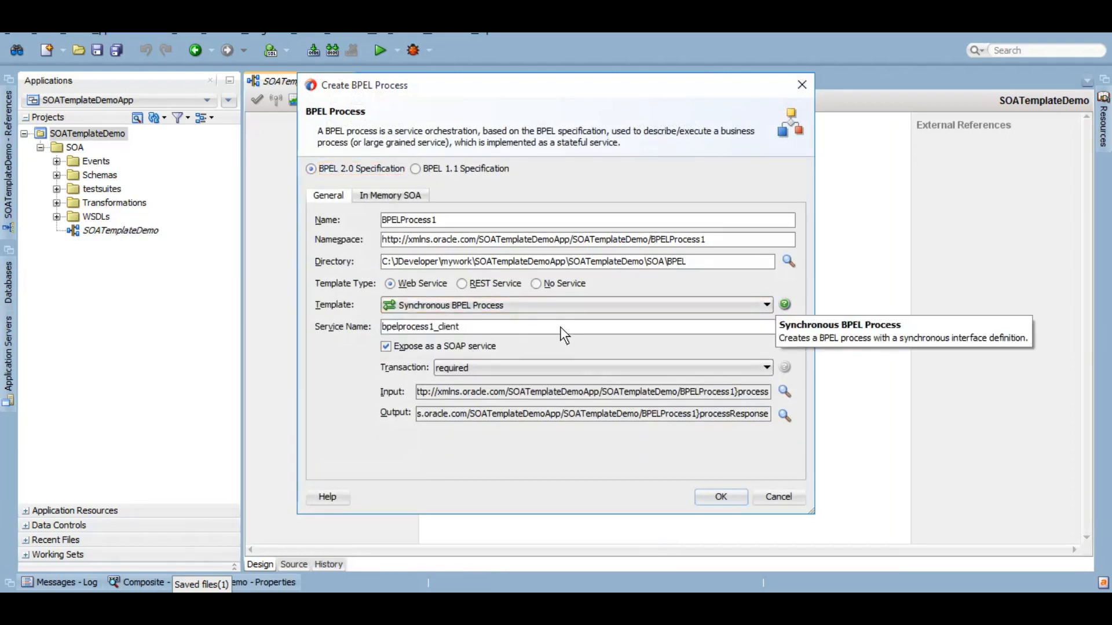
pyautogui.moveTo(567, 346)
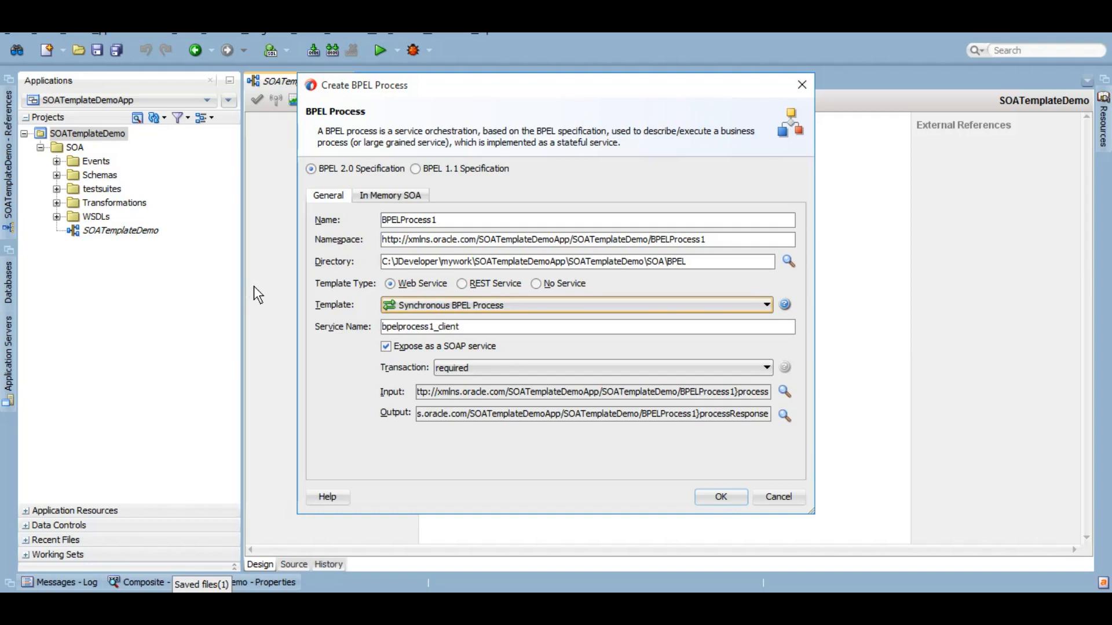
pyautogui.moveTo(436, 422)
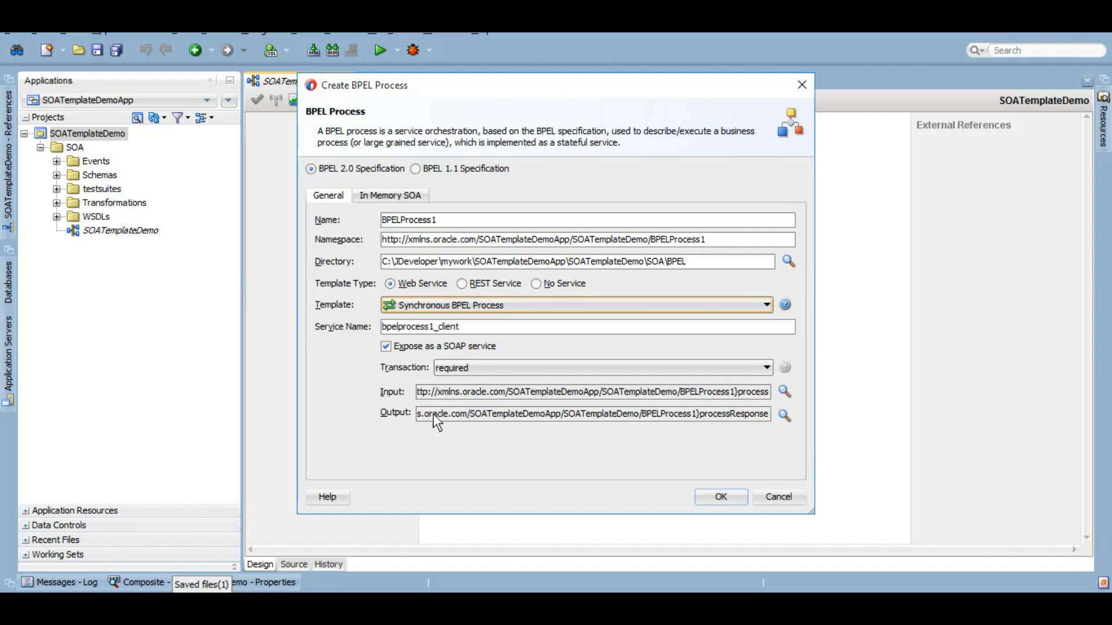
pyautogui.moveTo(563, 453)
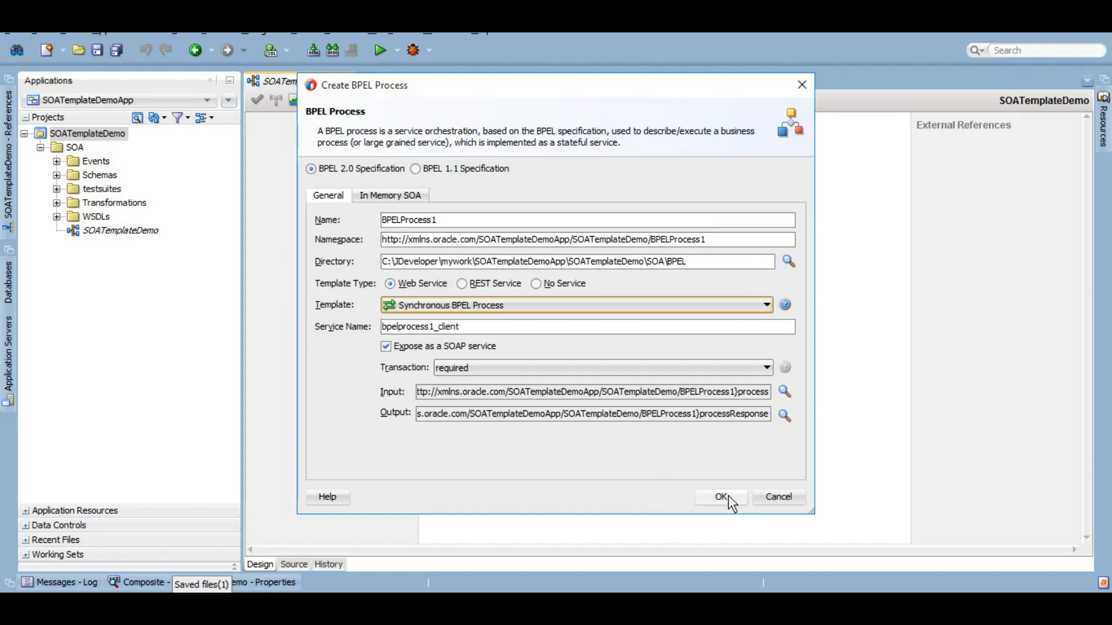
pyautogui.click(720, 496)
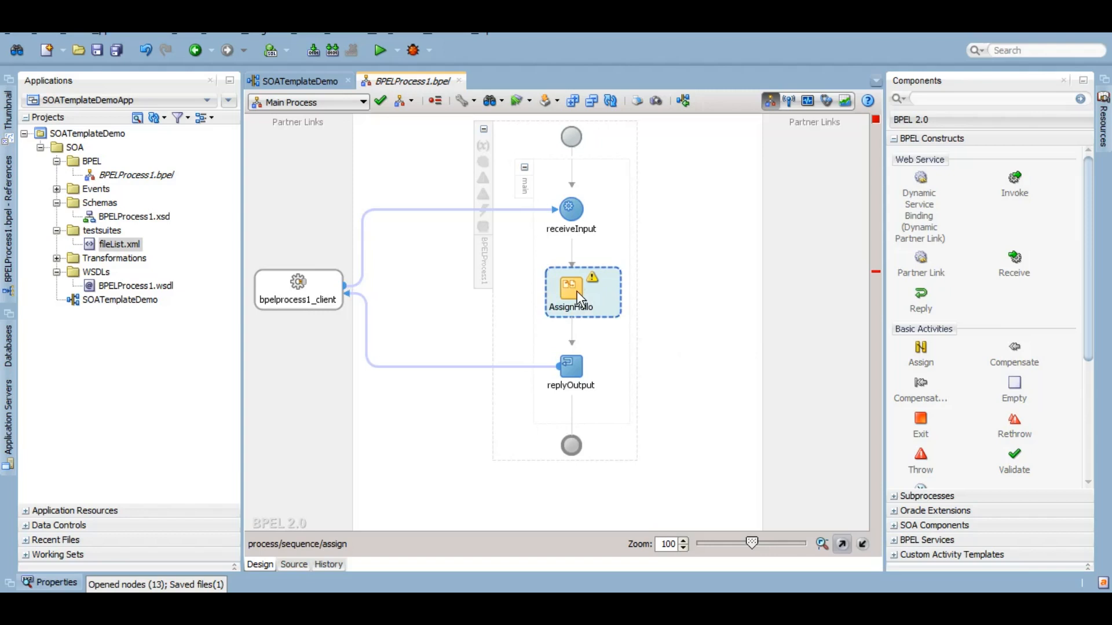
# - Map AssignHello's result to concat('Hello ', $inputVariable.payload/client:input)
pyautogui.doubleClick(581, 290)
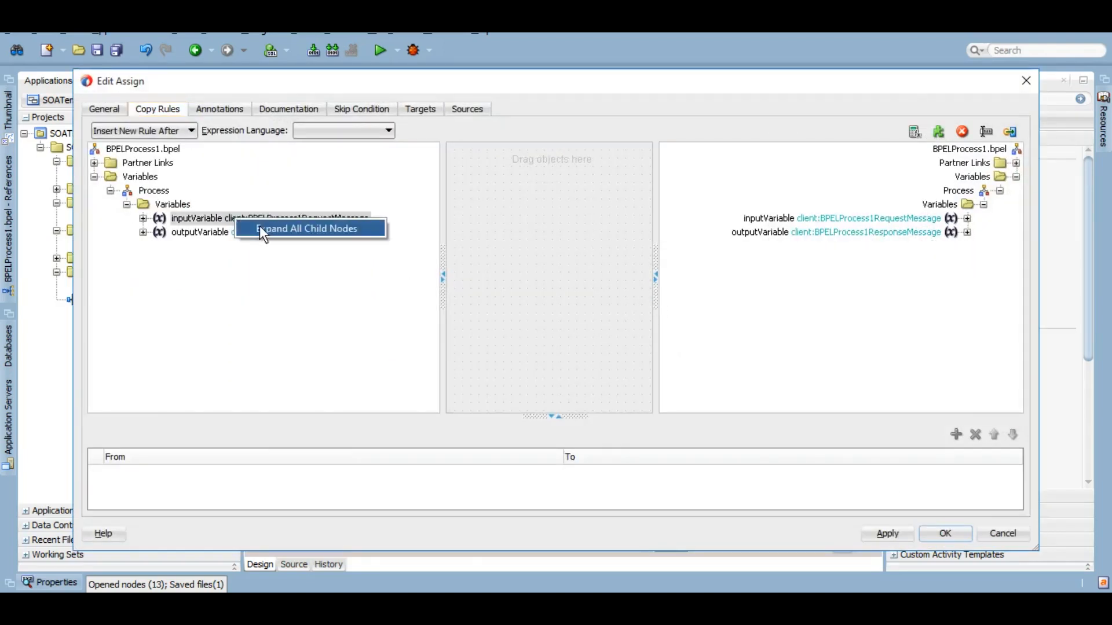
pyautogui.click(305, 228)
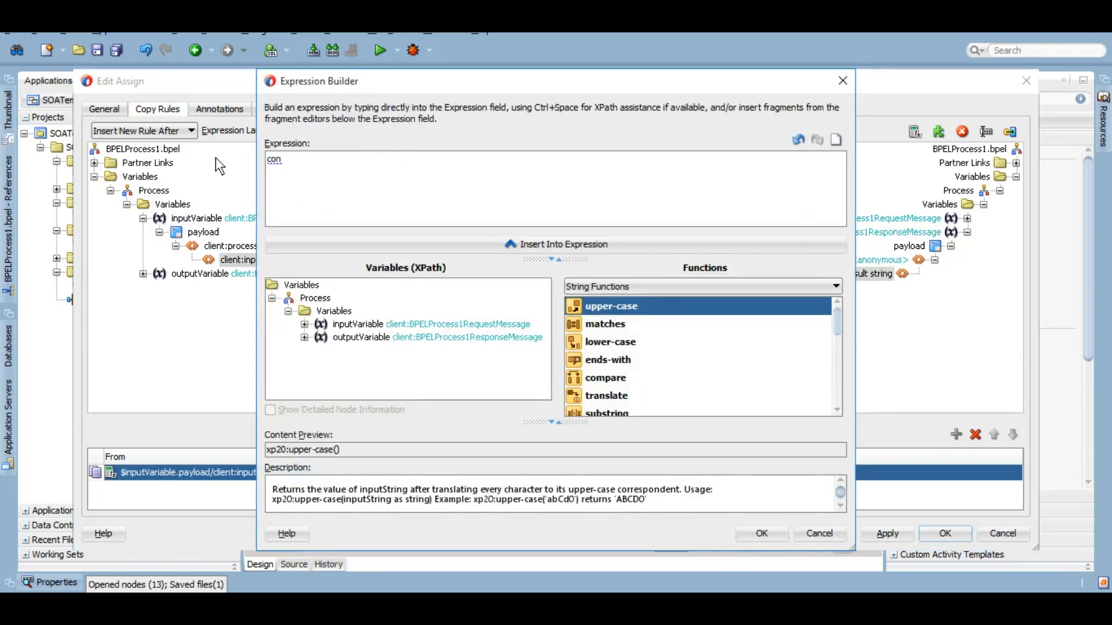
pyautogui.write('concat(')
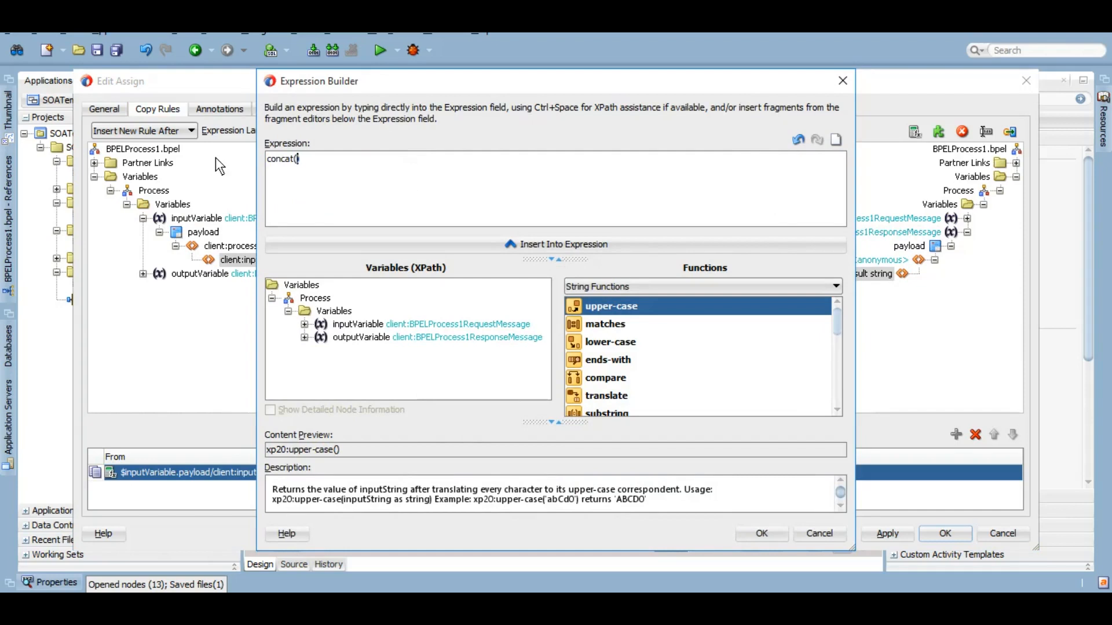
pyautogui.write("'Hello ', $inputVariable.payload/client:input")
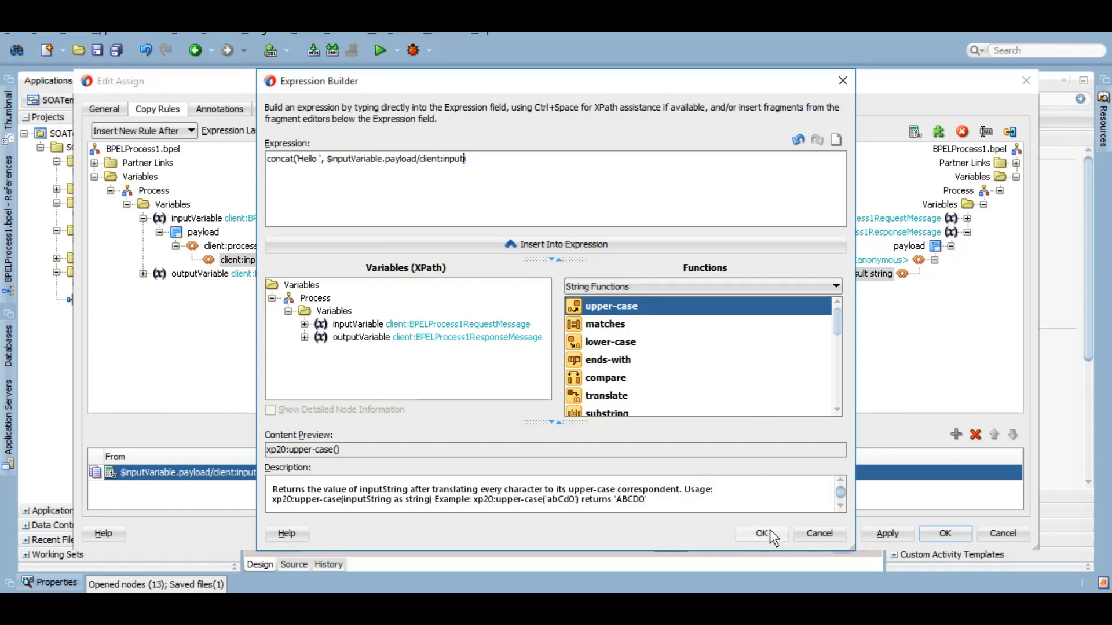
pyautogui.click(761, 534)
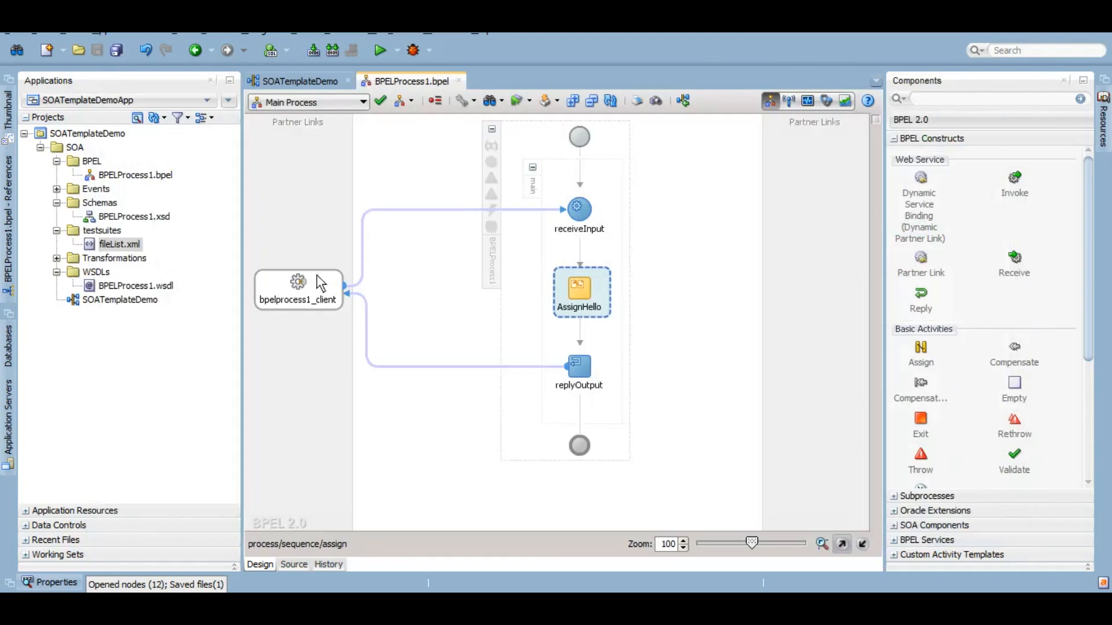
pyautogui.moveTo(413, 99)
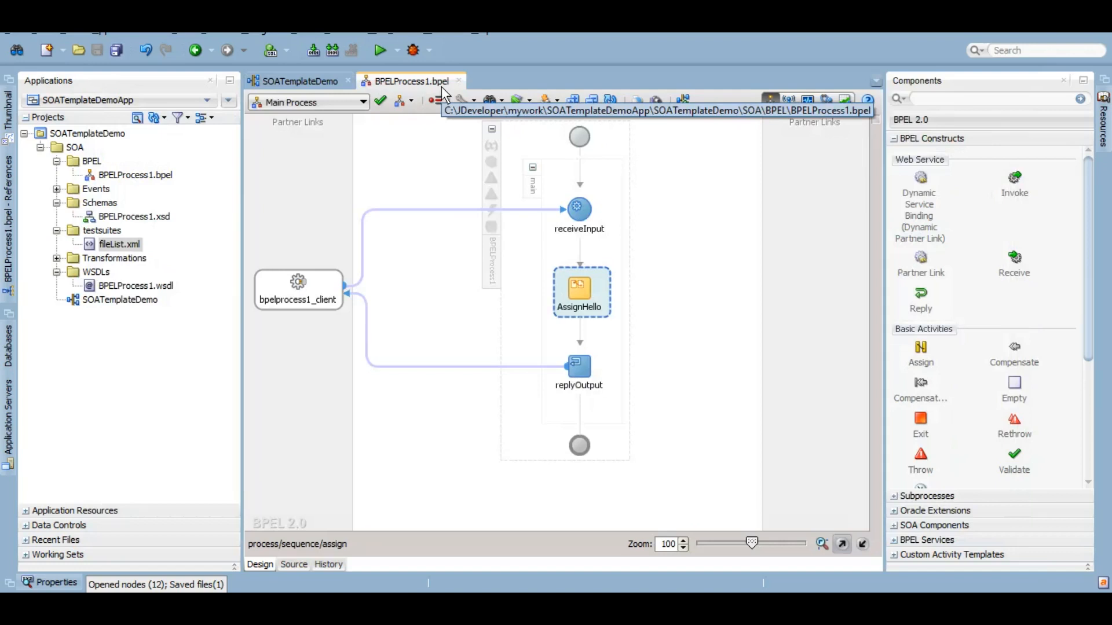
pyautogui.moveTo(454, 335)
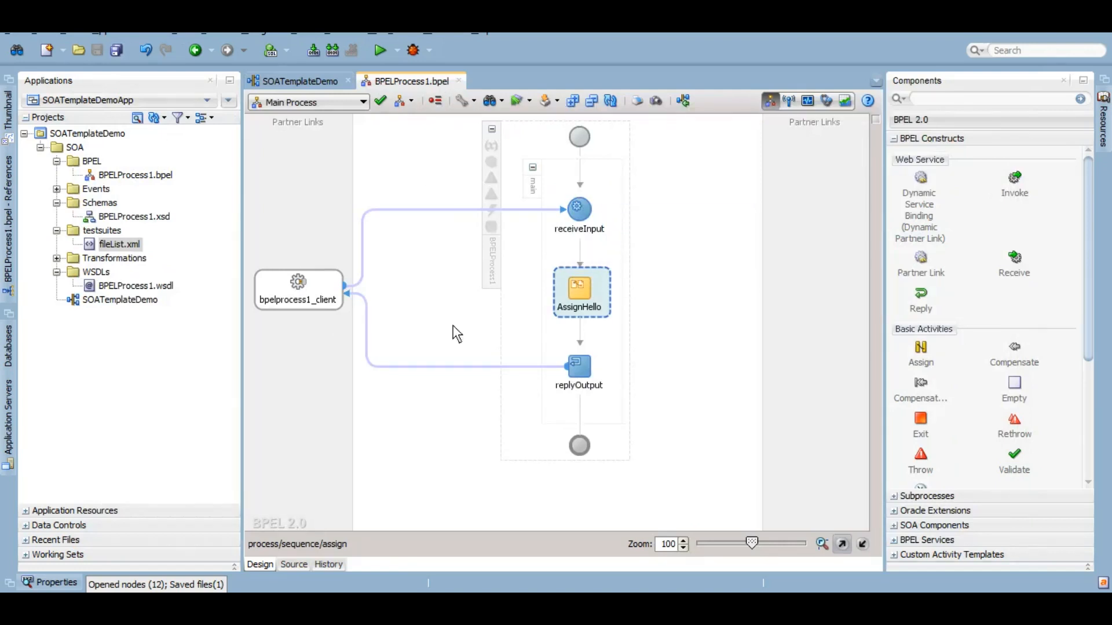
# - Show the SOATemplateDemo composite overview and collapse the BPEL and testsuites folders
pyautogui.click(120, 299)
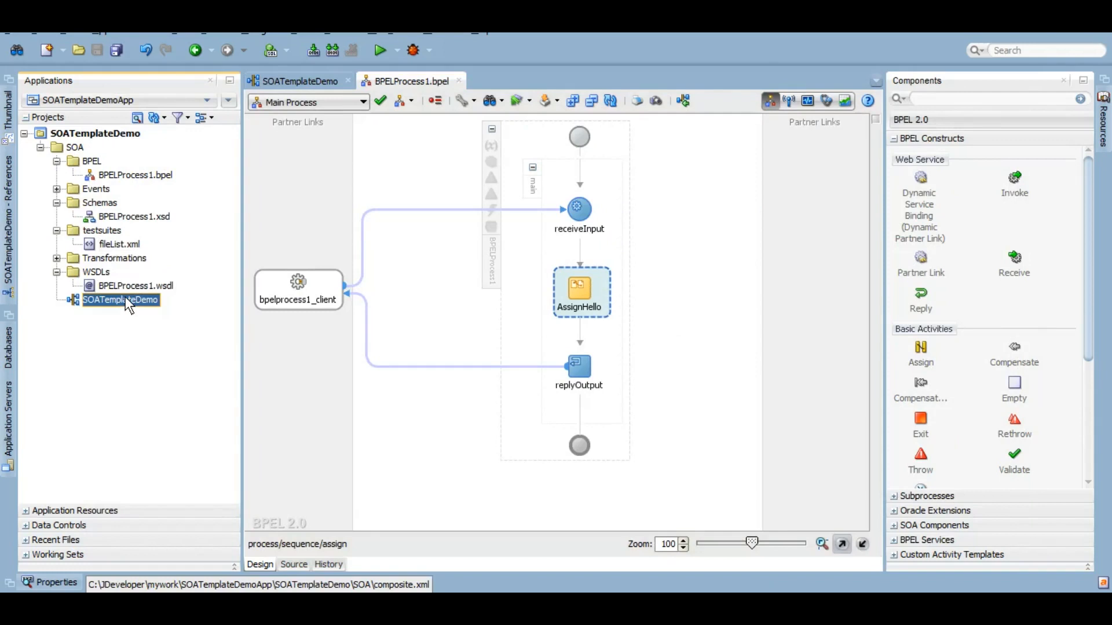
pyautogui.click(298, 81)
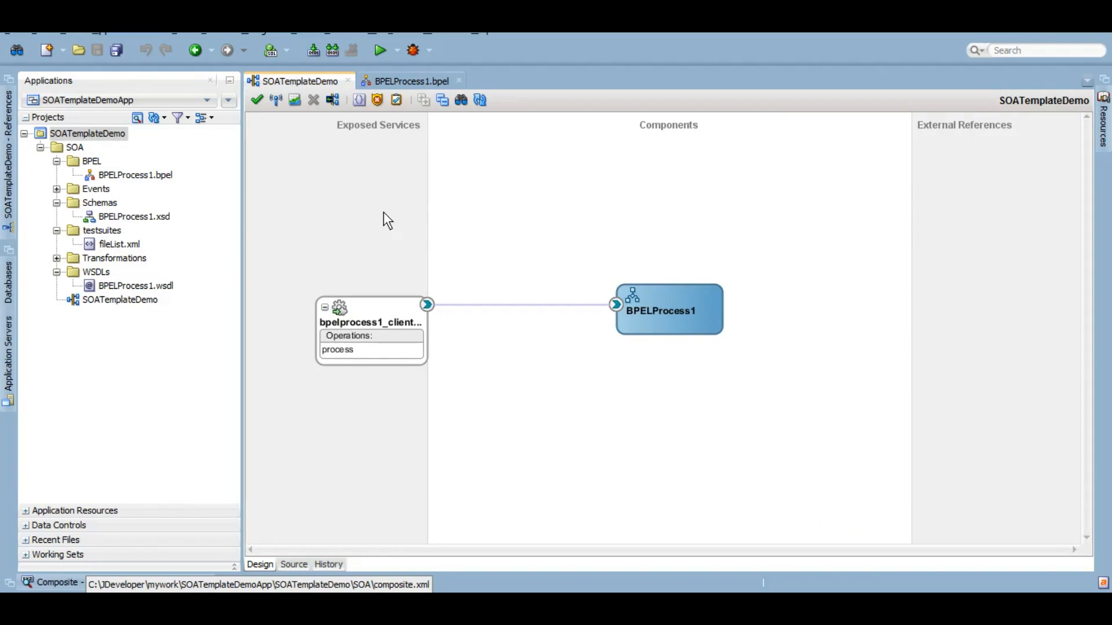
pyautogui.moveTo(449, 215)
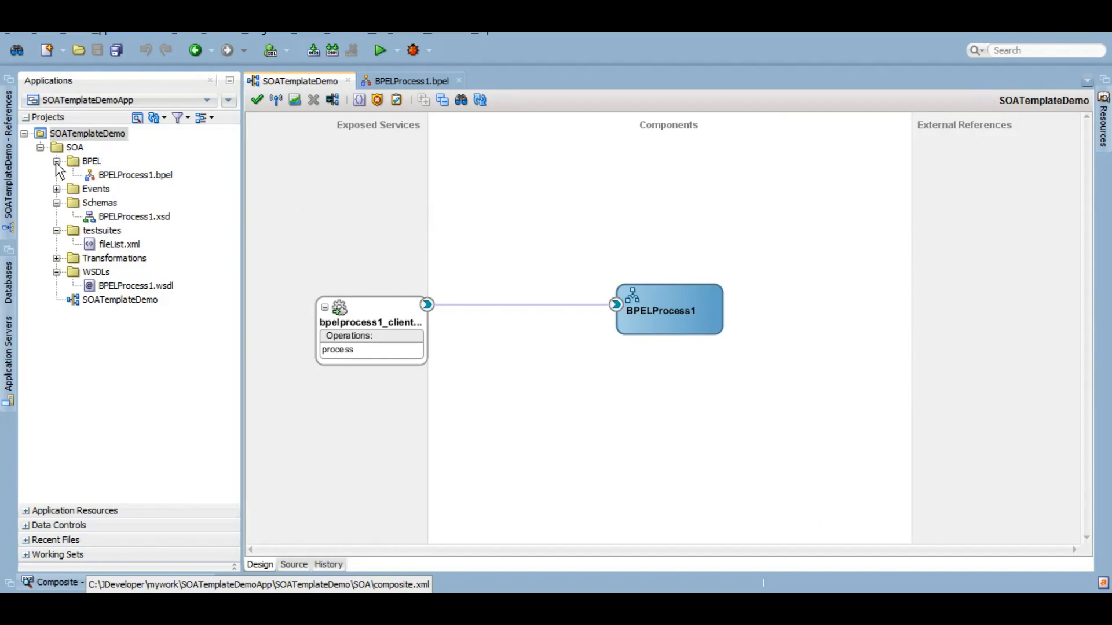
pyautogui.click(56, 161)
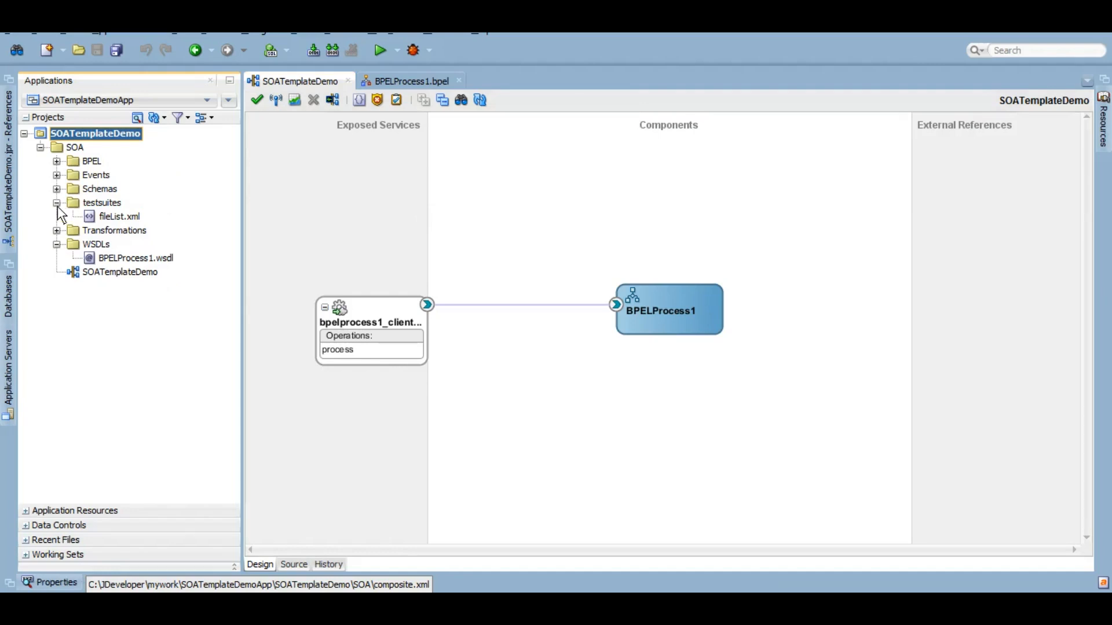
pyautogui.click(57, 203)
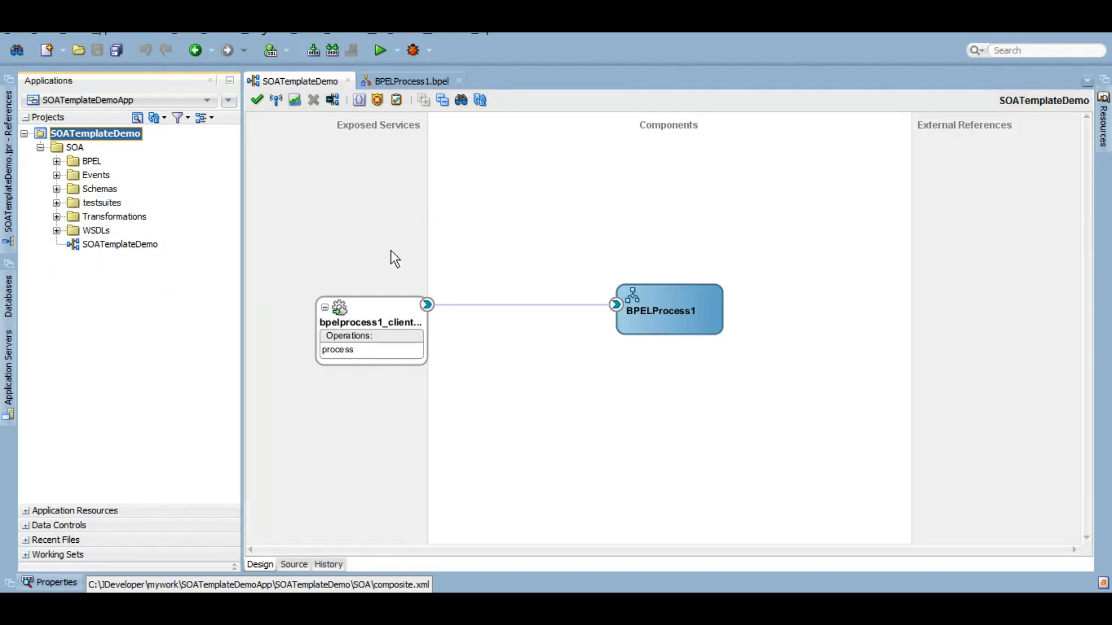
pyautogui.moveTo(660, 357)
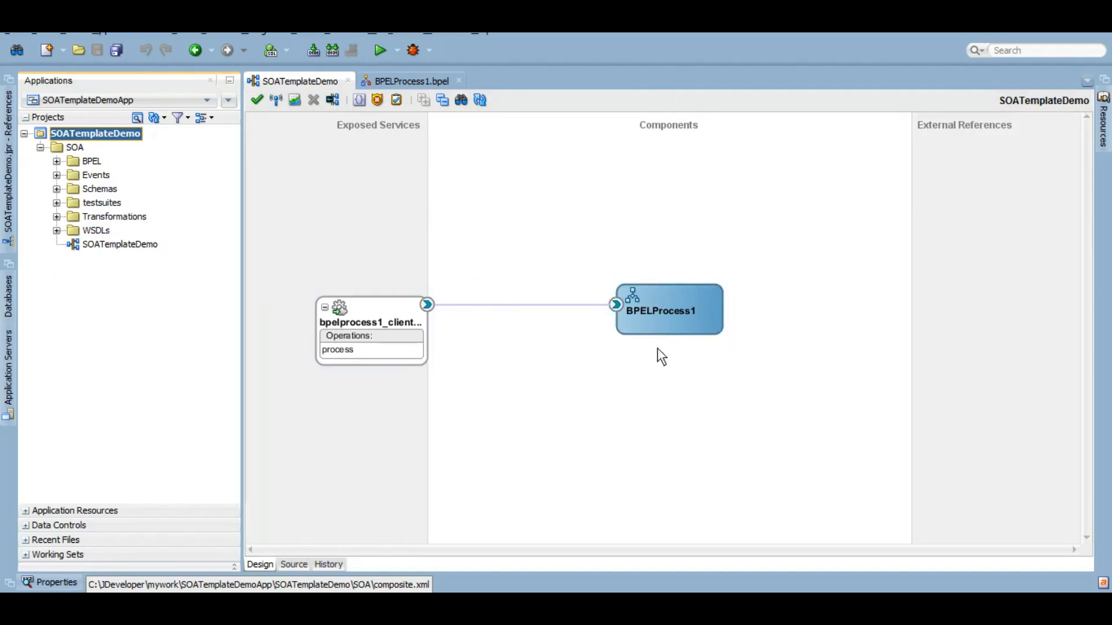
pyautogui.moveTo(666, 255)
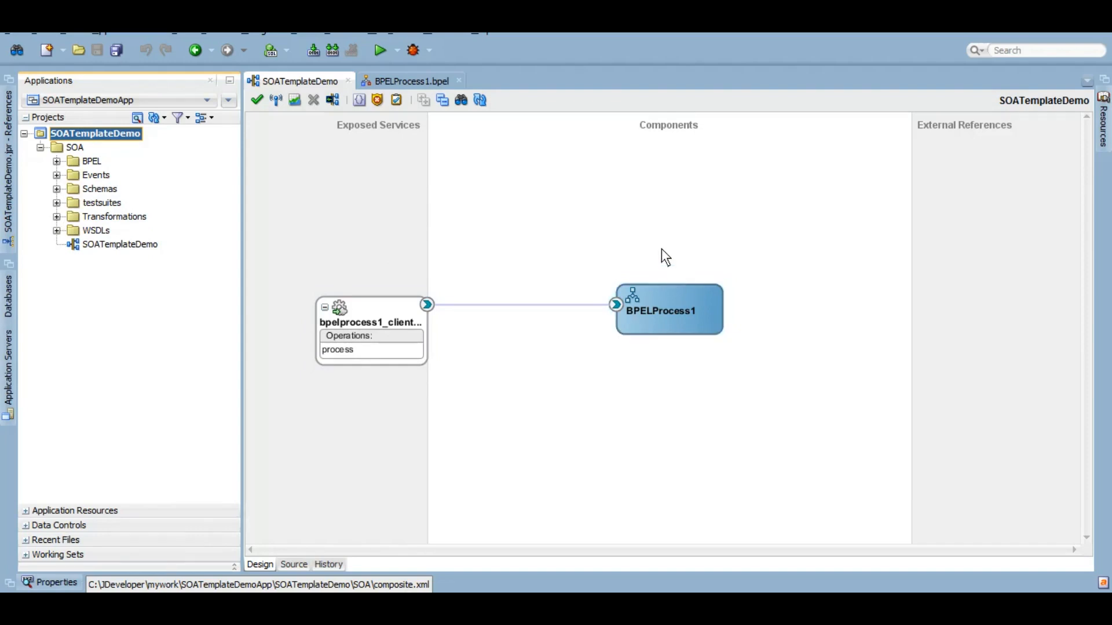
# - Start a SOA template from SOATemplateDemo, naming it SOATemplateDemo_Hello
pyautogui.rightClick(95, 133)
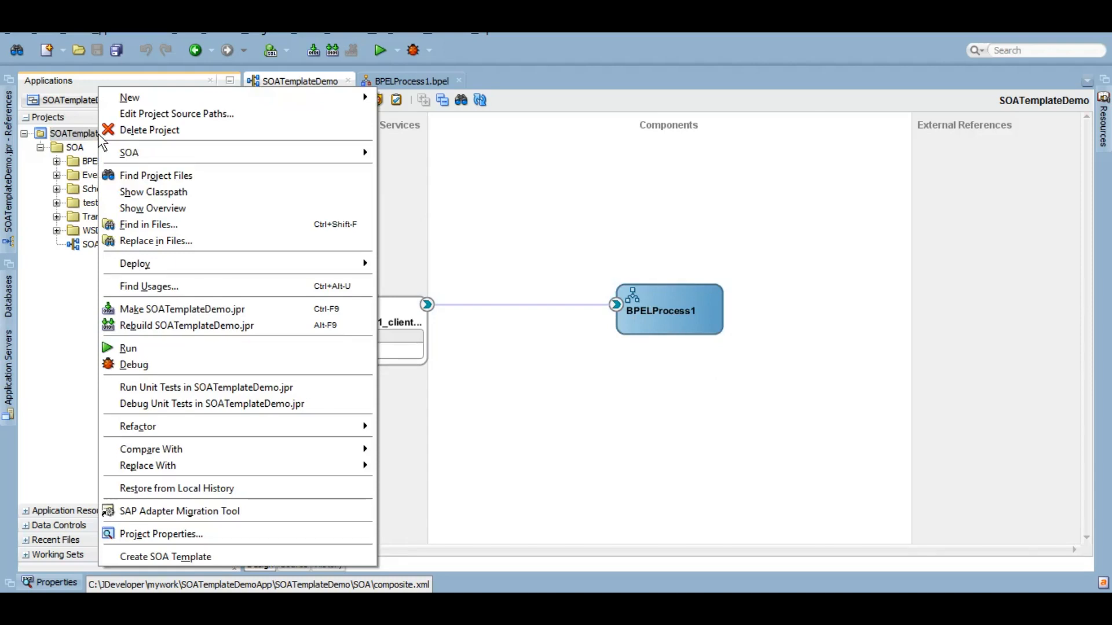
pyautogui.moveTo(165, 557)
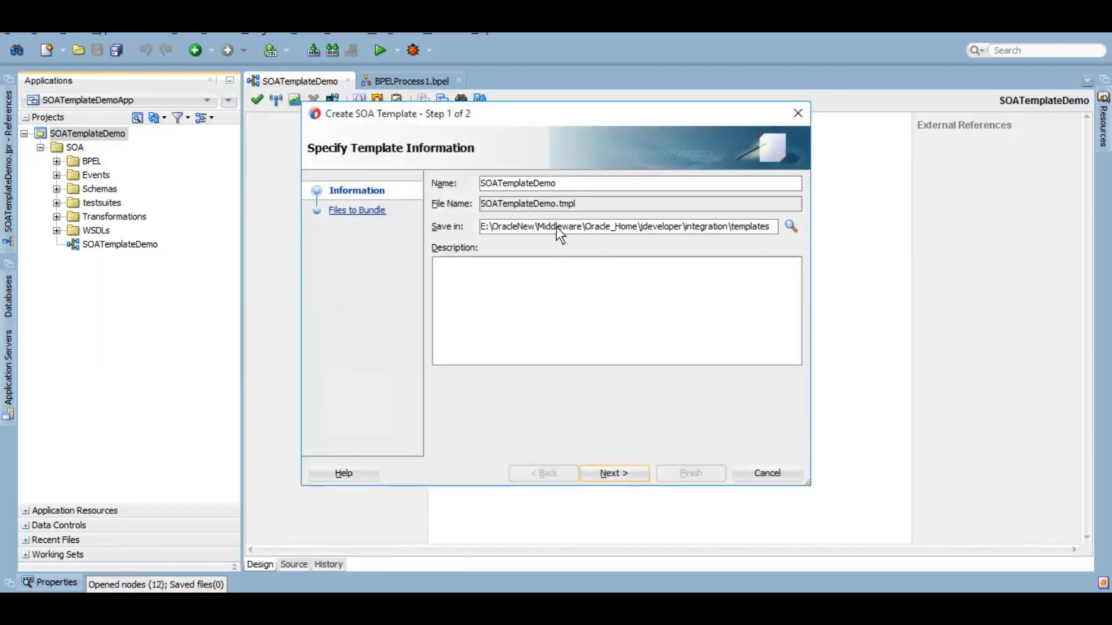
pyautogui.moveTo(543, 193)
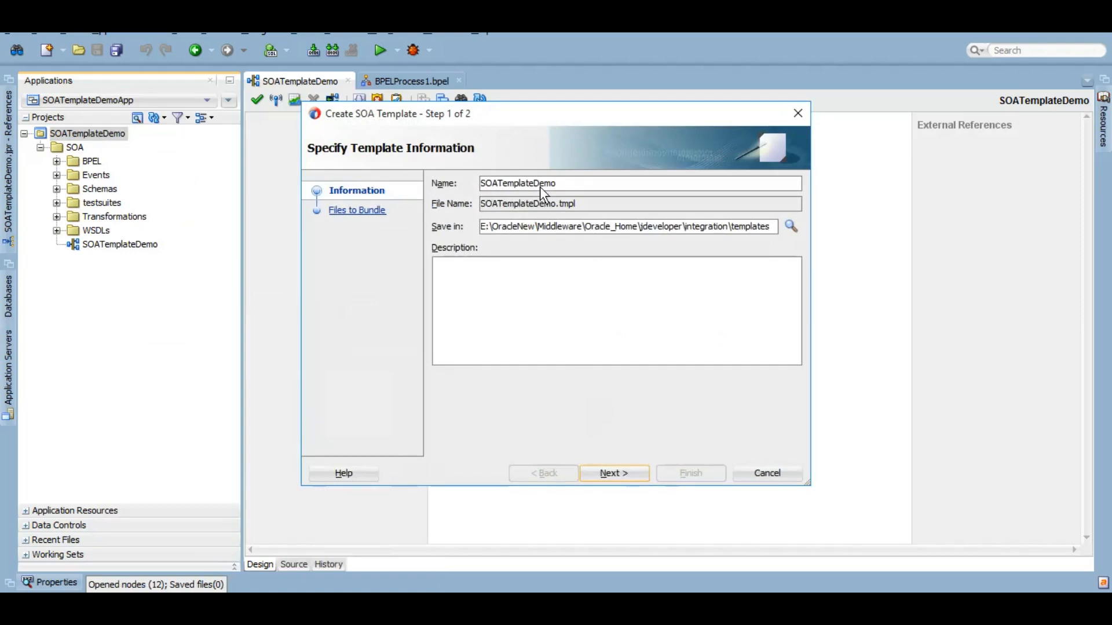
pyautogui.write('_H')
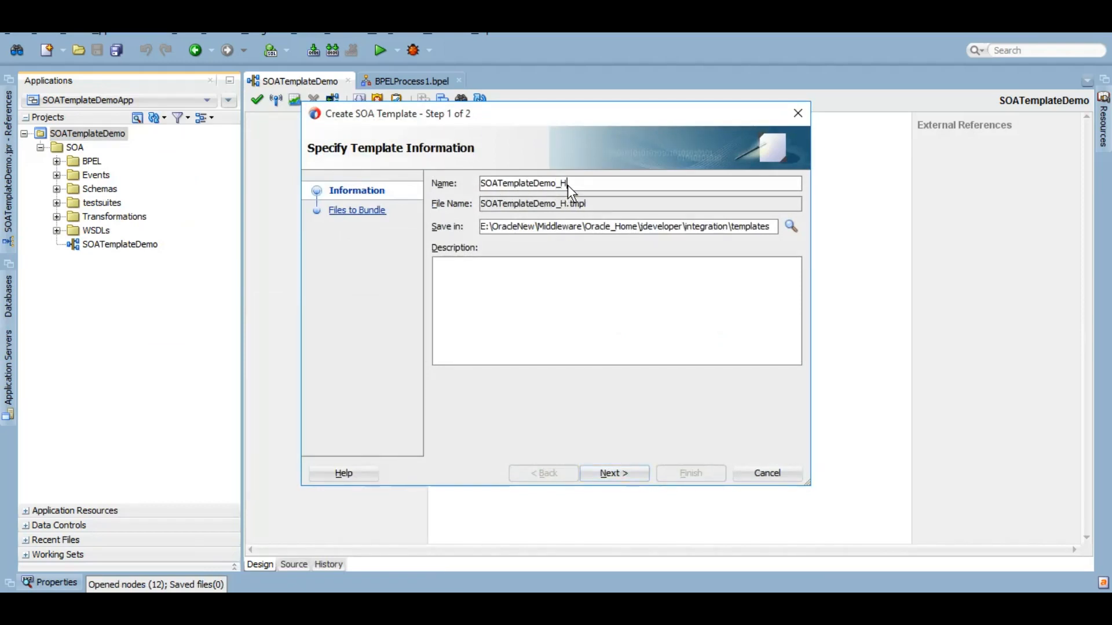
pyautogui.write('ello')
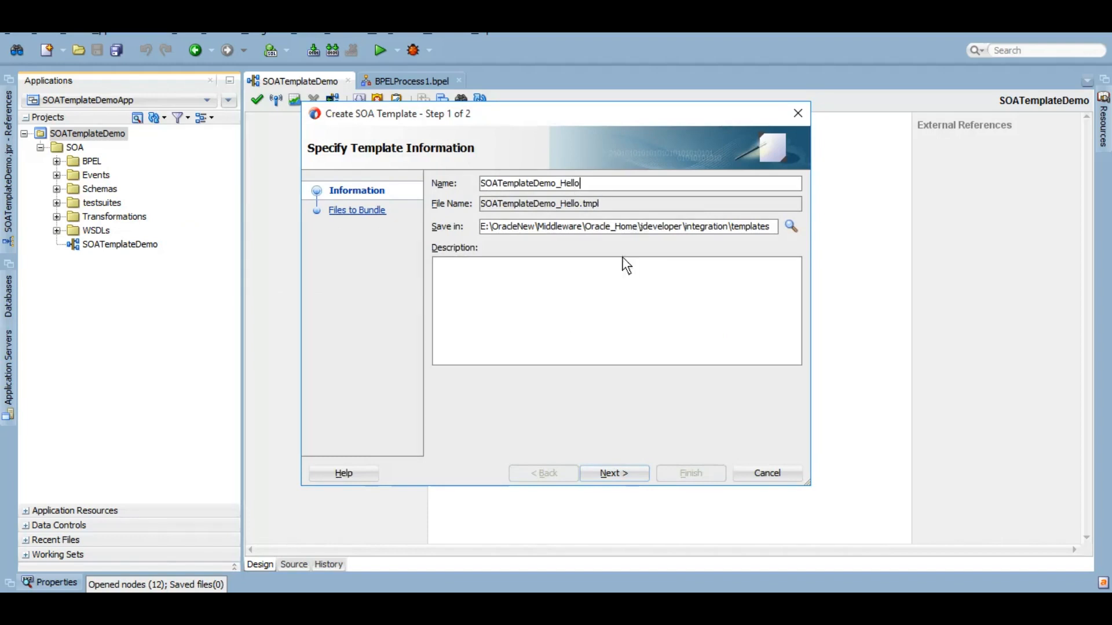
pyautogui.moveTo(619, 345)
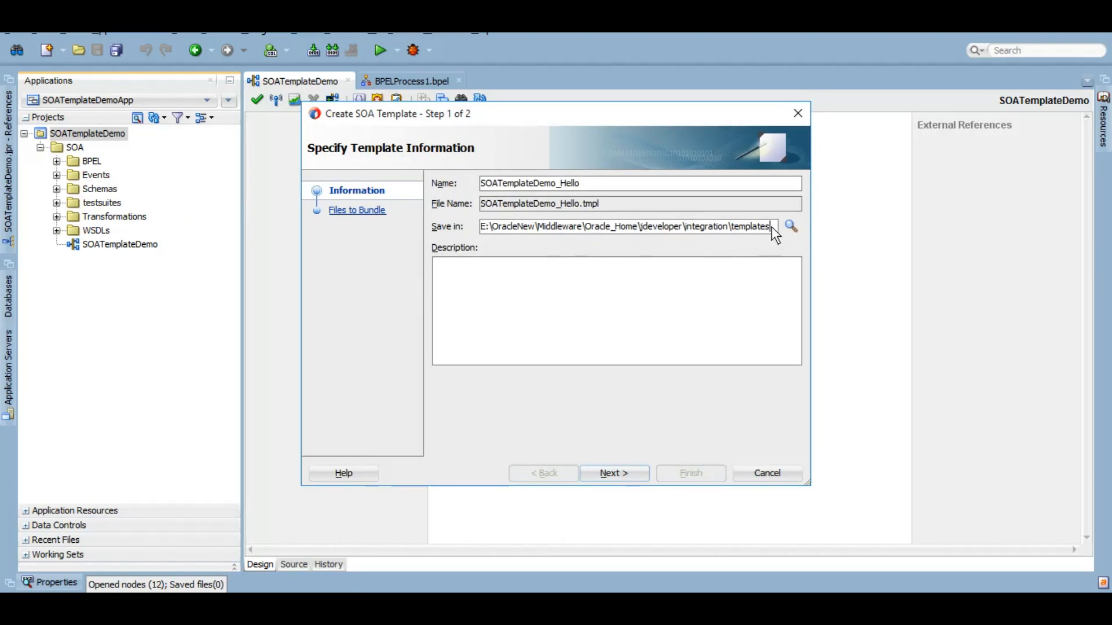
pyautogui.tripleClick(628, 226)
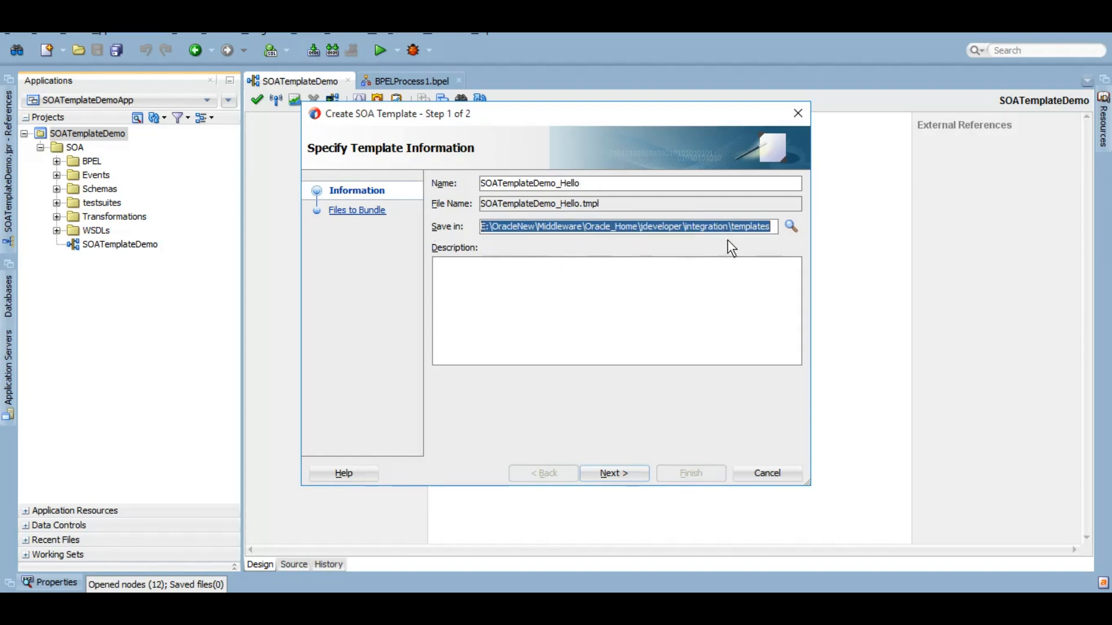
pyautogui.moveTo(791, 226)
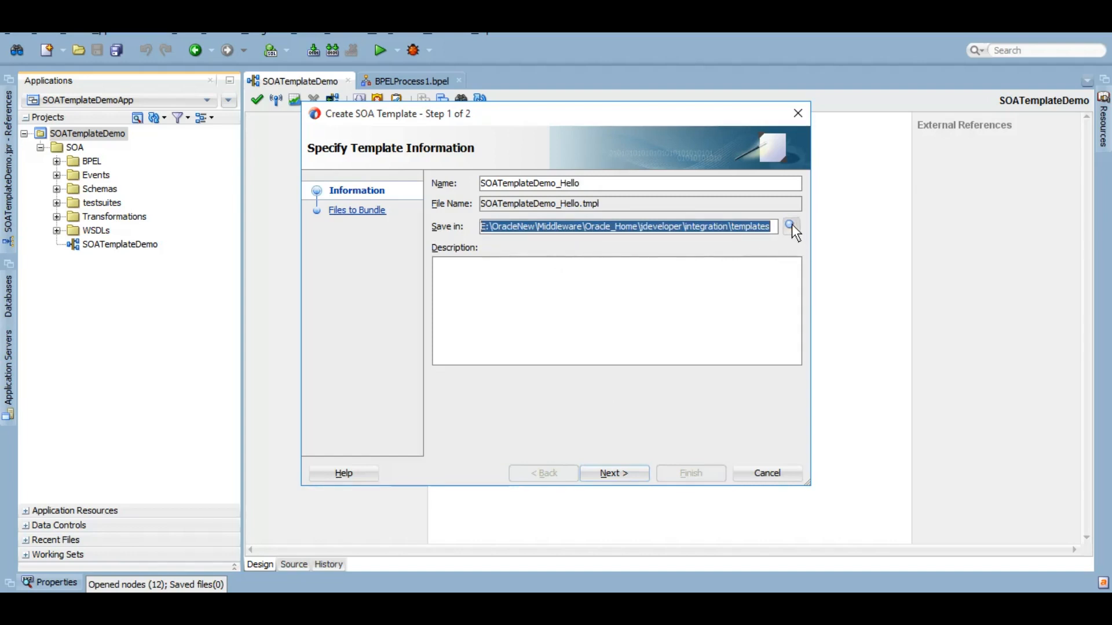
pyautogui.moveTo(792, 227)
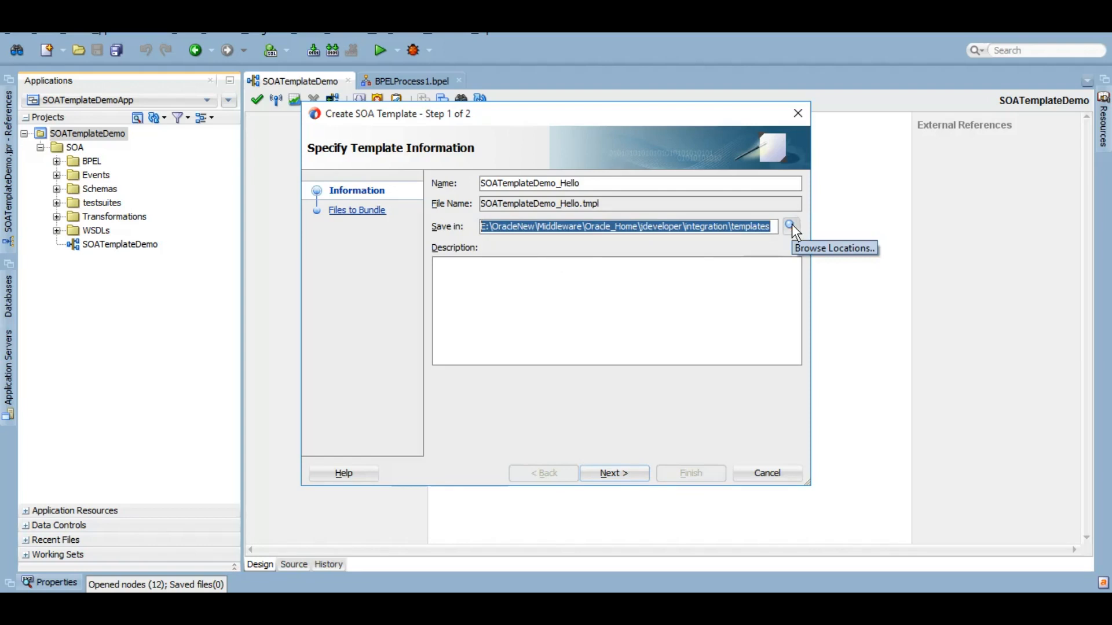
pyautogui.moveTo(528, 202)
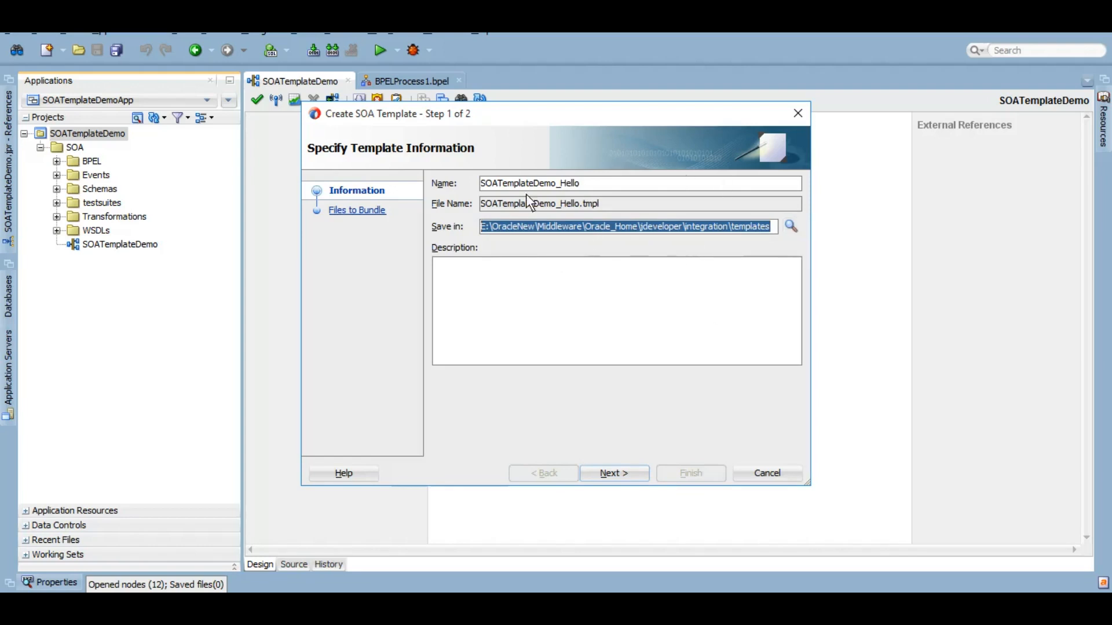
pyautogui.moveTo(642, 293)
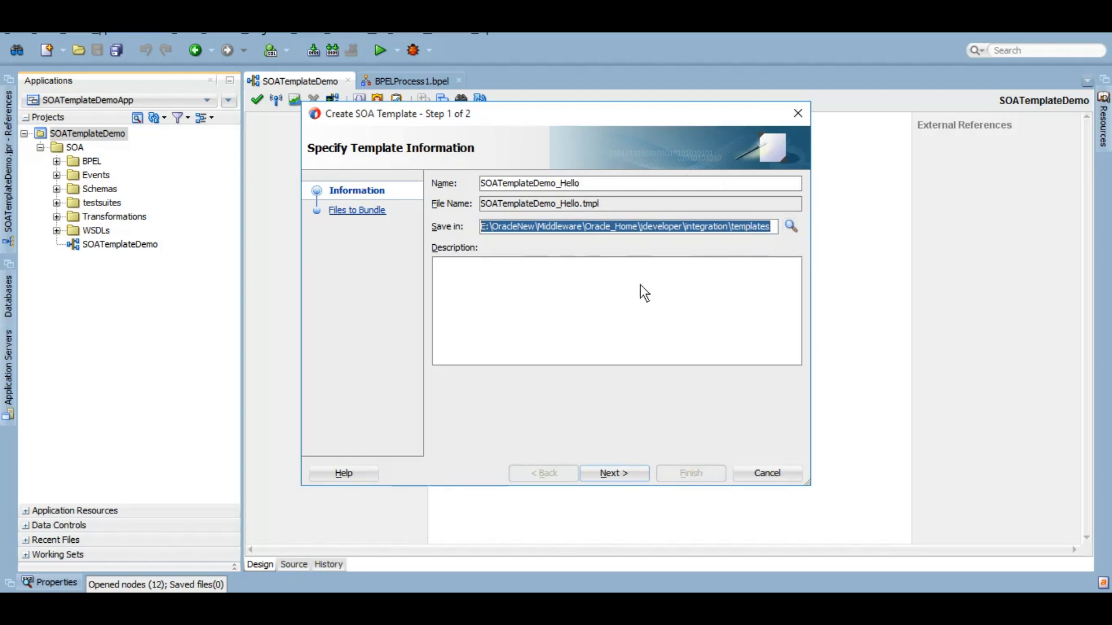
pyautogui.click(612, 474)
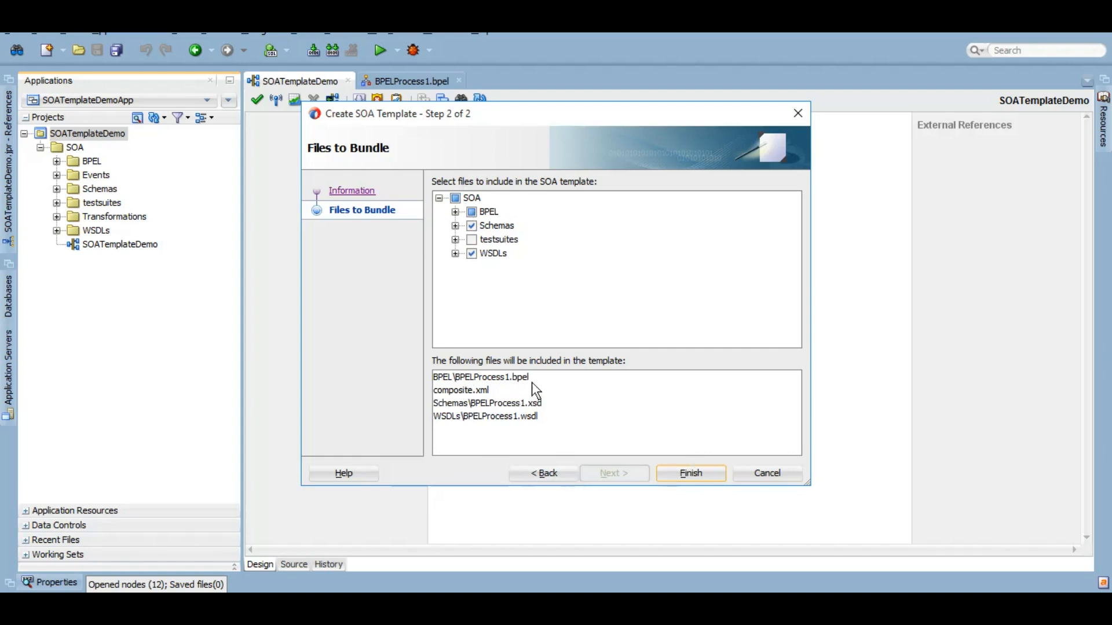
pyautogui.moveTo(568, 409)
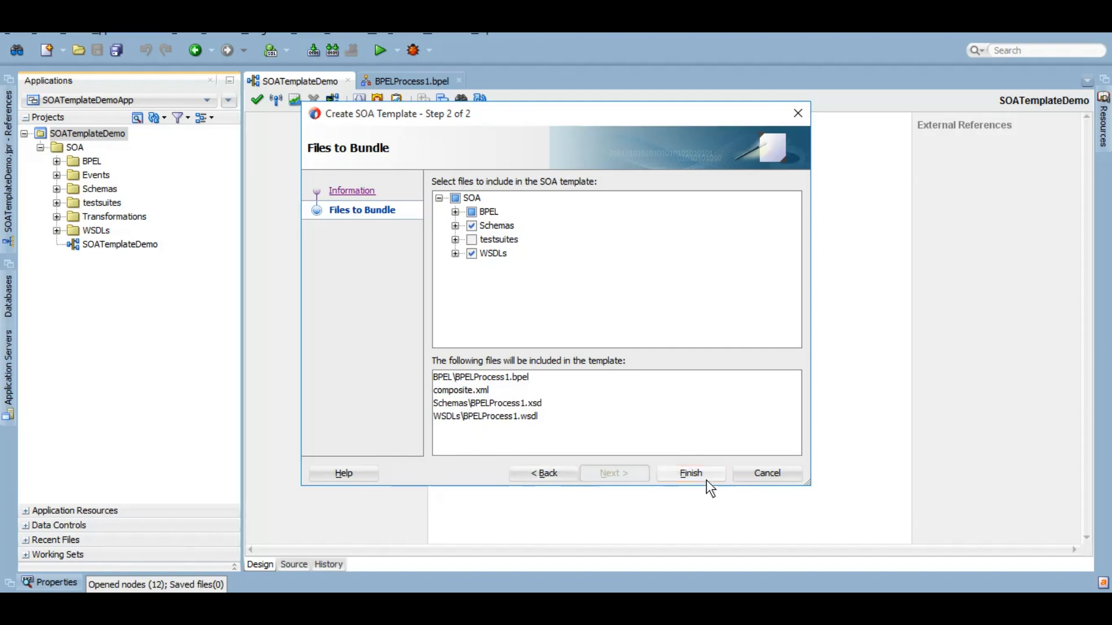
# - Finish the SOATemplateDemo_Hello template and dismiss the success message
pyautogui.click(689, 473)
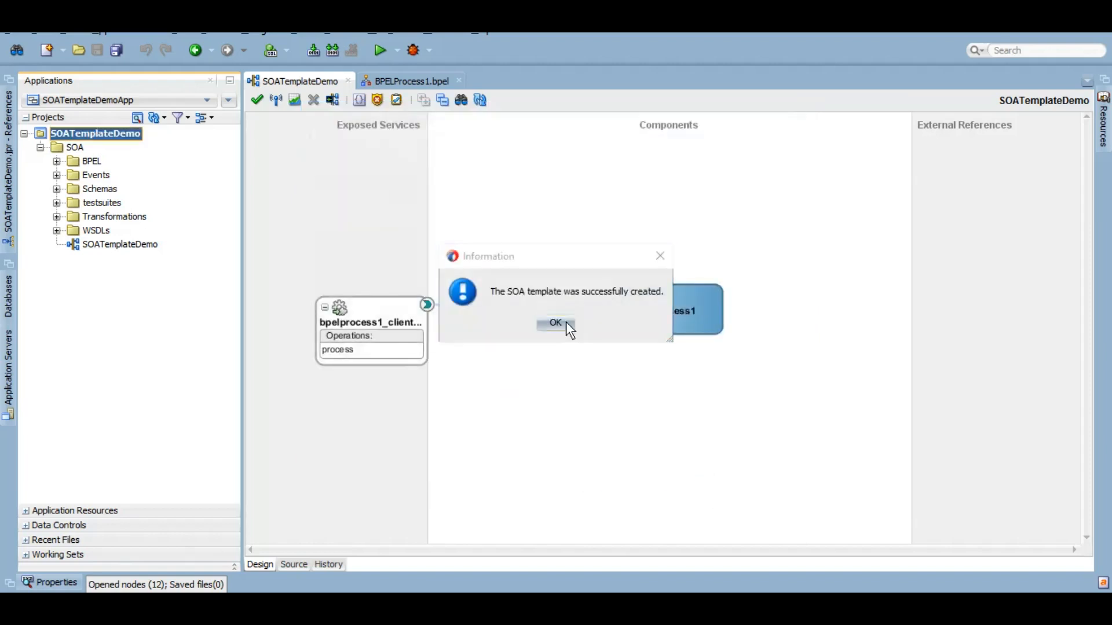
pyautogui.click(555, 322)
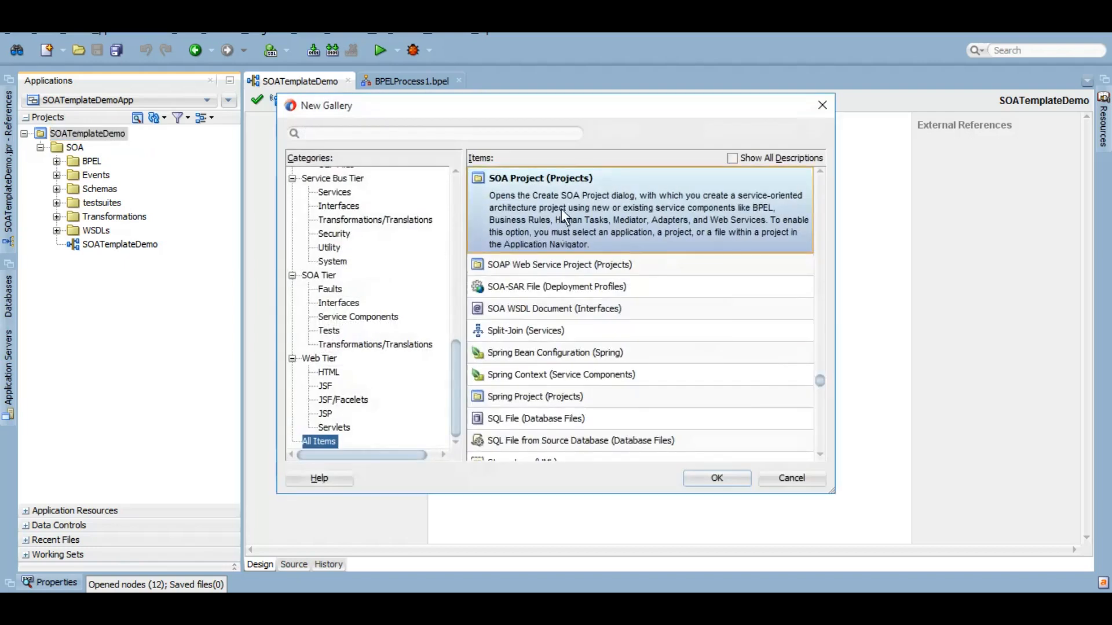
# - Create project SOATemplateDemo2 from the SOATemplateDemo_Hello SOA template
pyautogui.click(716, 478)
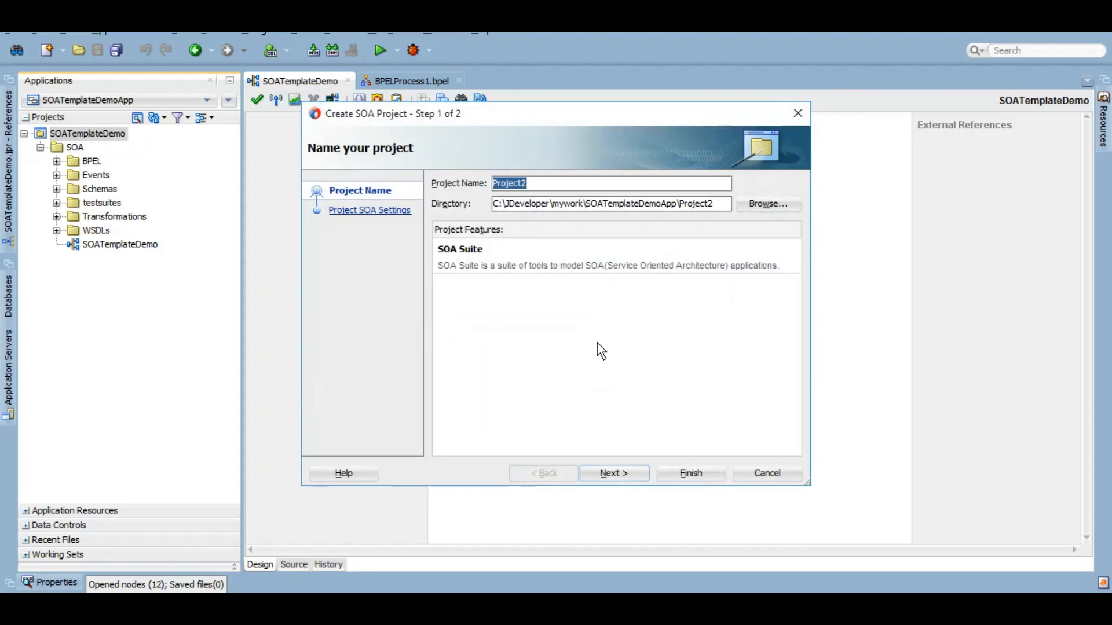
pyautogui.write('SOATemplateDemo2')
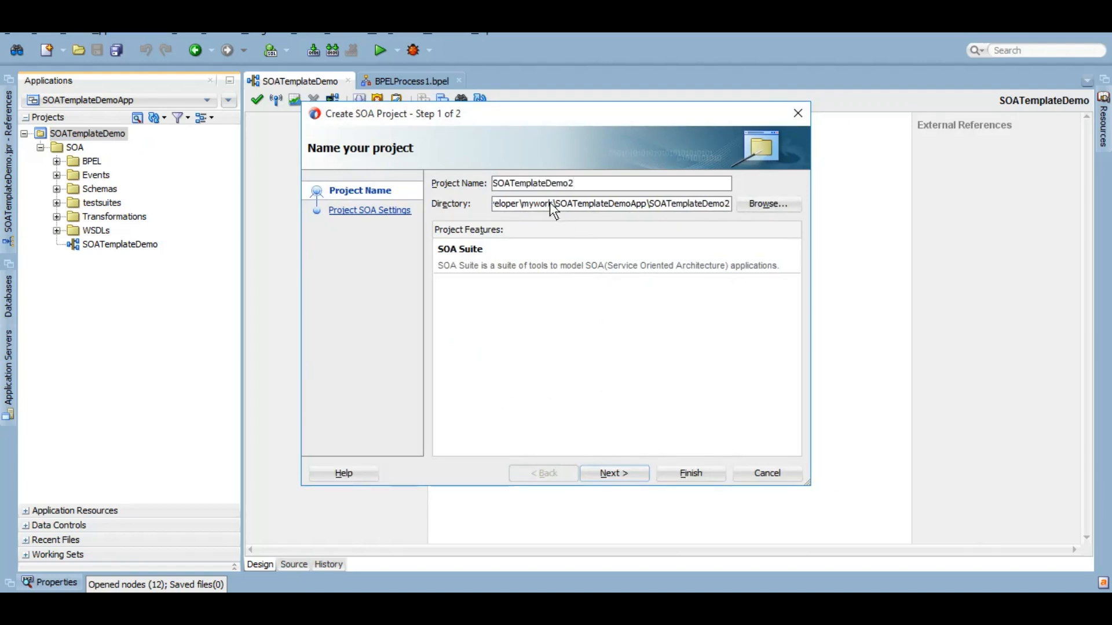
pyautogui.click(614, 473)
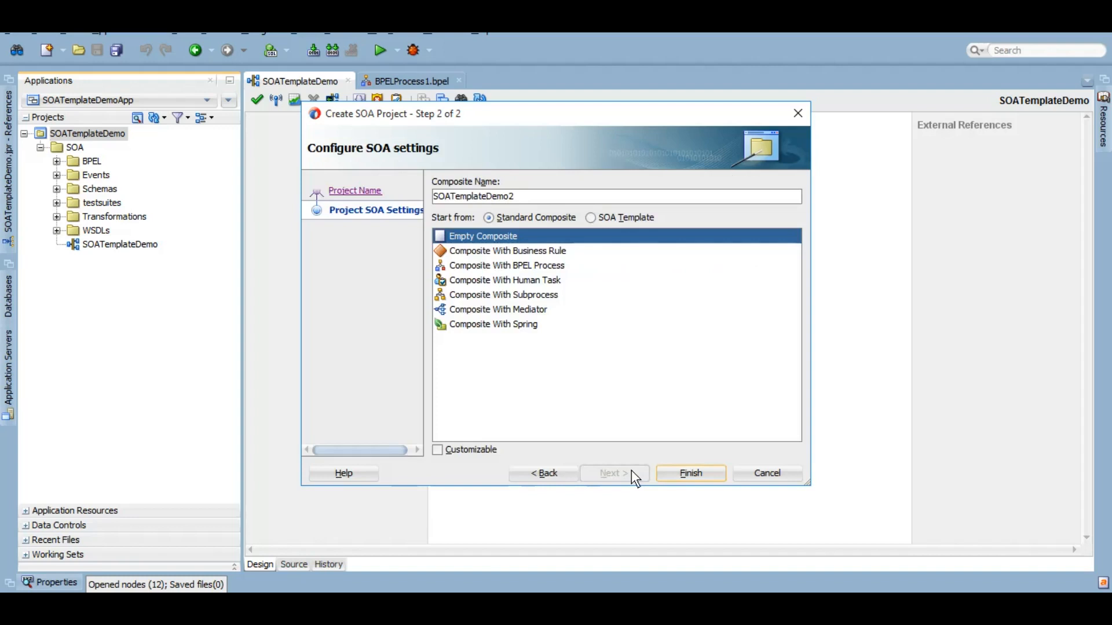
pyautogui.moveTo(571, 240)
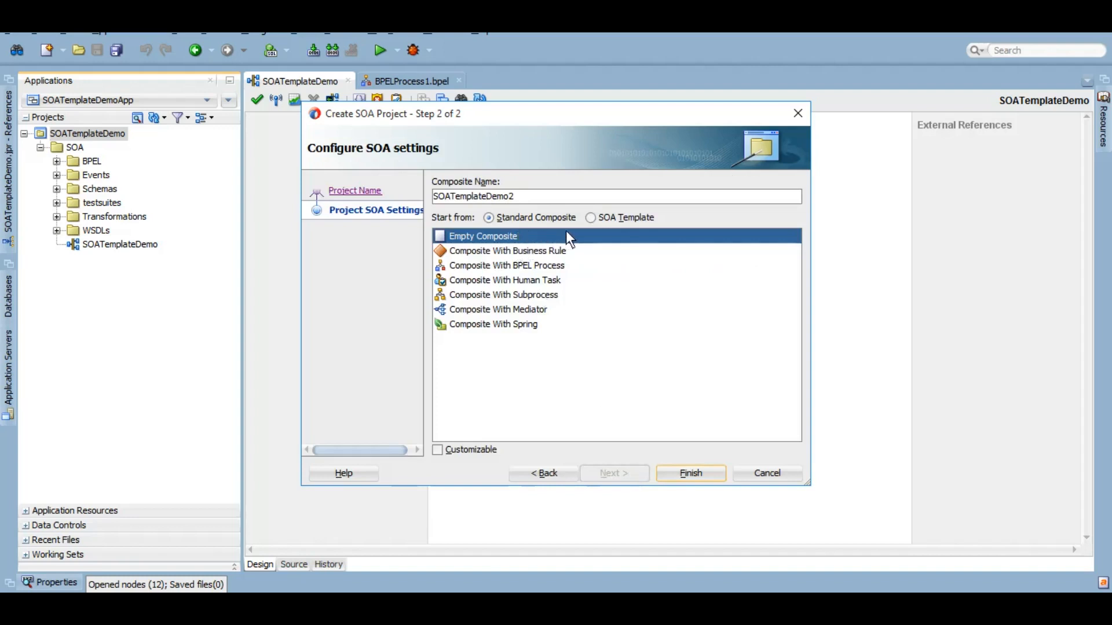
pyautogui.moveTo(552, 240)
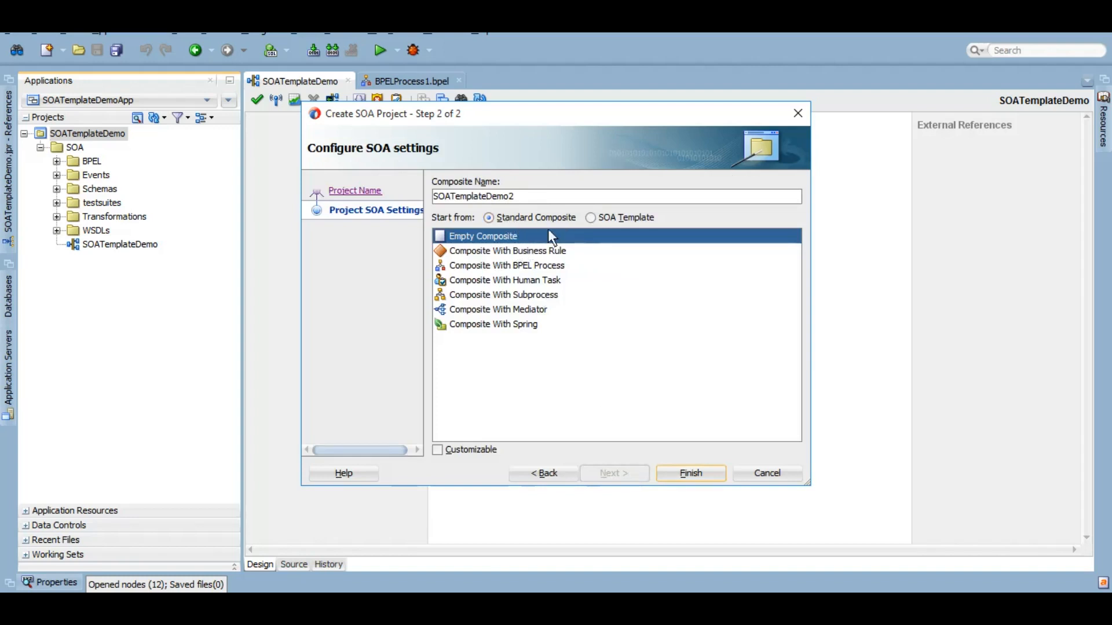
pyautogui.moveTo(592, 218)
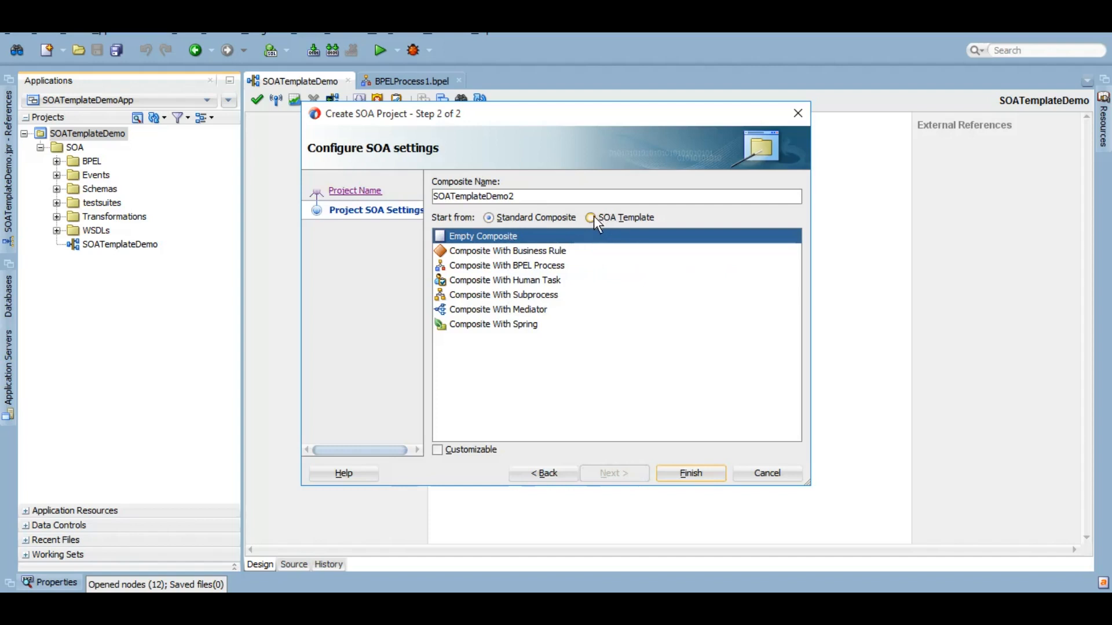
pyautogui.click(590, 218)
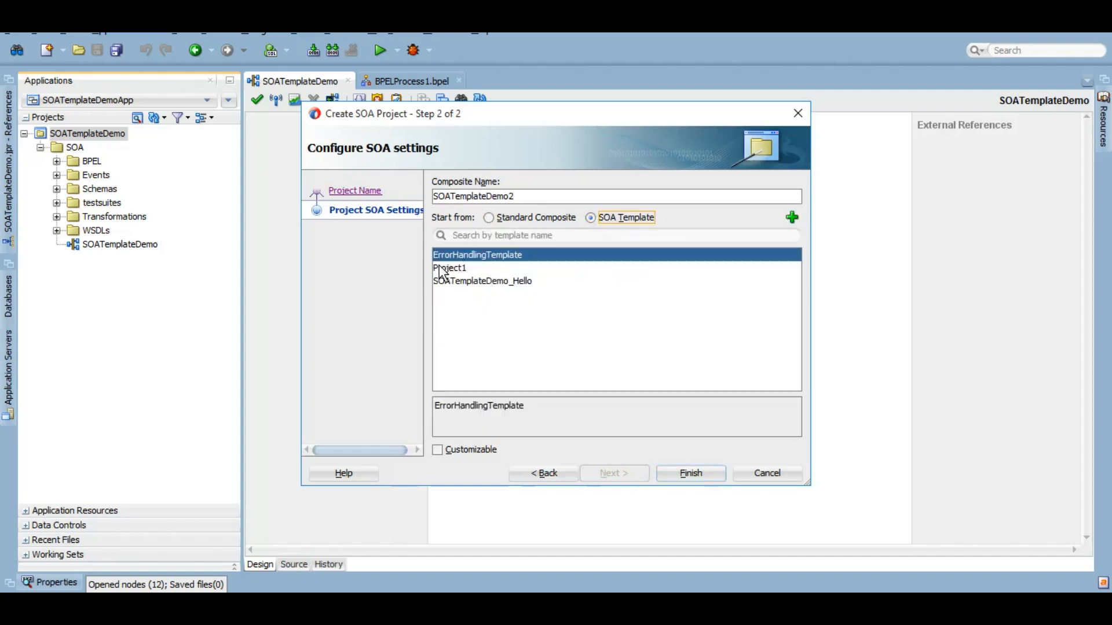
pyautogui.click(449, 268)
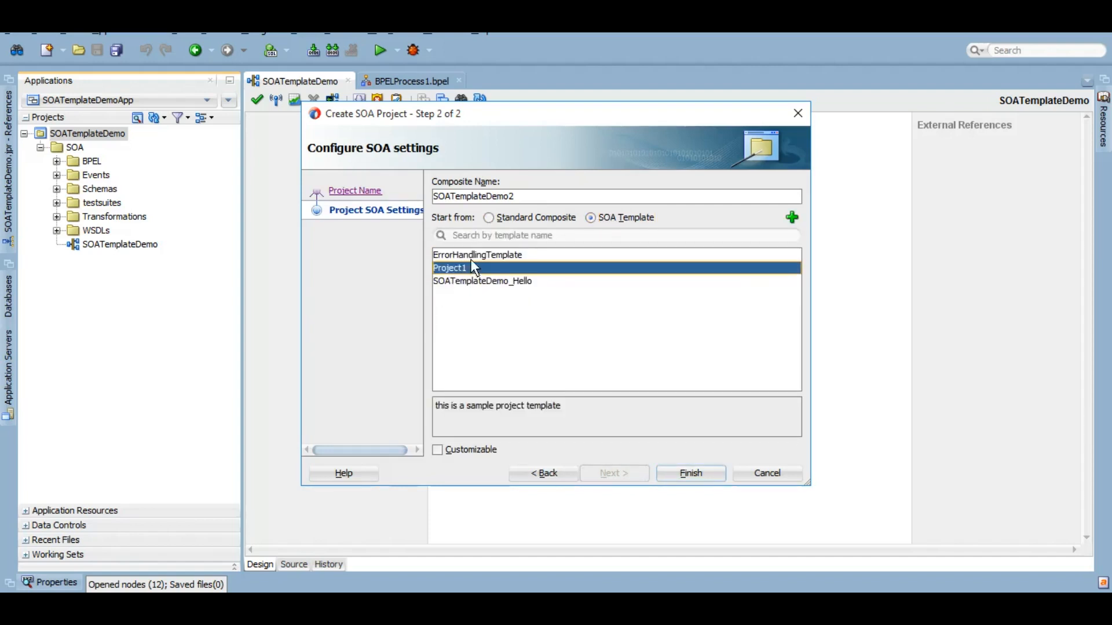
pyautogui.click(477, 254)
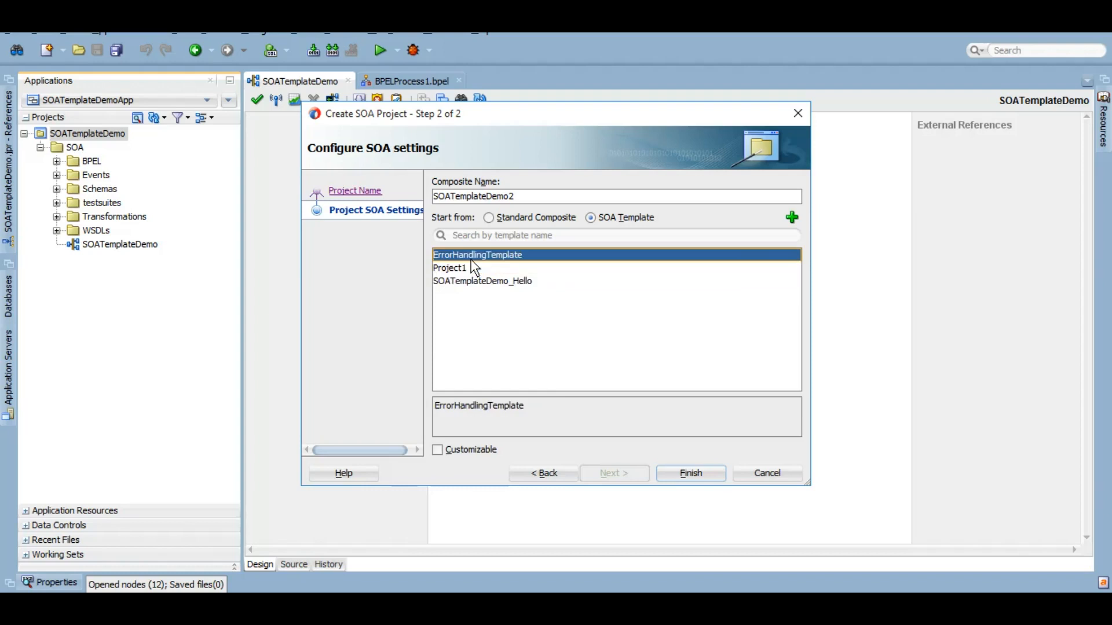
pyautogui.moveTo(482, 293)
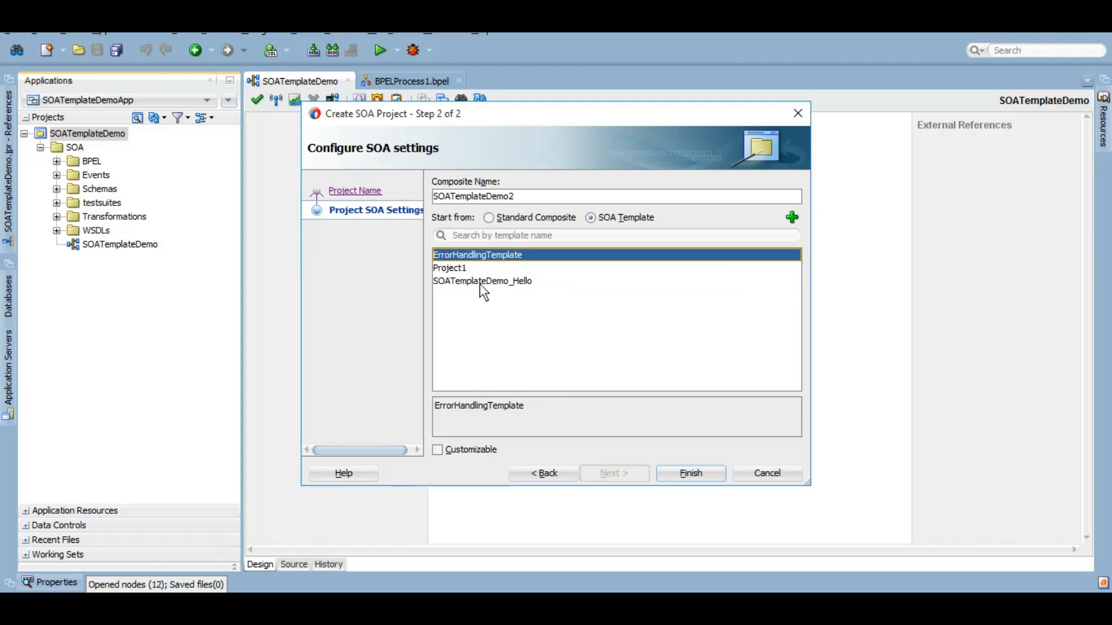
pyautogui.click(482, 281)
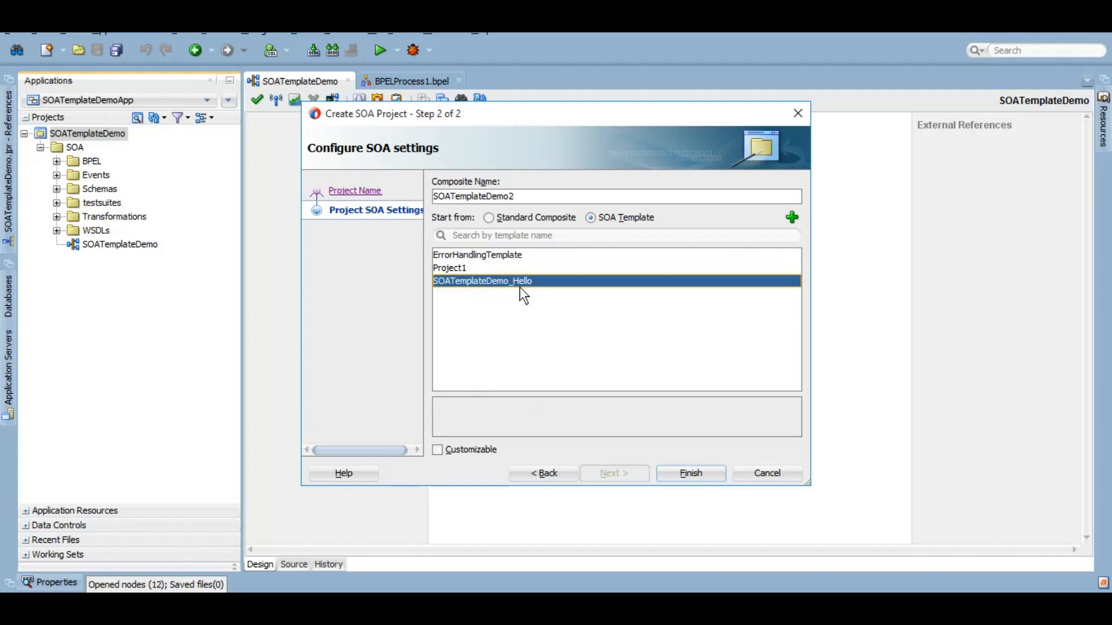
pyautogui.moveTo(690, 473)
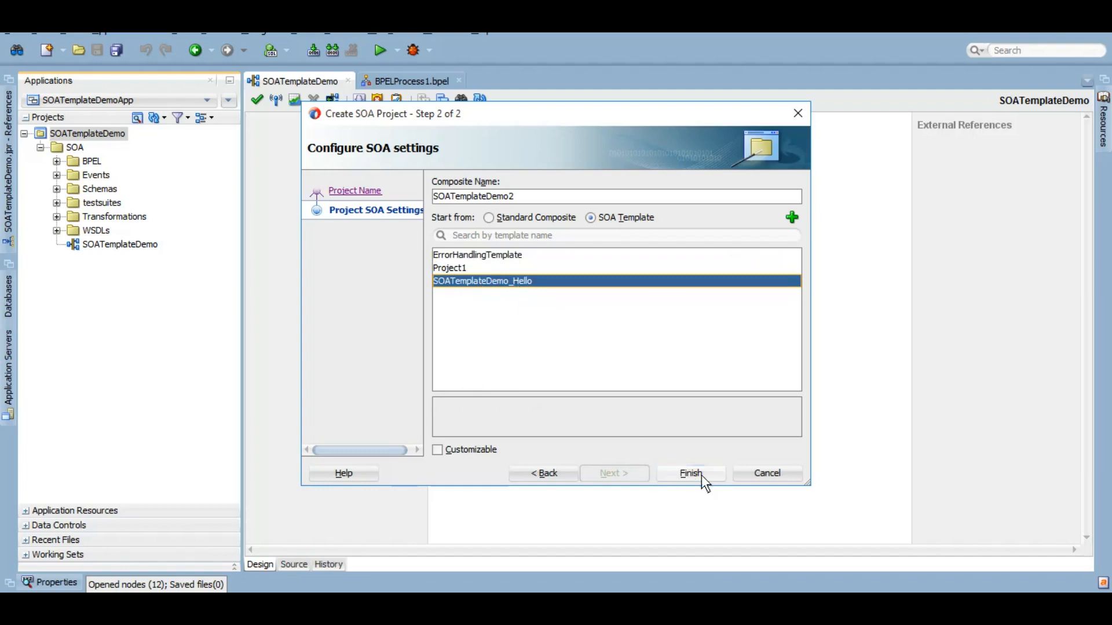
pyautogui.click(689, 474)
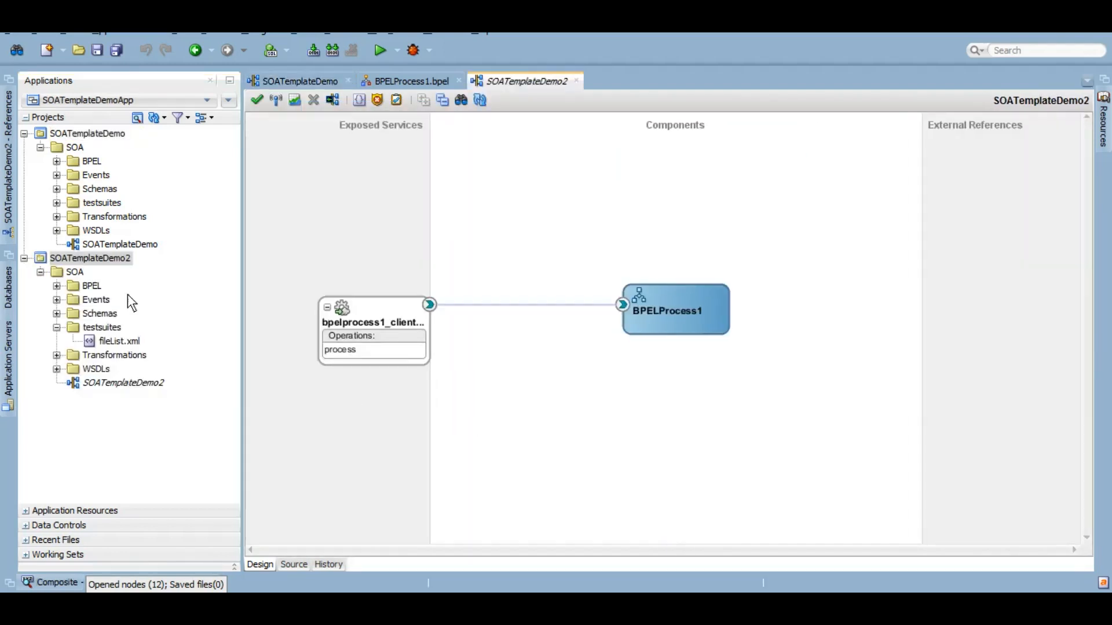
pyautogui.moveTo(91, 145)
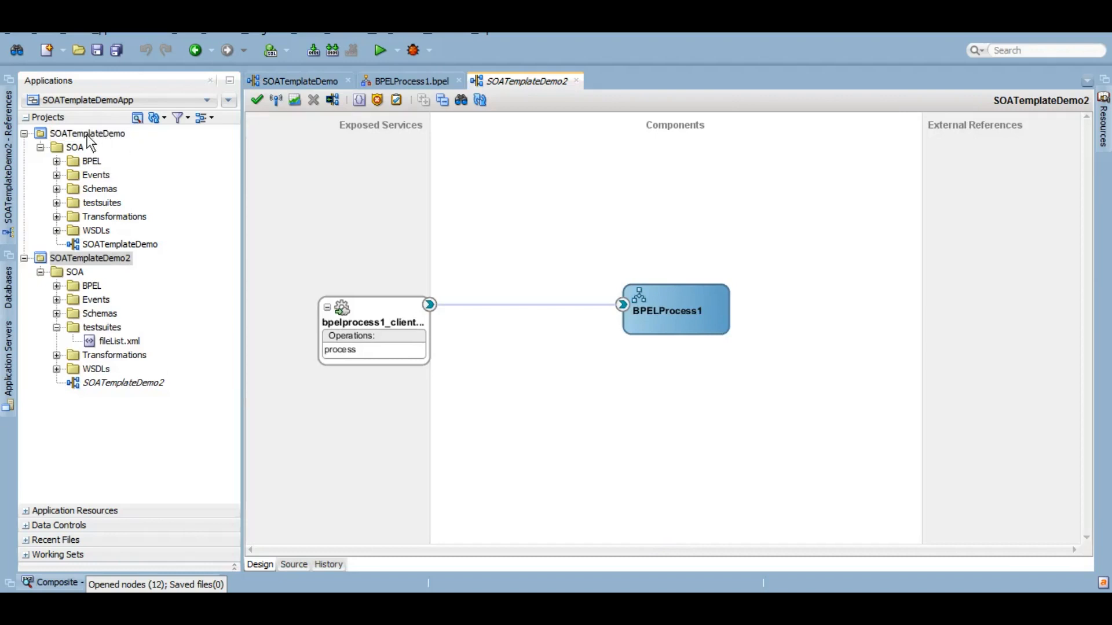
# - Open SOATemplateDemo2's BPELProcess1, review the AssignHello 'Hello ' rule, and collapse the project
pyautogui.click(123, 382)
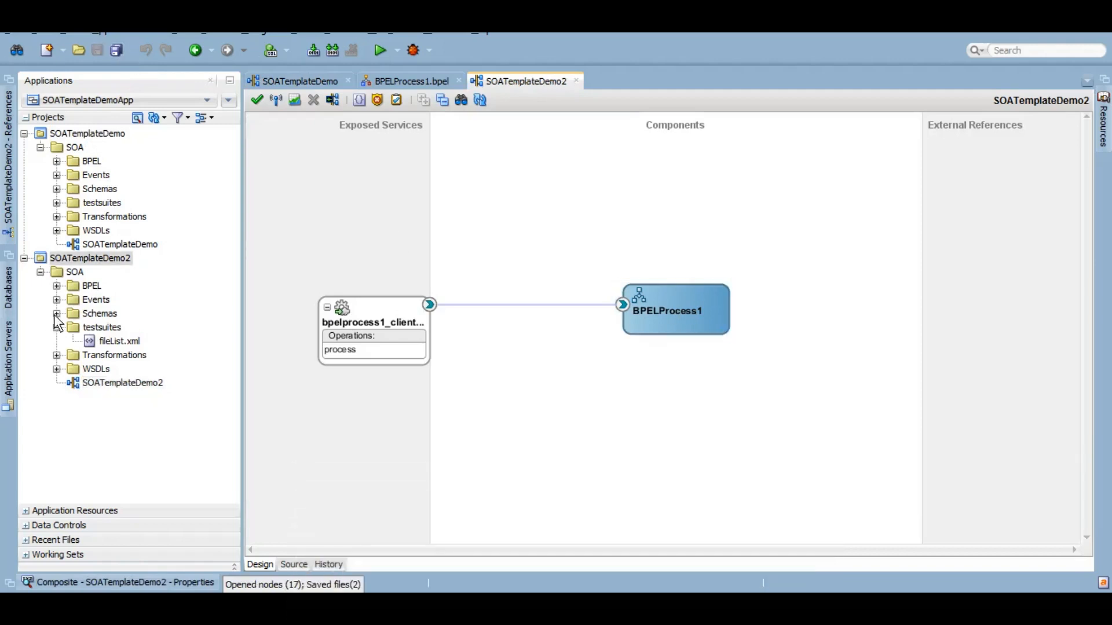
pyautogui.doubleClick(674, 309)
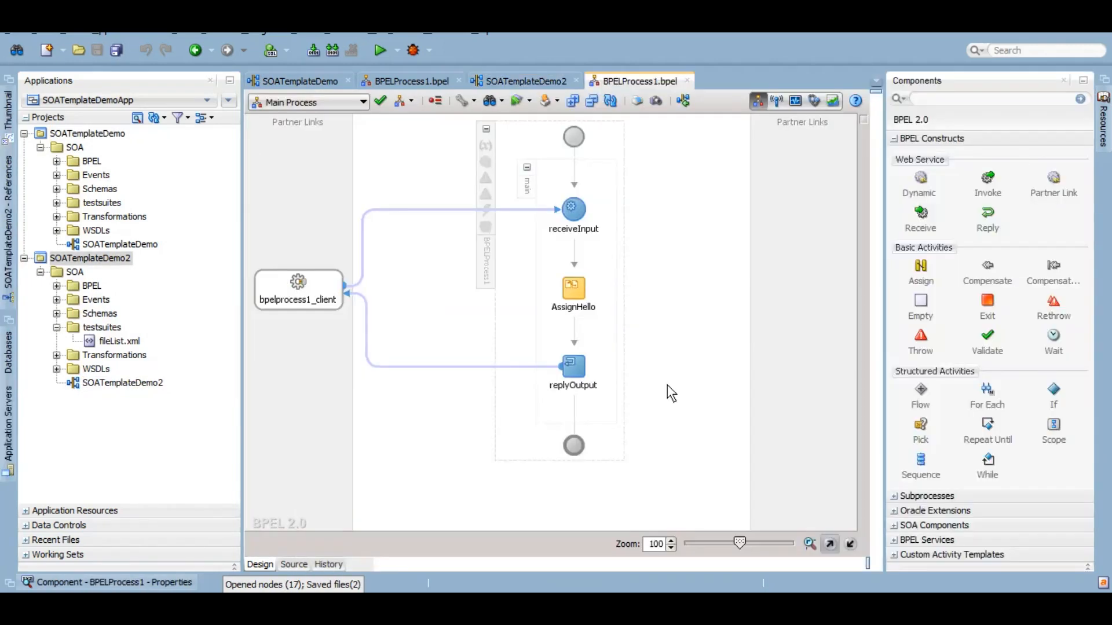
pyautogui.doubleClick(573, 288)
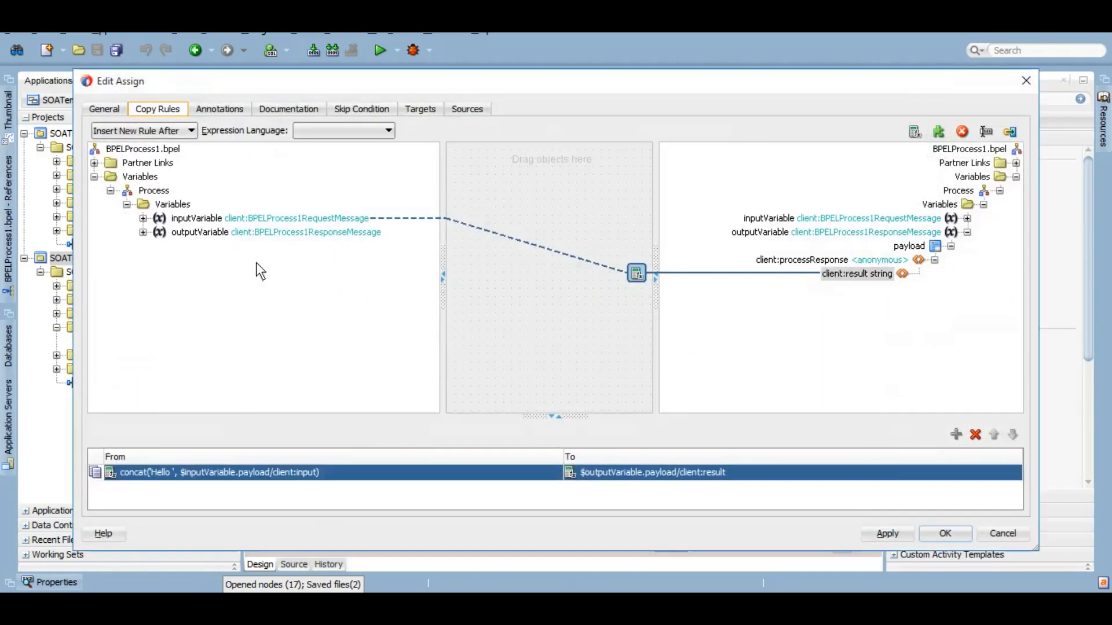
pyautogui.click(945, 533)
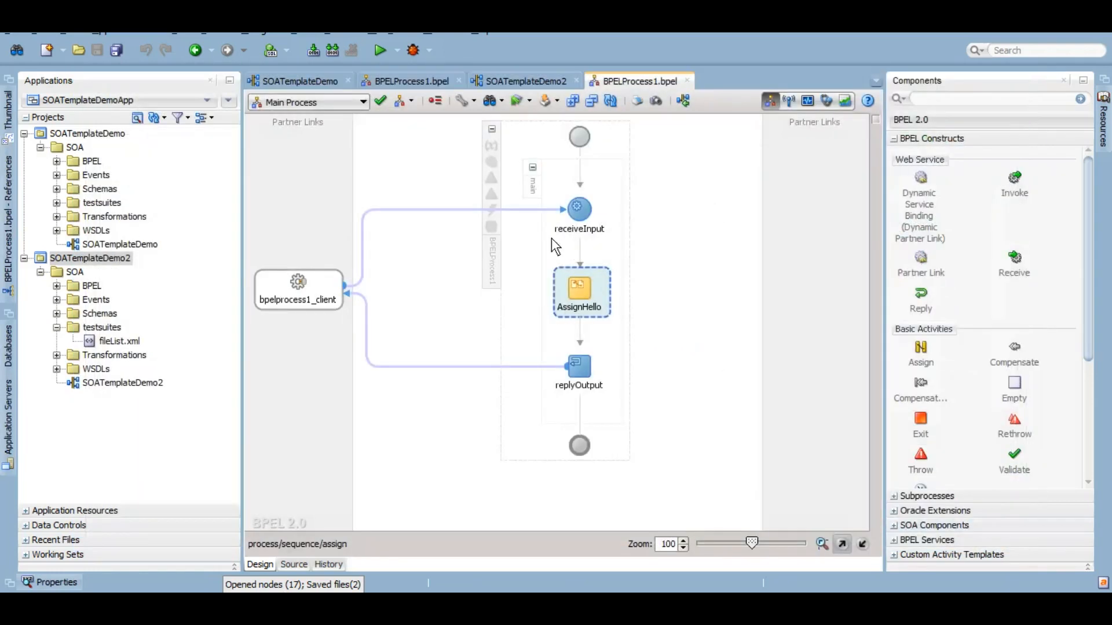
pyautogui.moveTo(720, 213)
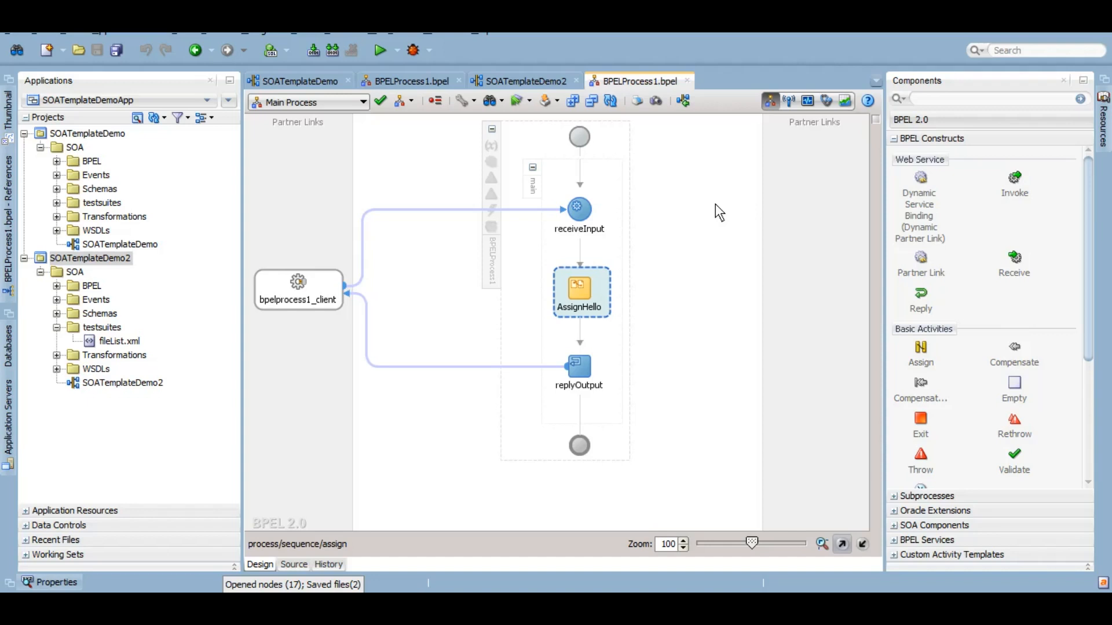
pyautogui.moveTo(616, 293)
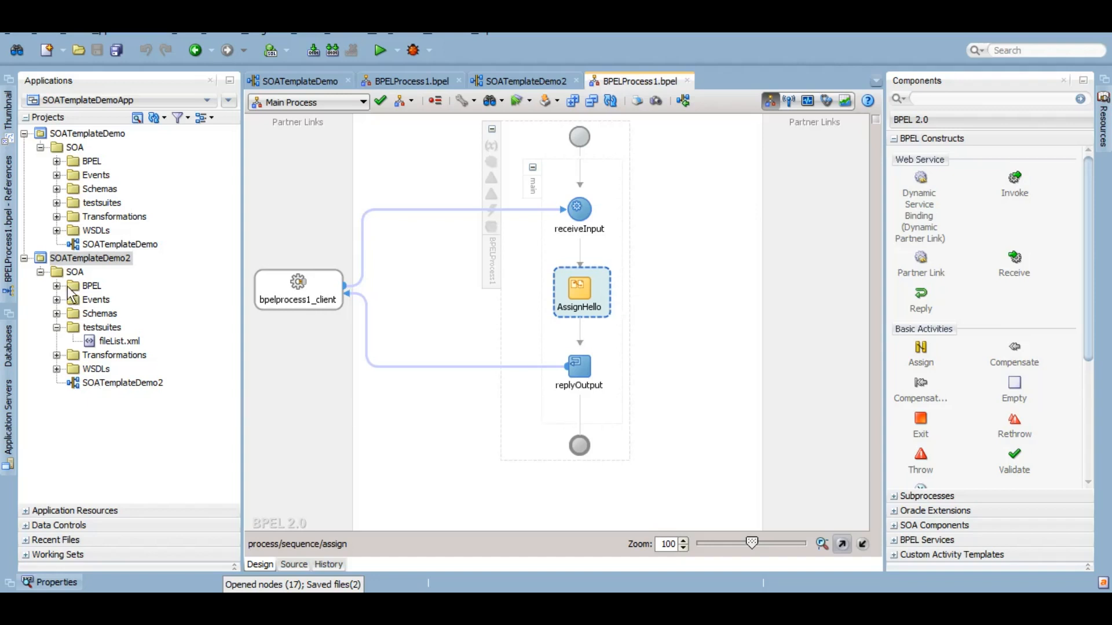
pyautogui.click(40, 257)
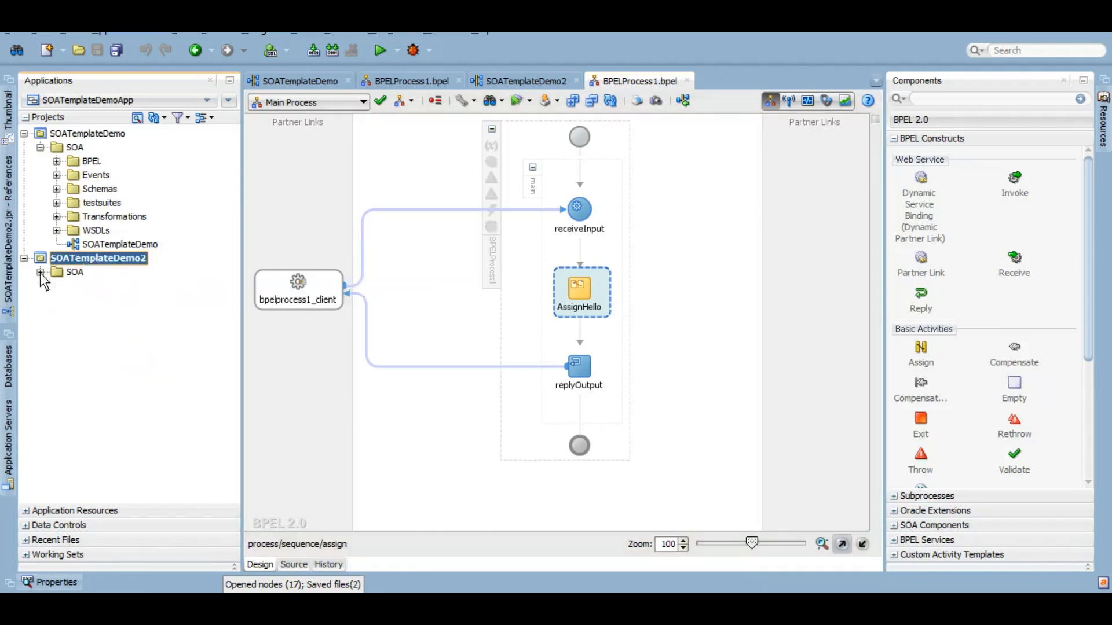
# - Collapse SOATemplateDemo and view the original composite's insert options
pyautogui.click(41, 134)
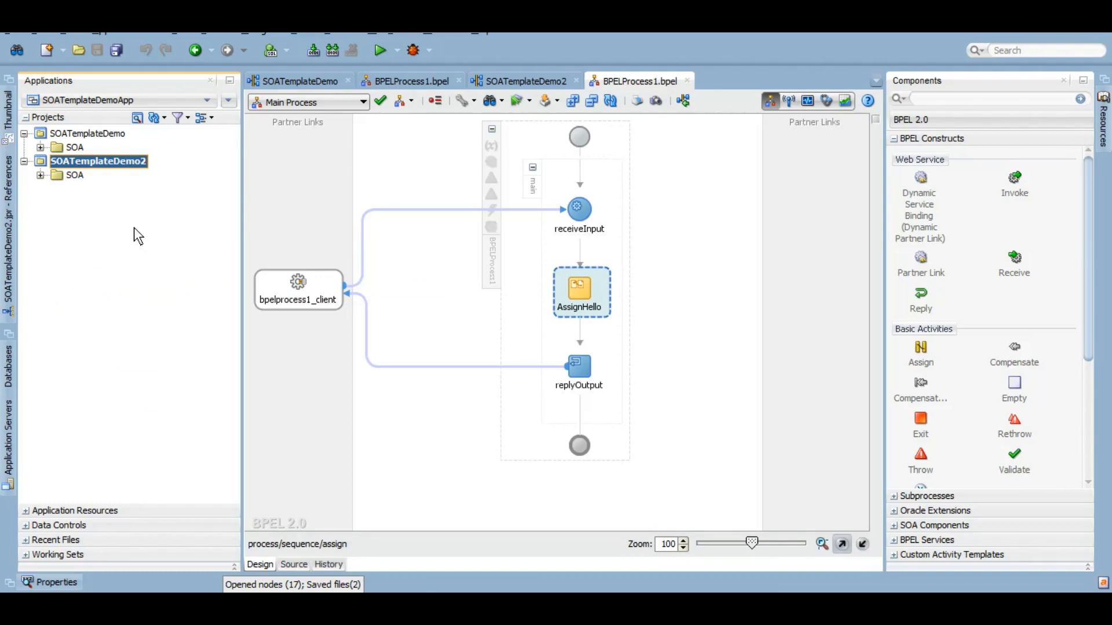
pyautogui.moveTo(297, 80)
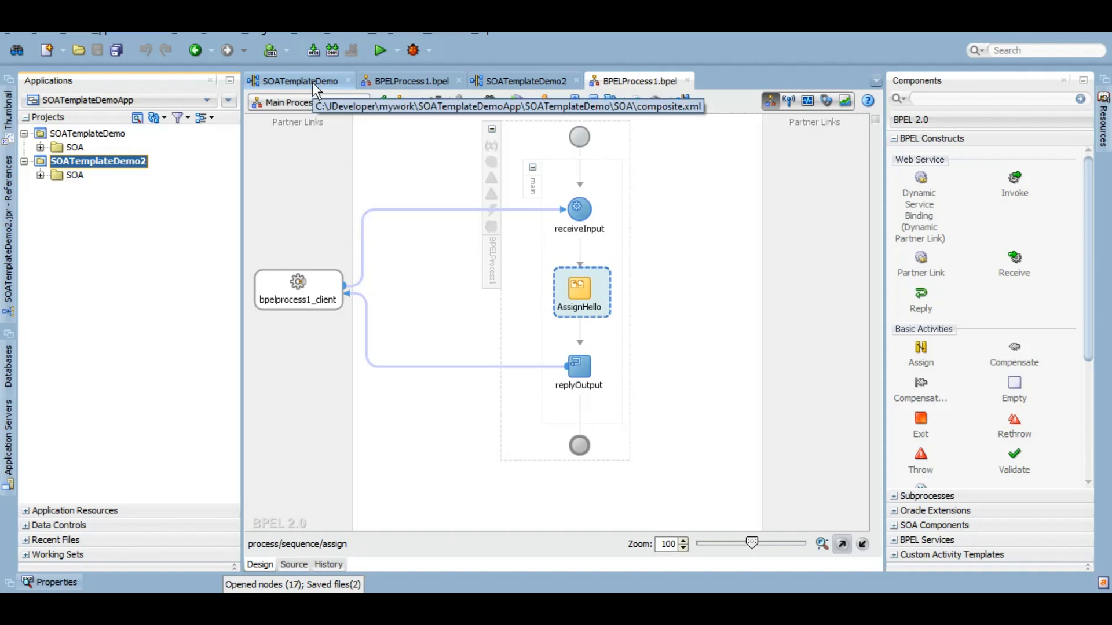
pyautogui.click(297, 81)
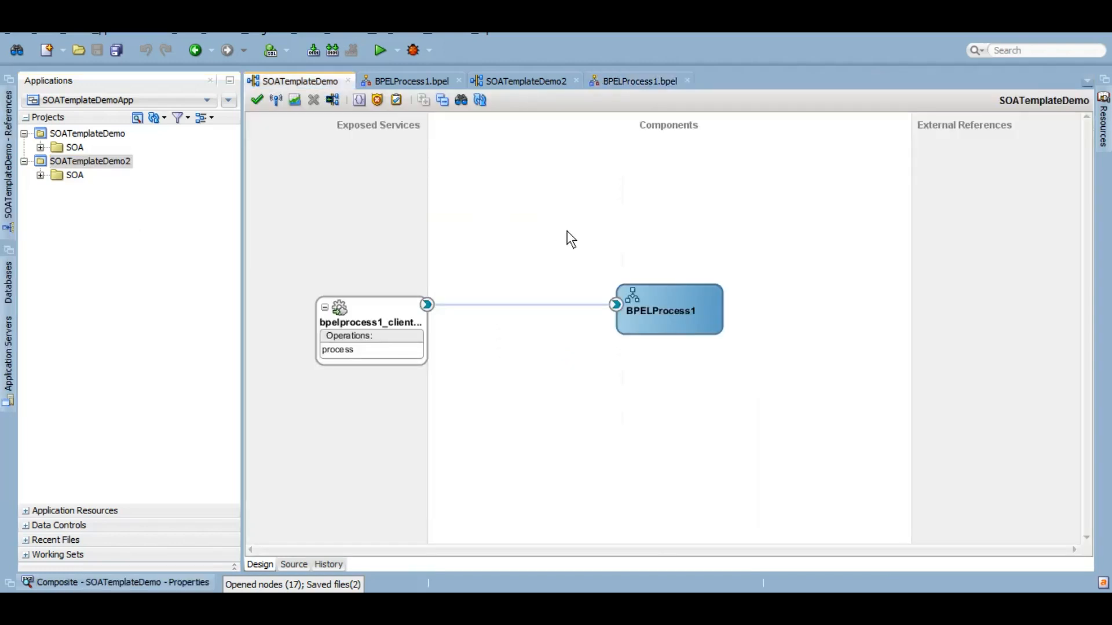
pyautogui.rightClick(572, 238)
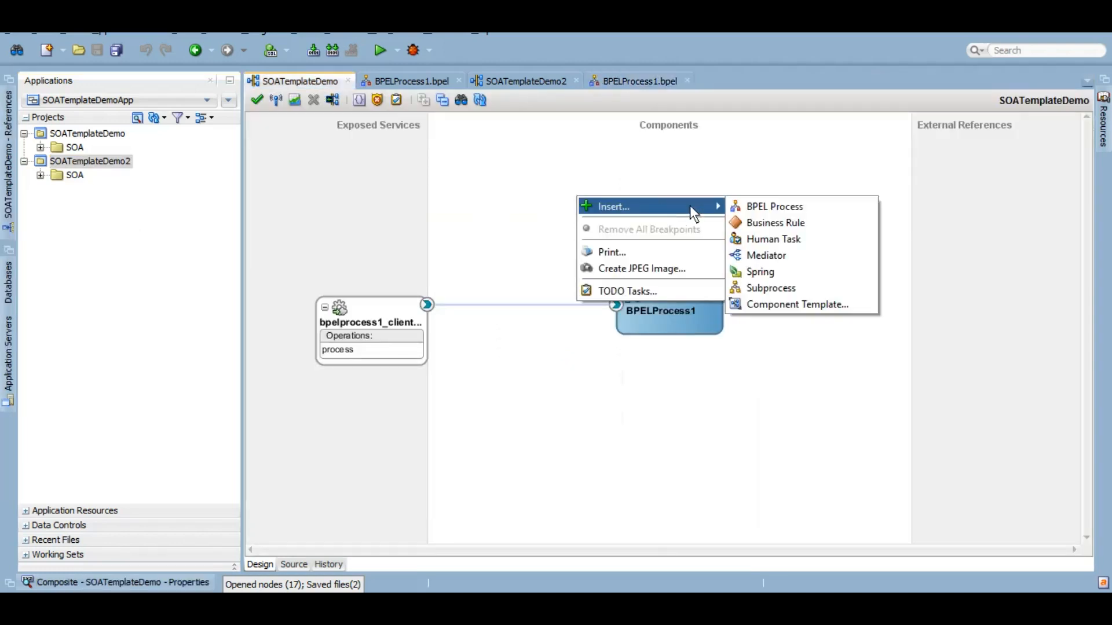
pyautogui.moveTo(773, 240)
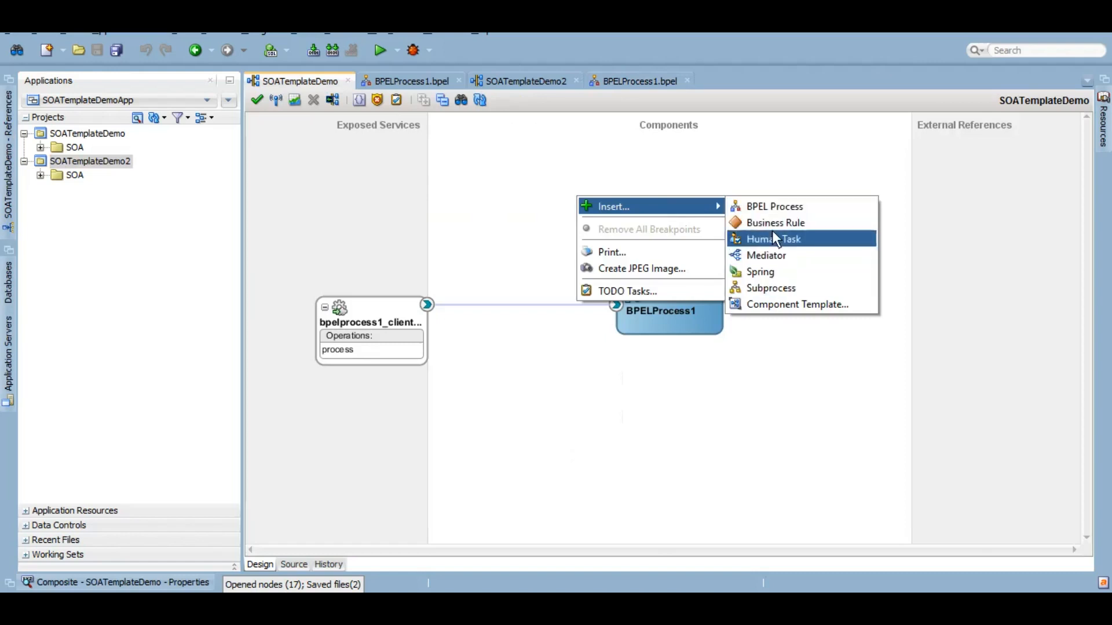
pyautogui.moveTo(765, 255)
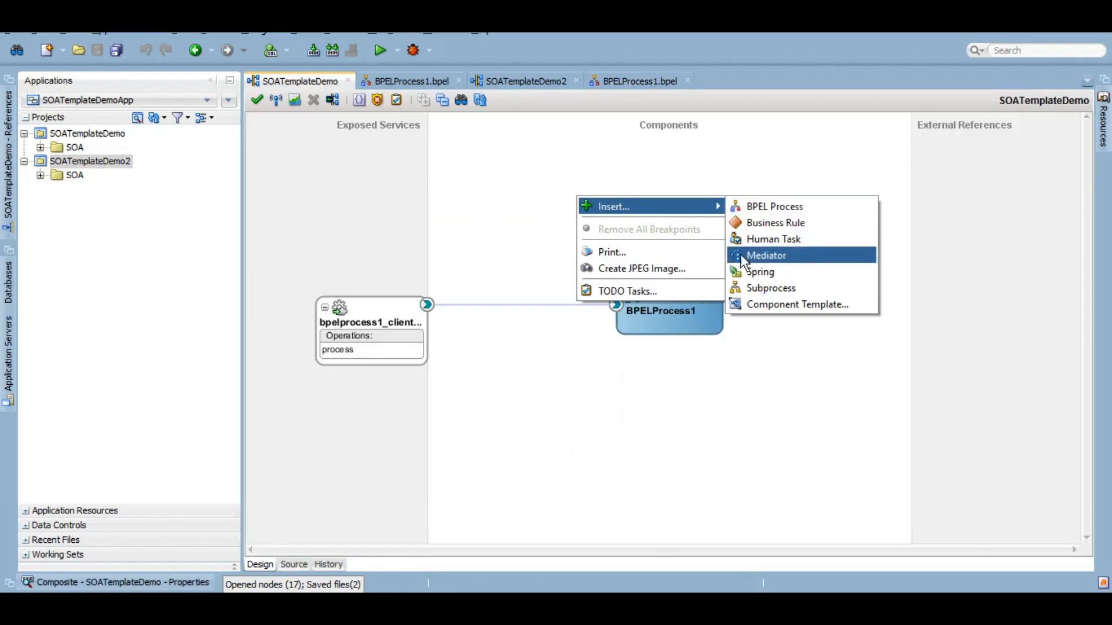
pyautogui.moveTo(774, 206)
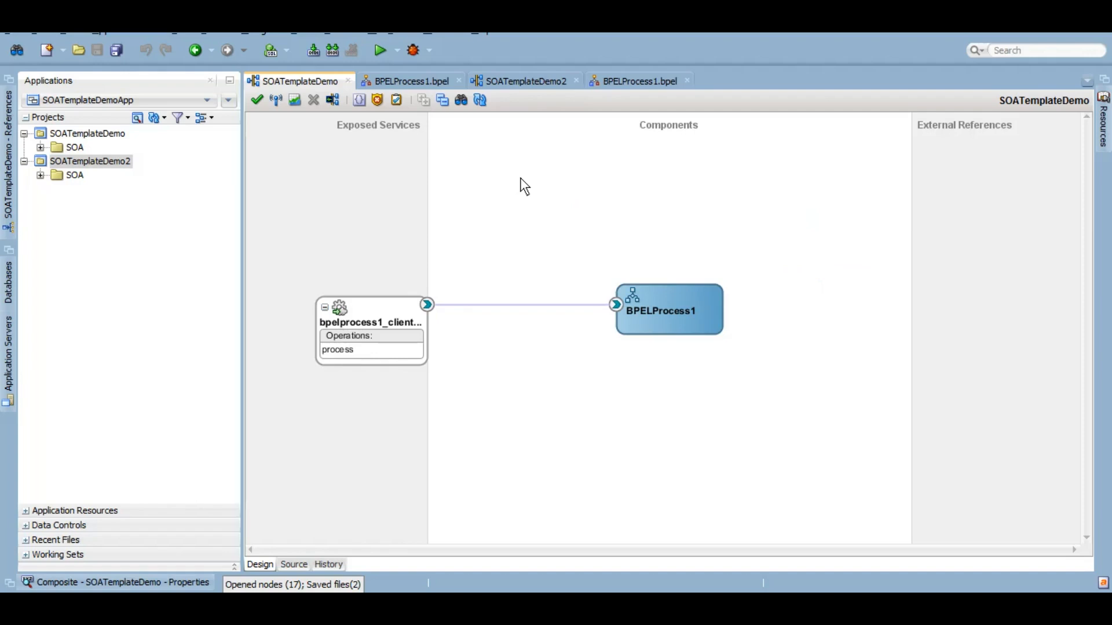
pyautogui.moveTo(455, 232)
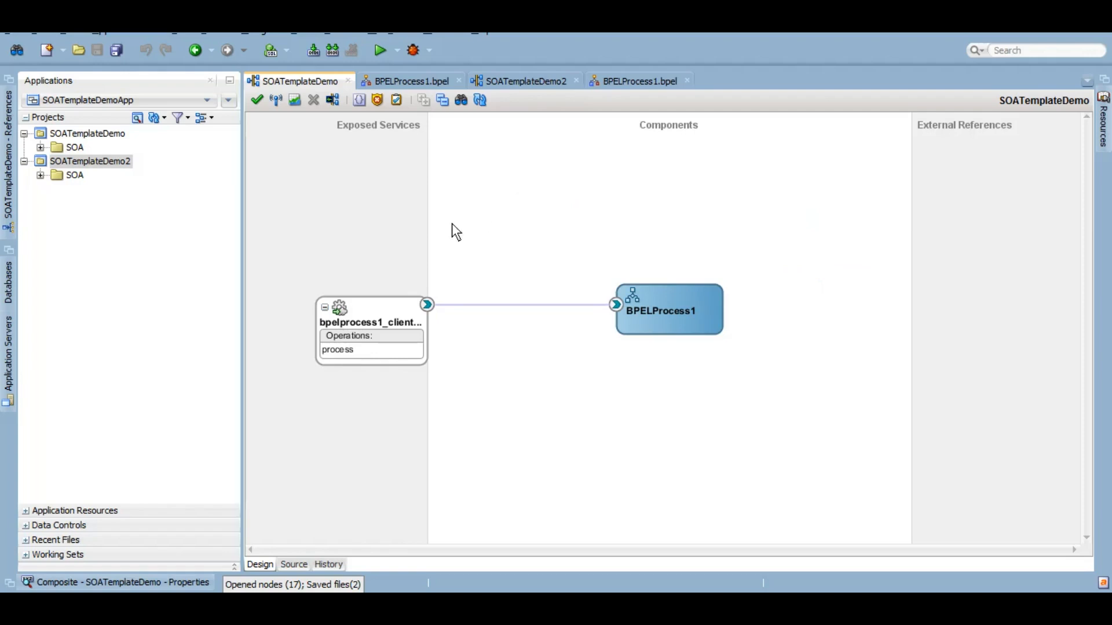
pyautogui.moveTo(443, 231)
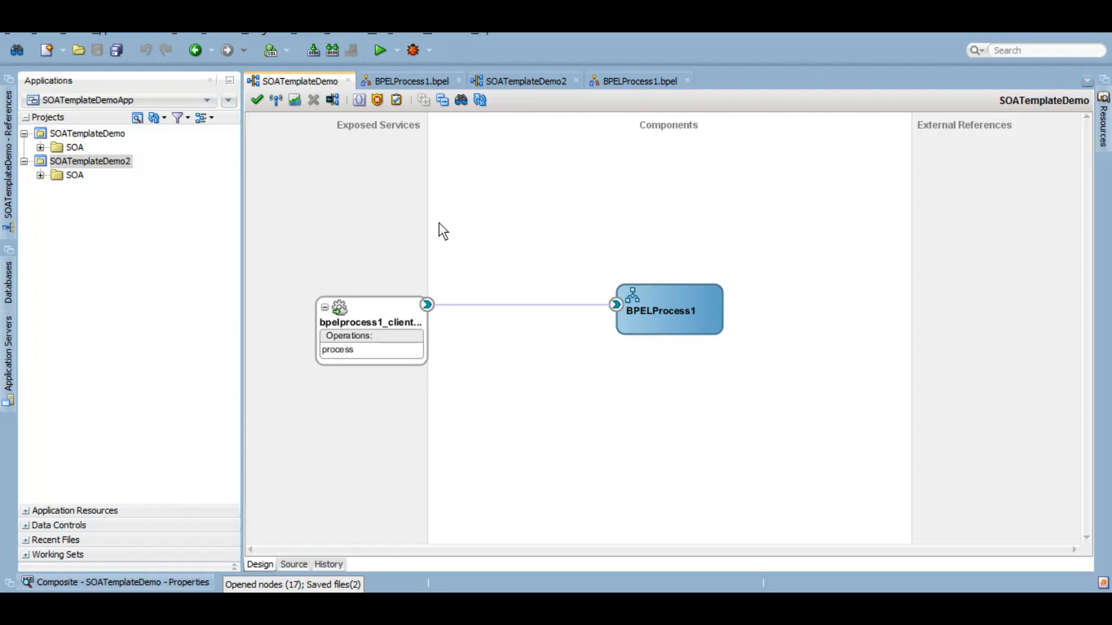
# - Re-check the AssignHello copy rule in the original BPELProcess1
pyautogui.click(668, 309)
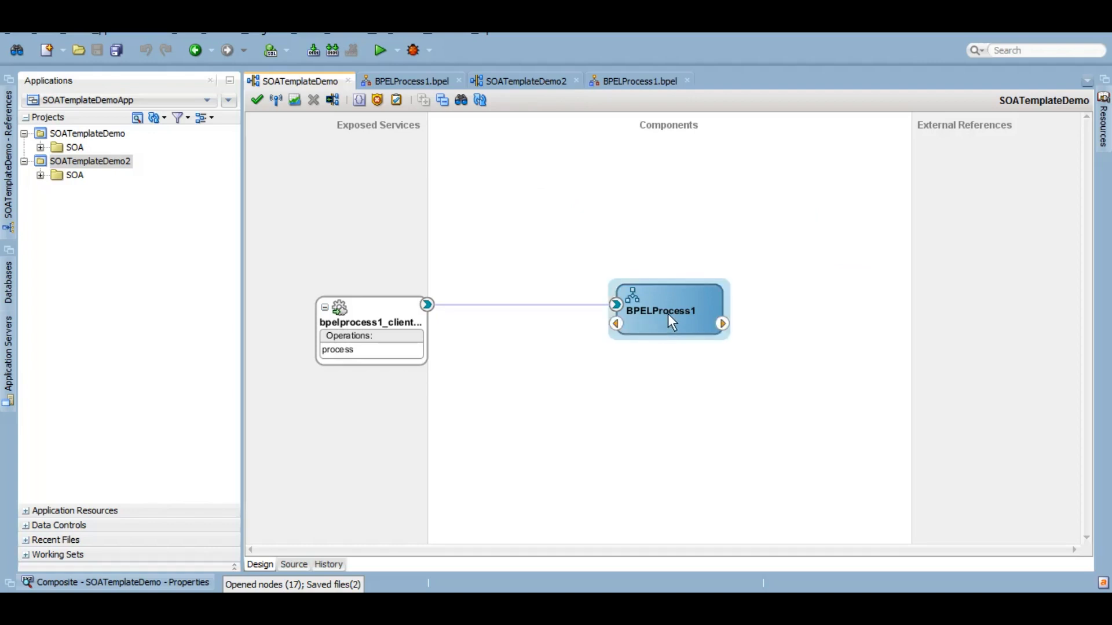
pyautogui.click(410, 81)
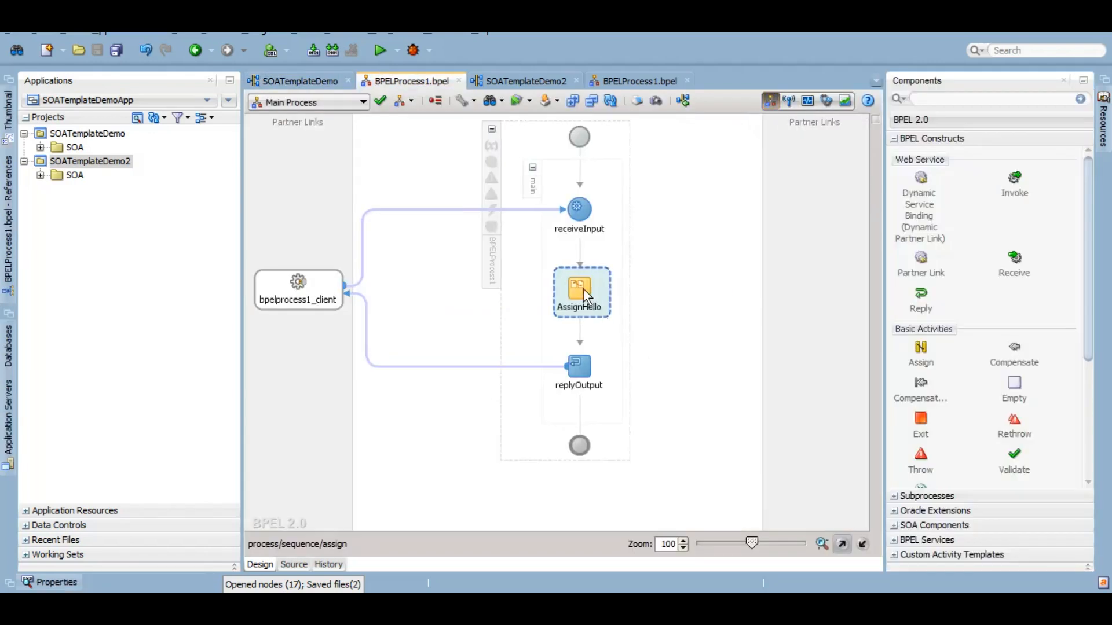
pyautogui.doubleClick(579, 292)
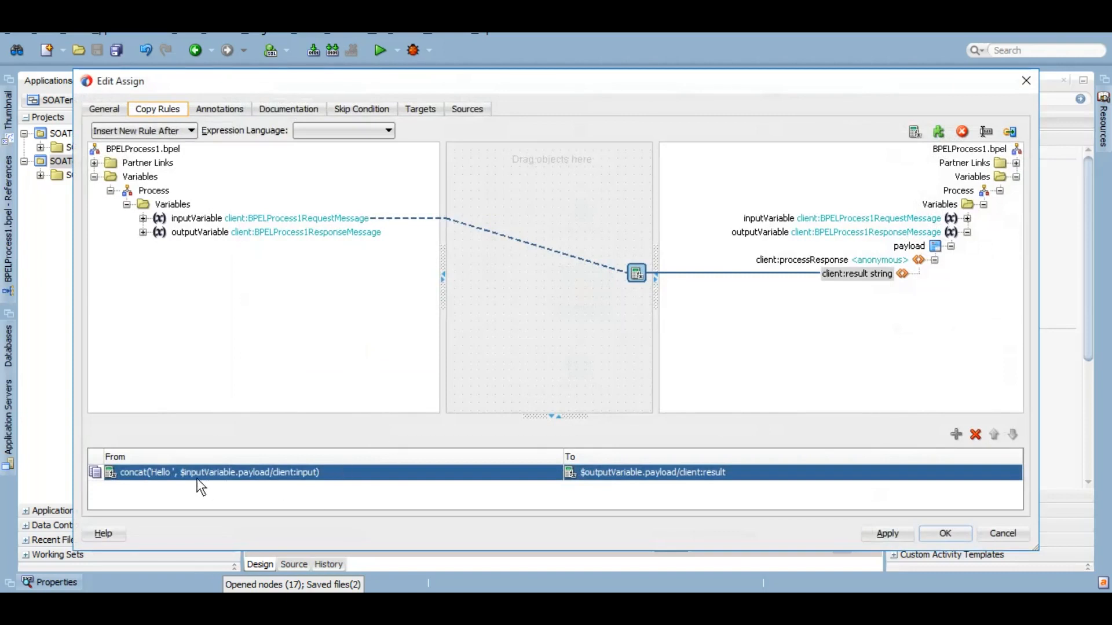
pyautogui.moveTo(149, 486)
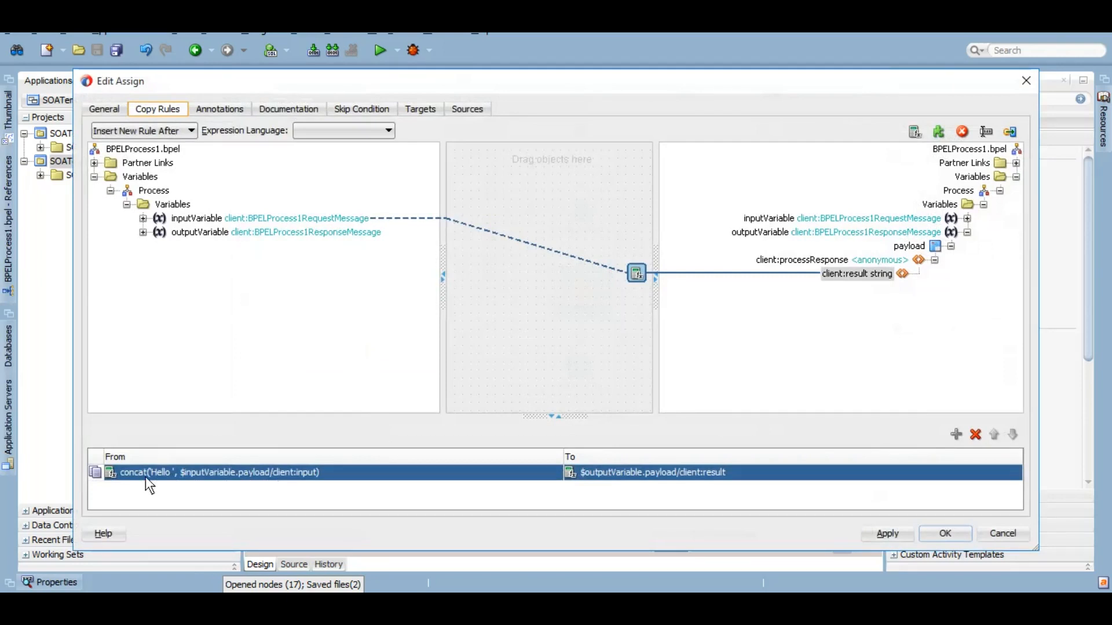
pyautogui.moveTo(414, 489)
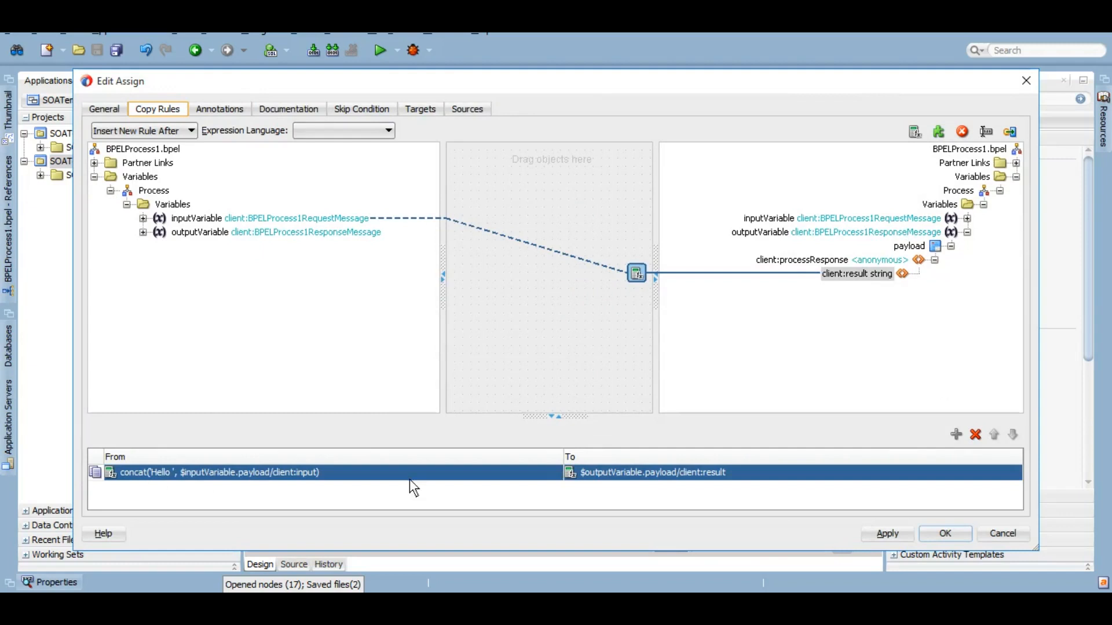
pyautogui.click(944, 533)
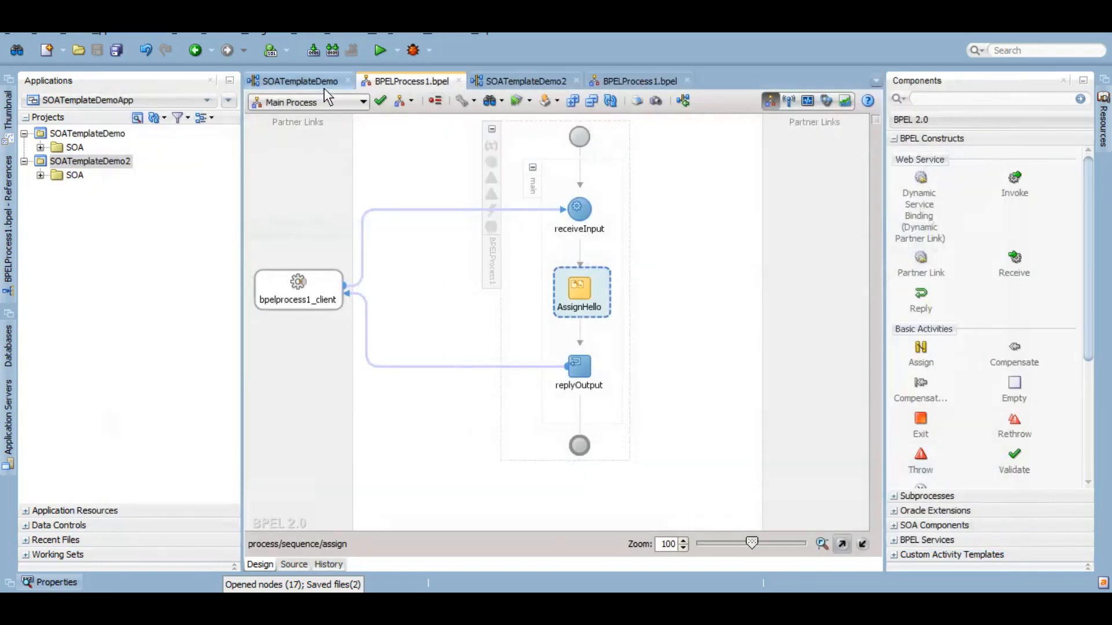
# - Save BPELProcess1 as component template BPELProcess1_hello and confirm
pyautogui.rightClick(298, 81)
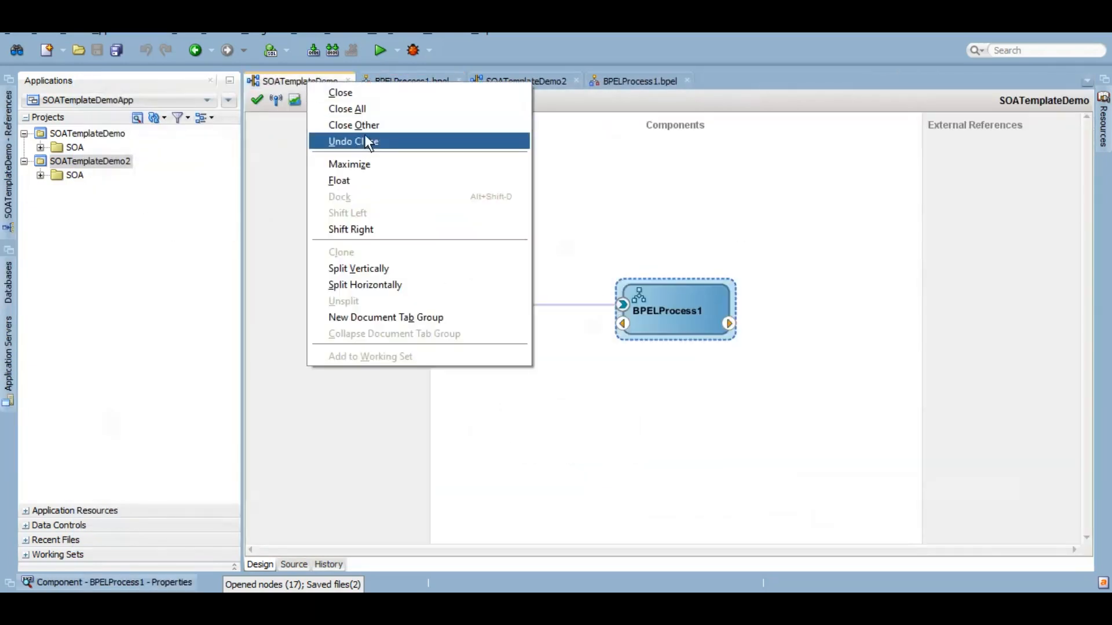
pyautogui.rightClick(667, 310)
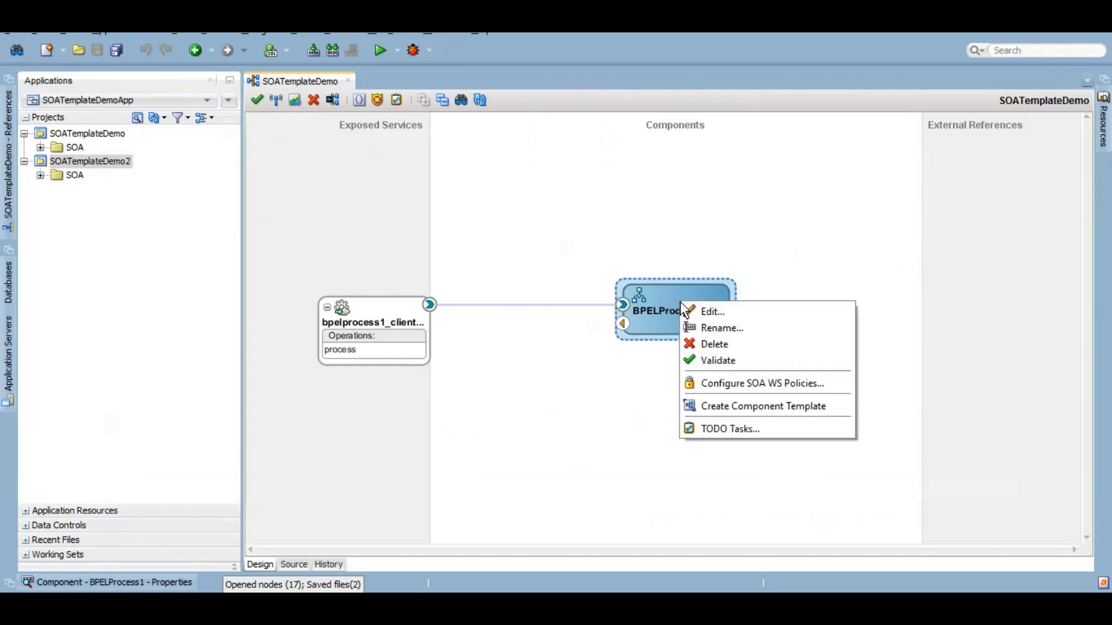
pyautogui.moveTo(762, 406)
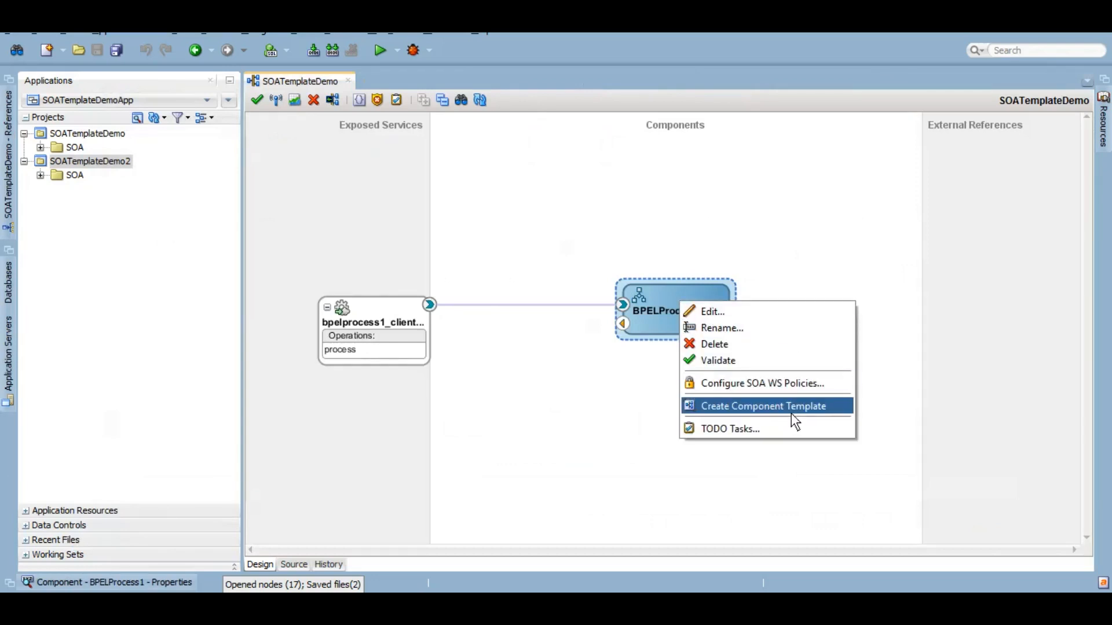
pyautogui.click(762, 406)
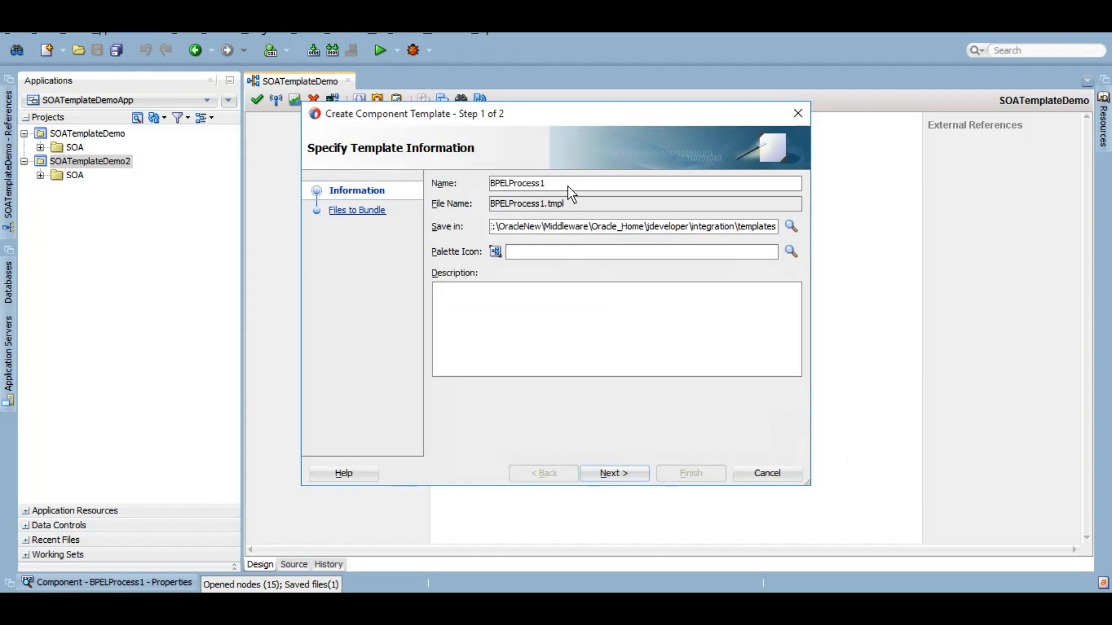
pyautogui.write('_')
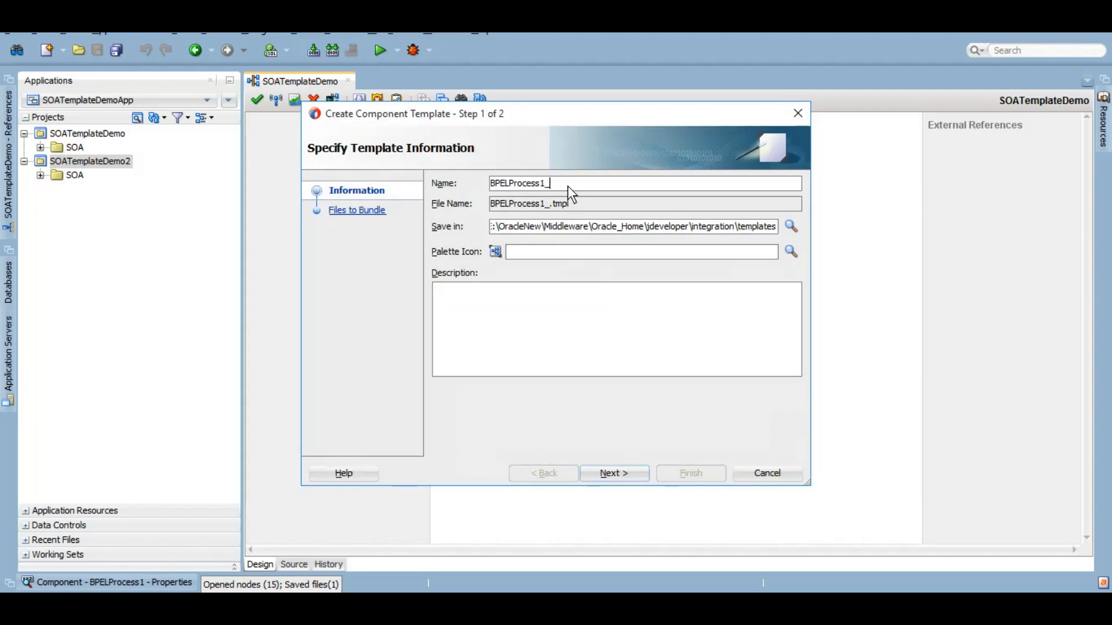
pyautogui.write('hello')
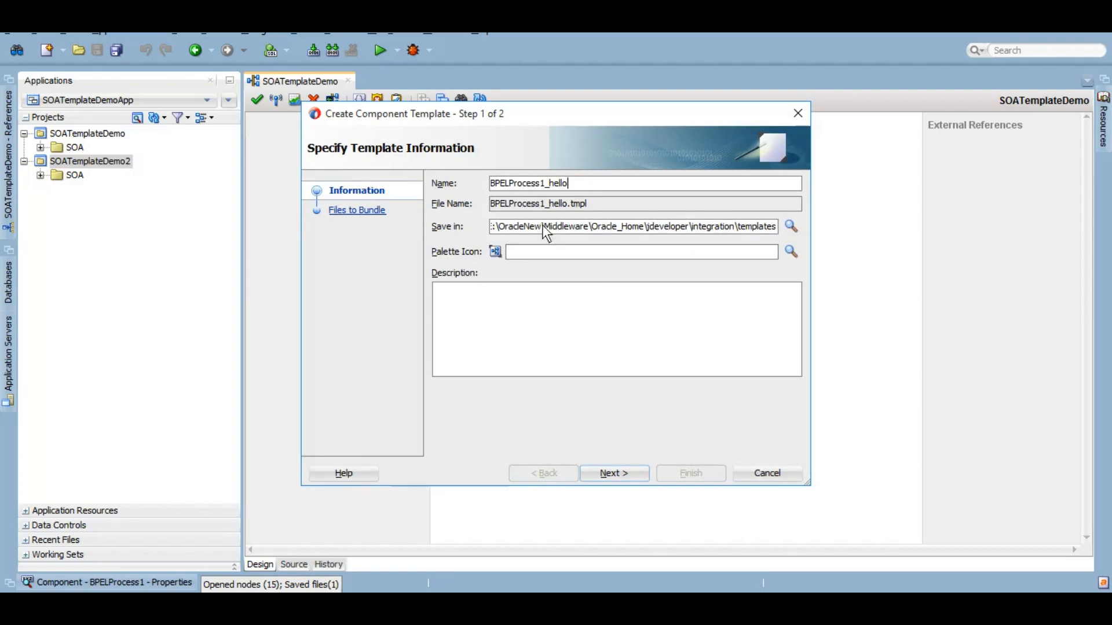
pyautogui.click(613, 473)
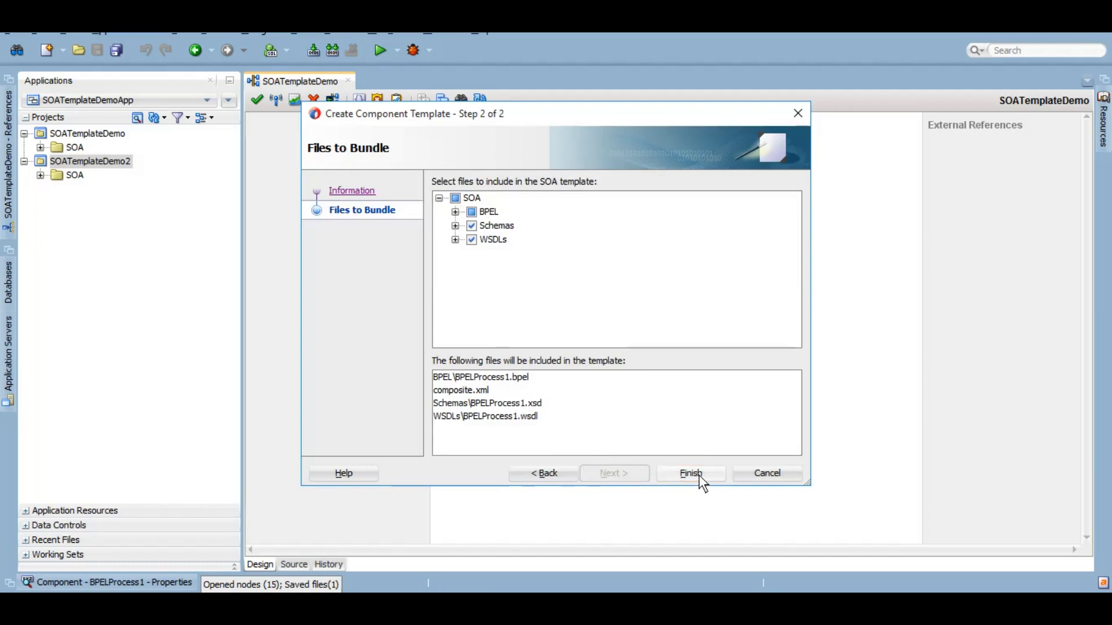
pyautogui.click(689, 473)
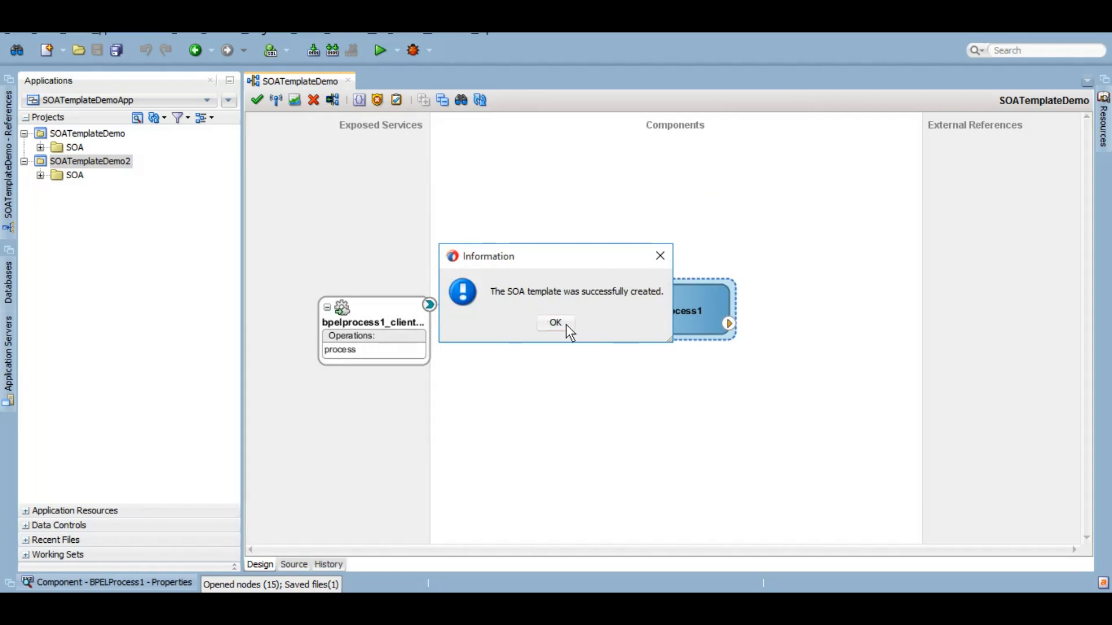
pyautogui.click(555, 322)
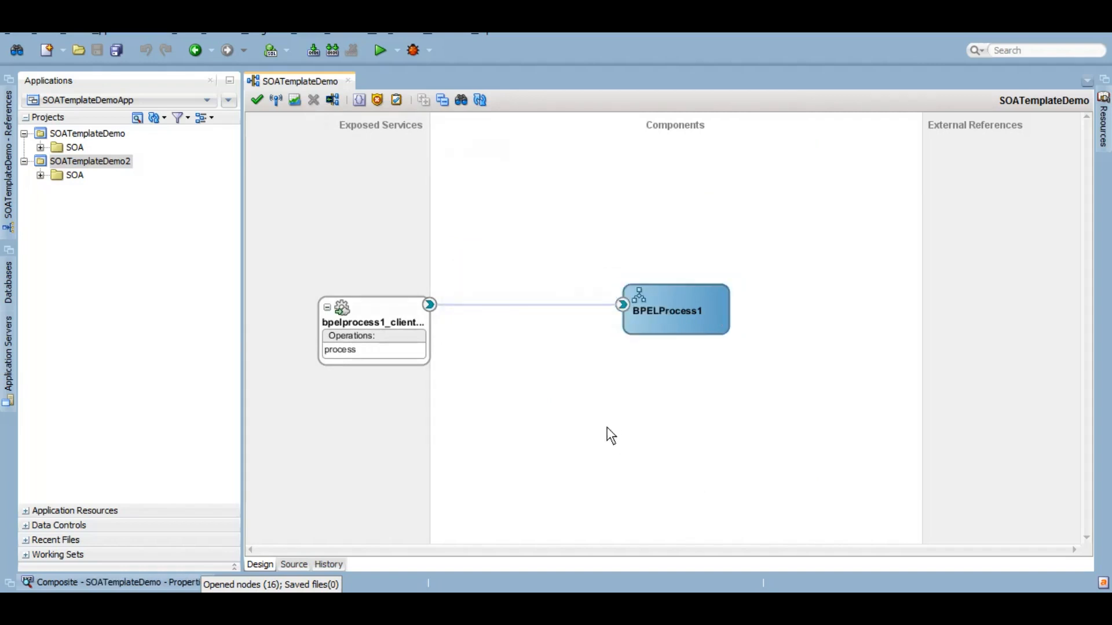
pyautogui.moveTo(574, 226)
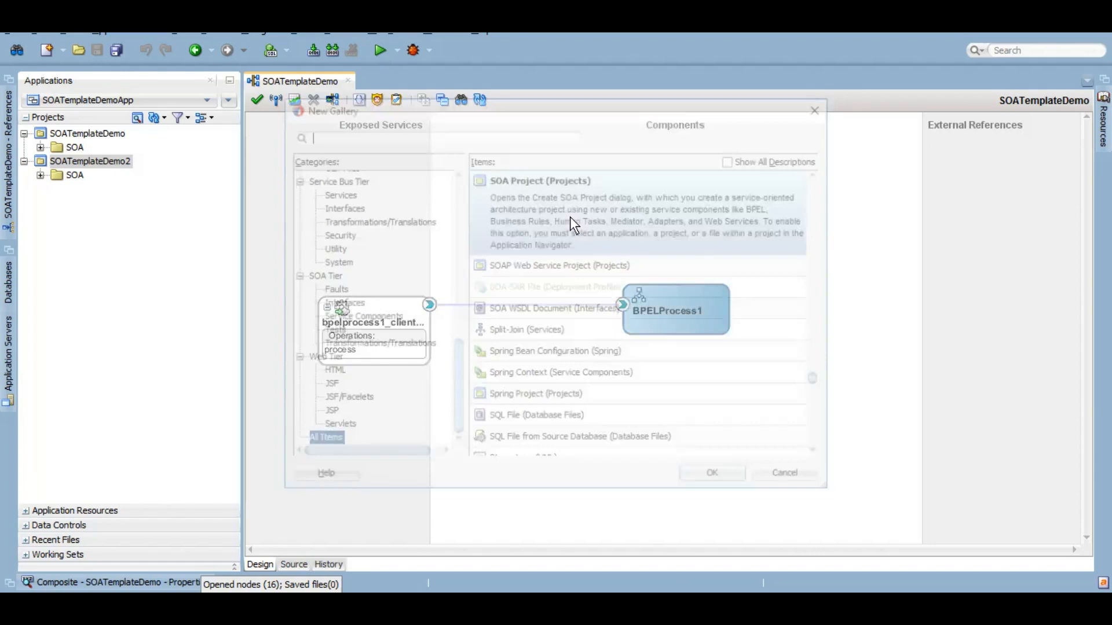
# - Create the SOA project SOATemplateDemo3 with an empty composite
pyautogui.click(711, 473)
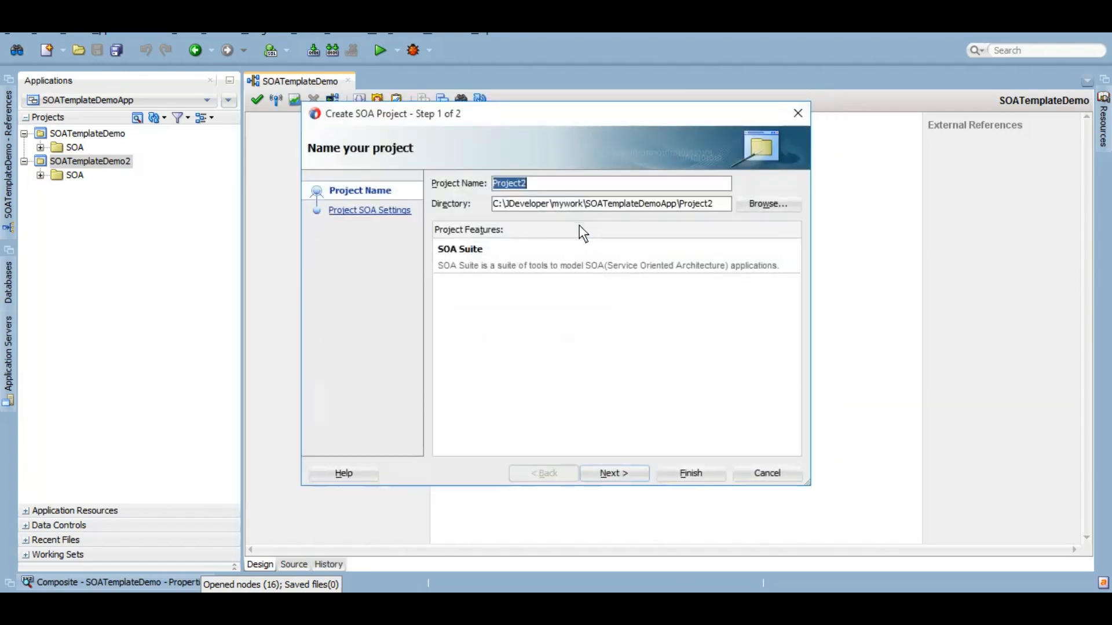
pyautogui.write('SOA')
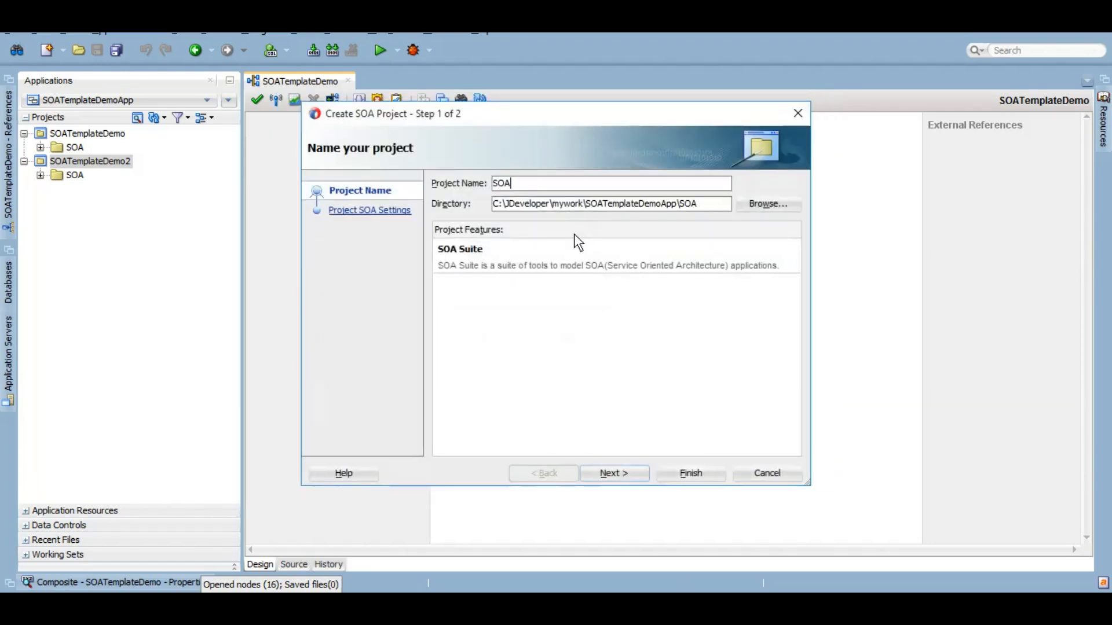
pyautogui.write('te')
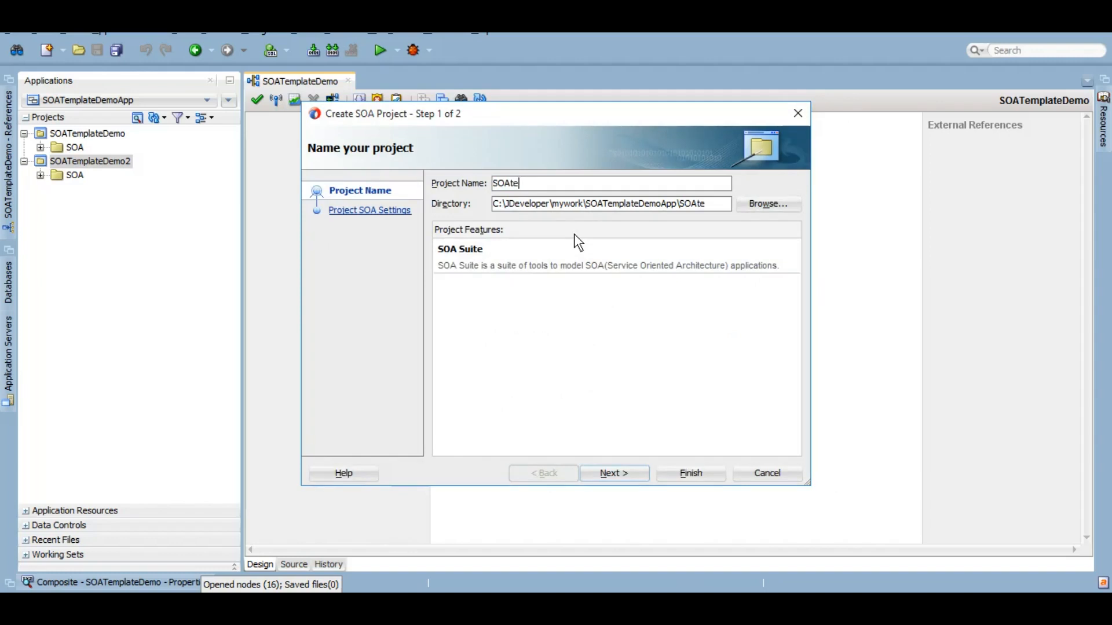
pyautogui.write('mplateDe')
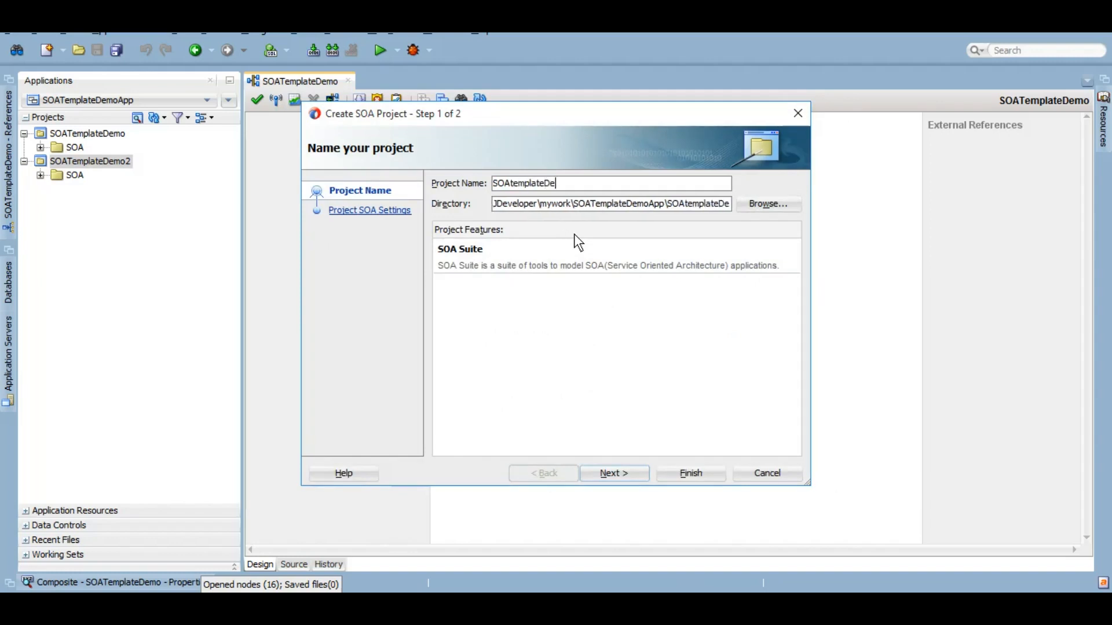
pyautogui.write('mo3')
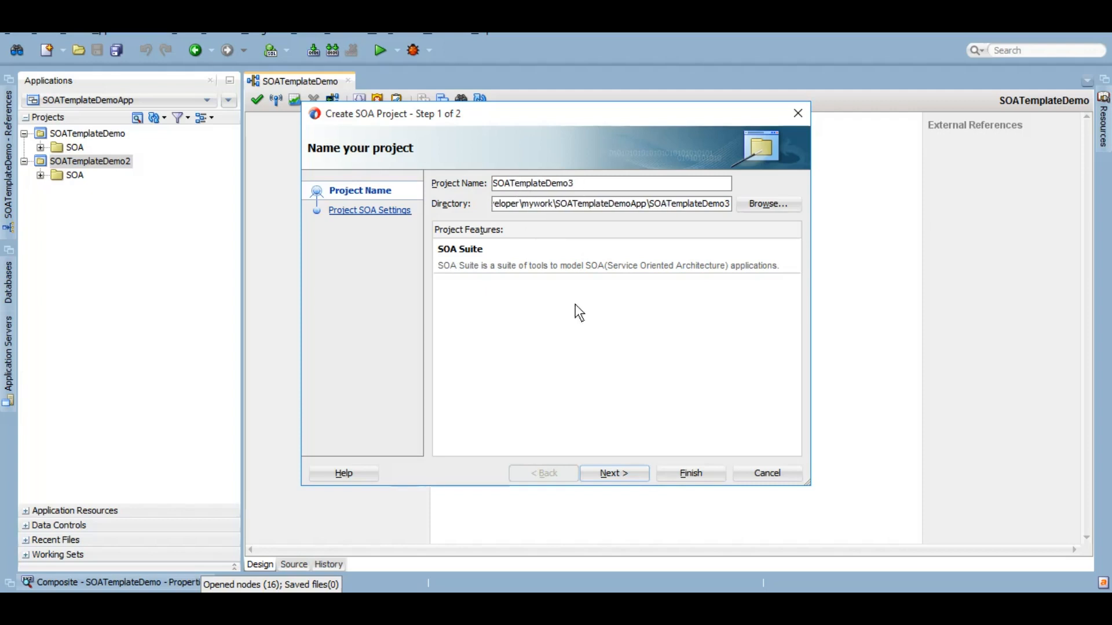
pyautogui.click(613, 473)
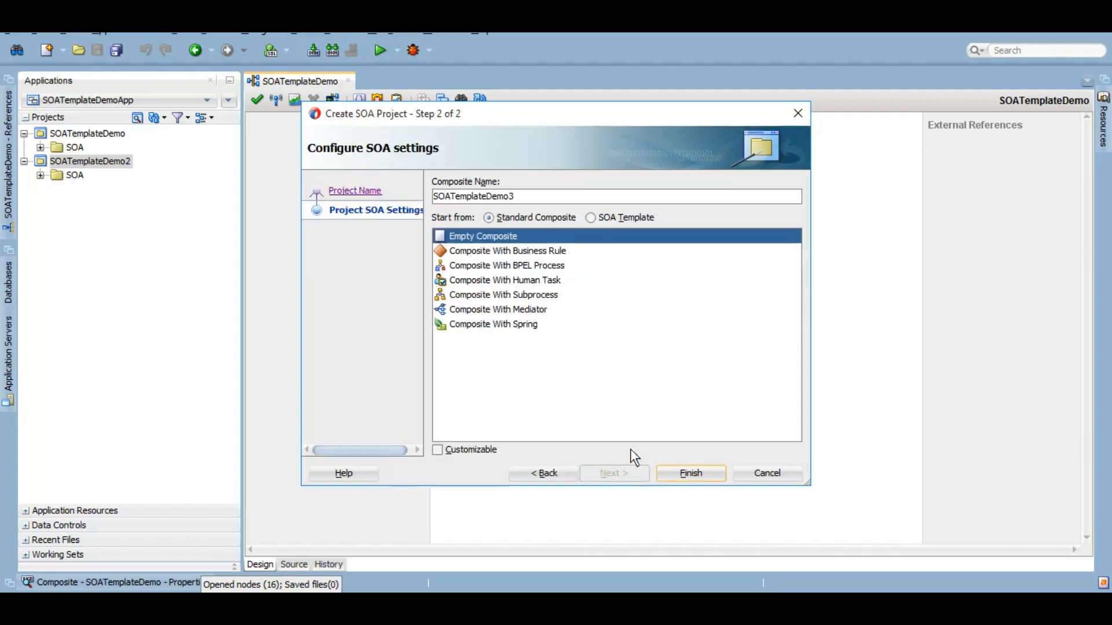
pyautogui.moveTo(475, 255)
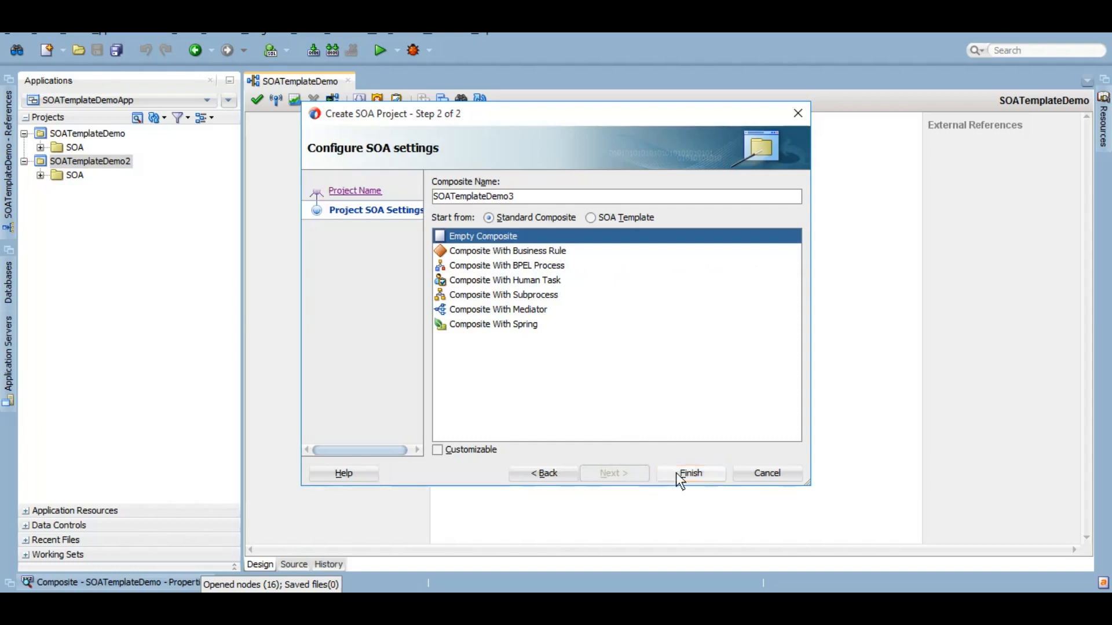
pyautogui.click(690, 473)
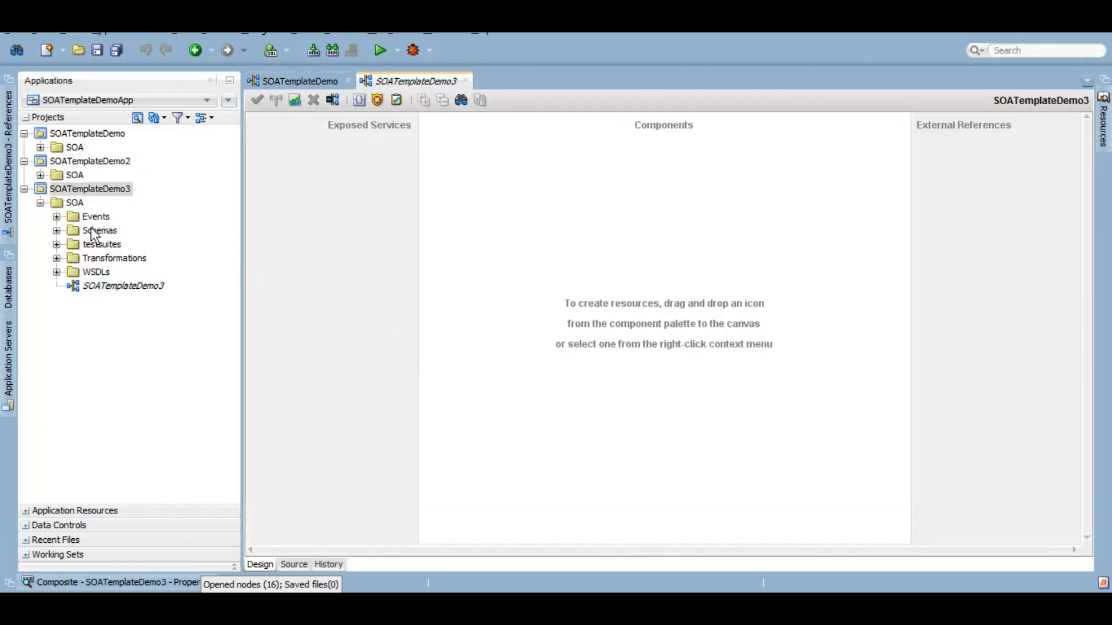
# - Insert the BPELProcess1_hello component template into SOATemplateDemo3's composite to create BPELProcess1
pyautogui.click(123, 285)
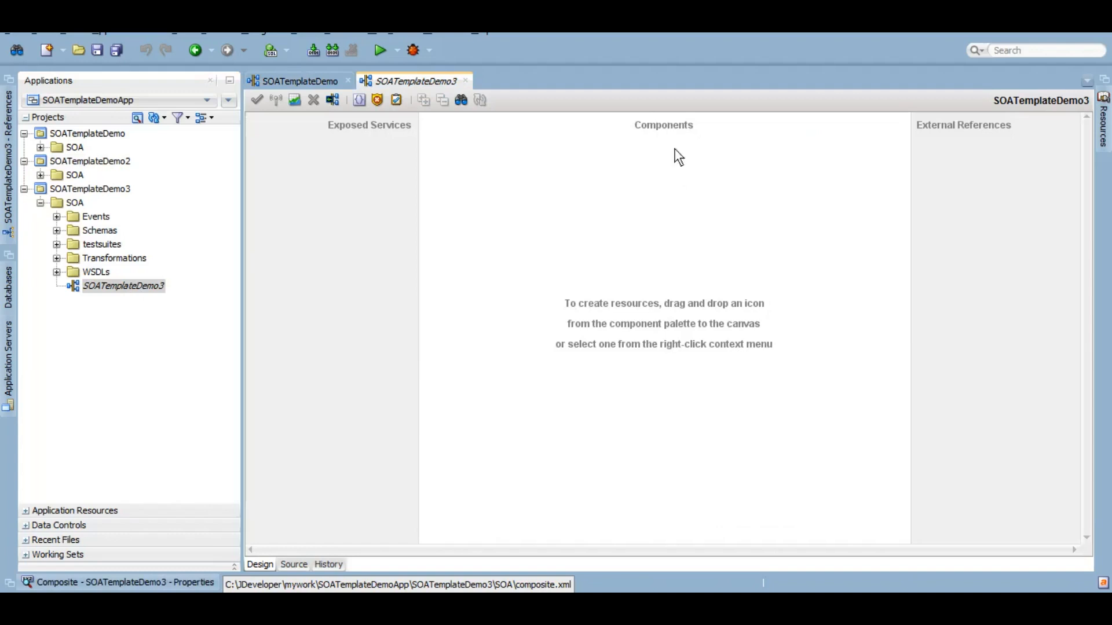
pyautogui.moveTo(602, 240)
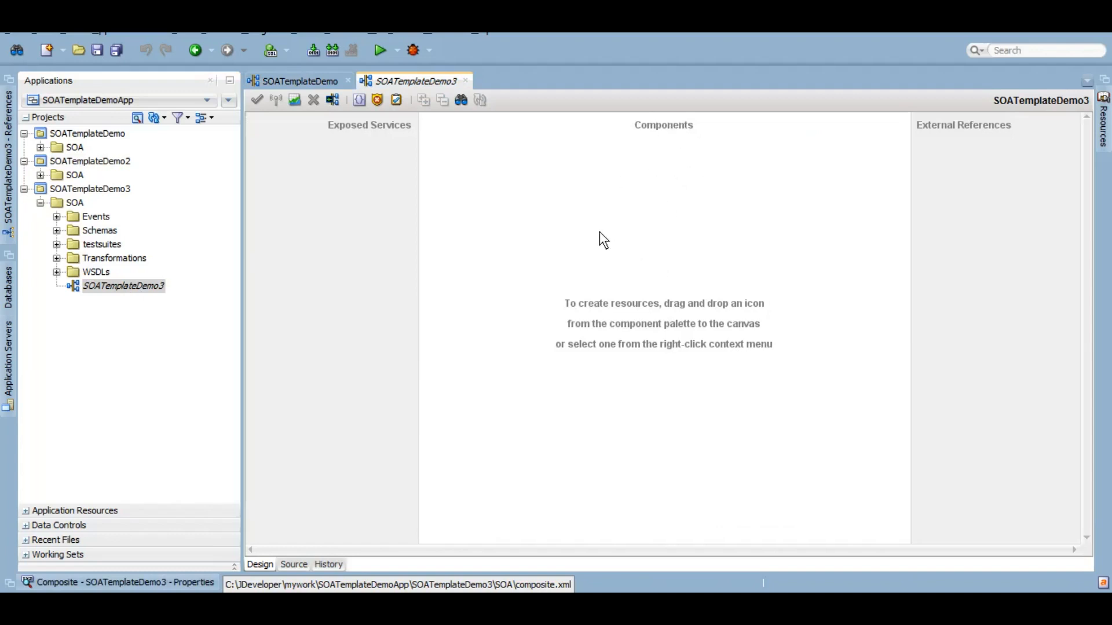
pyautogui.rightClick(603, 238)
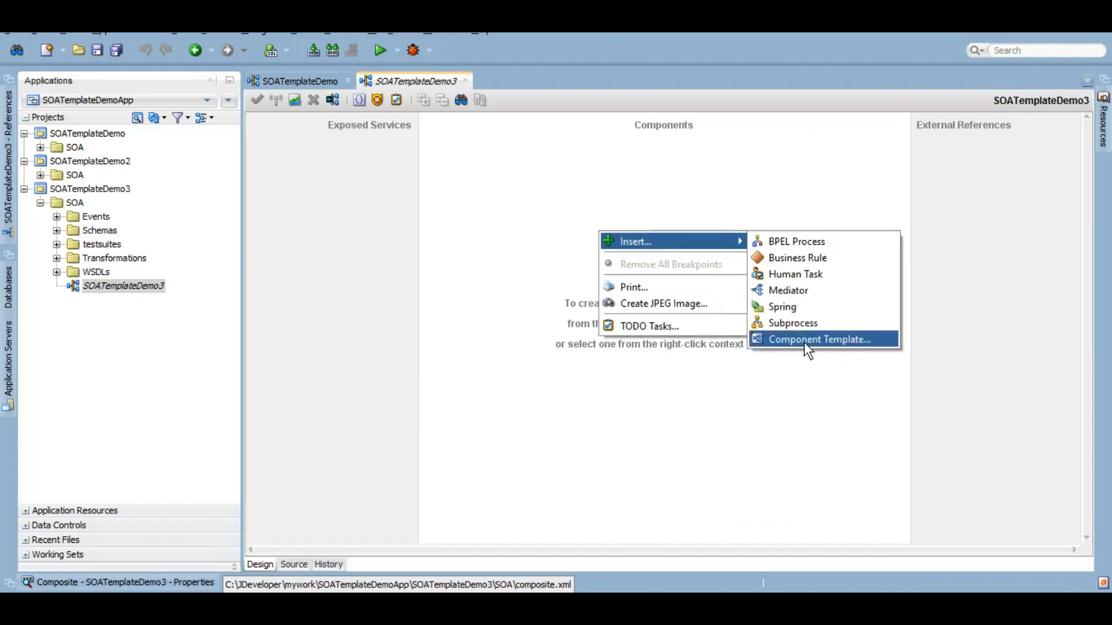
pyautogui.moveTo(822, 349)
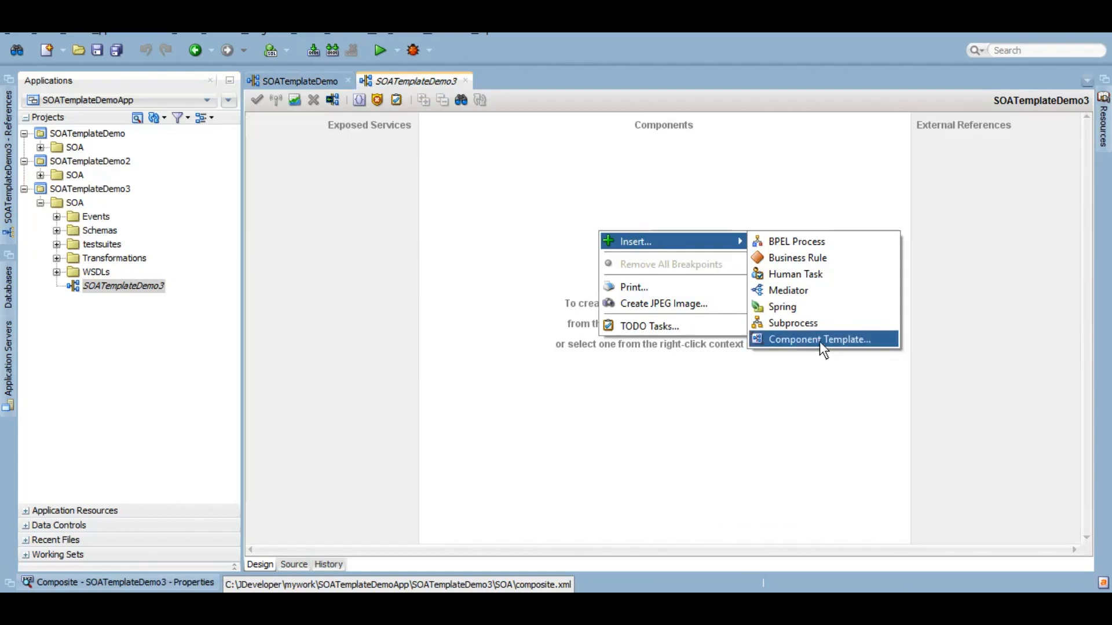
pyautogui.click(819, 338)
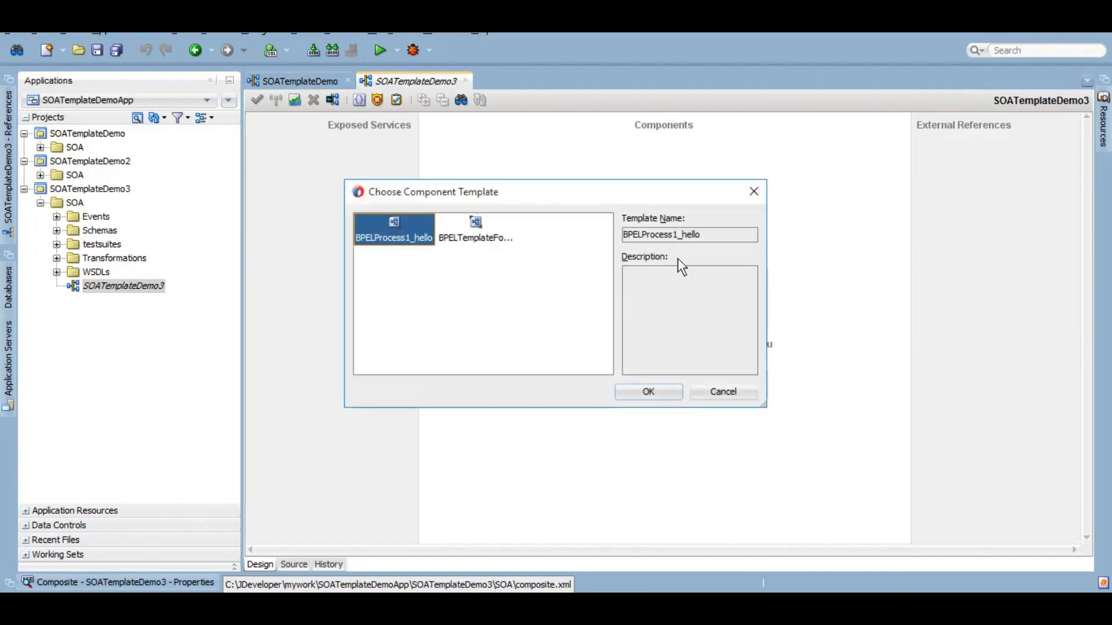
pyautogui.moveTo(653, 244)
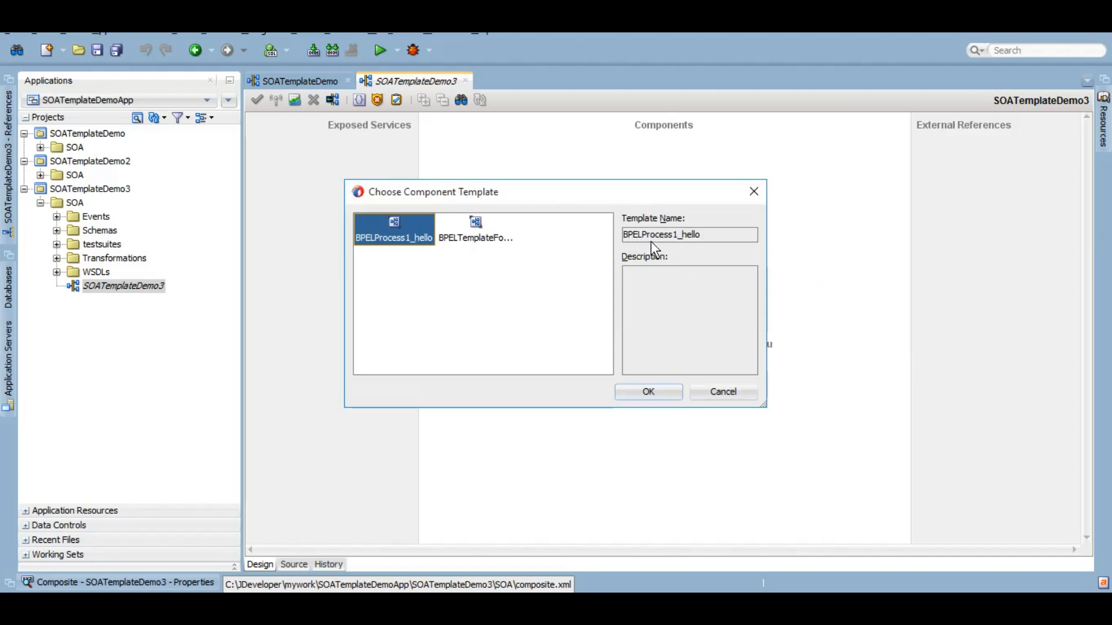
pyautogui.moveTo(696, 241)
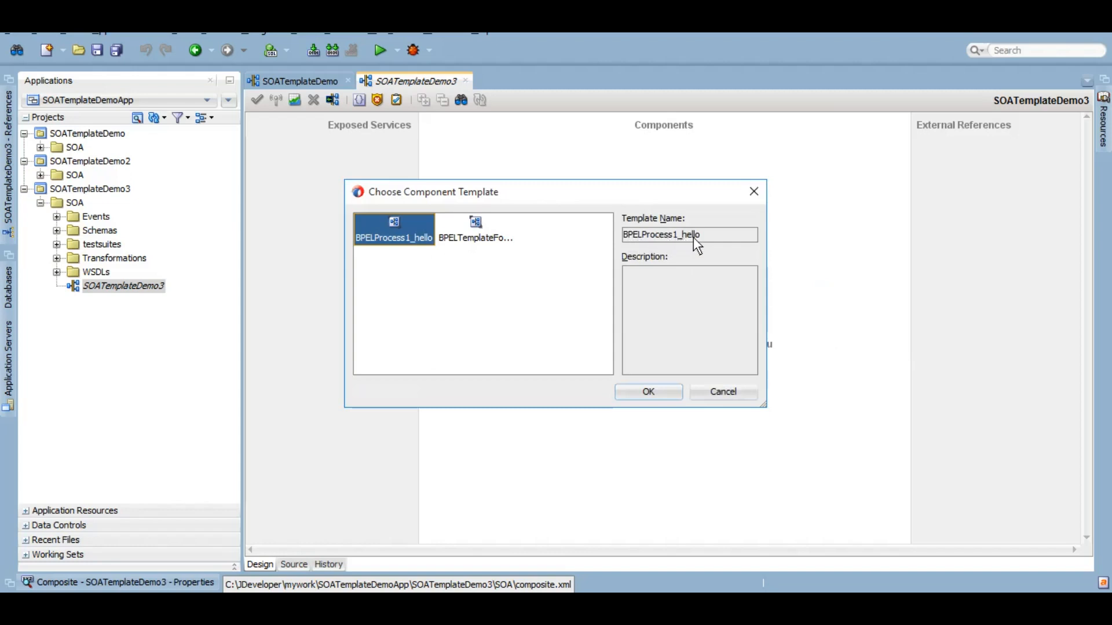
pyautogui.click(647, 391)
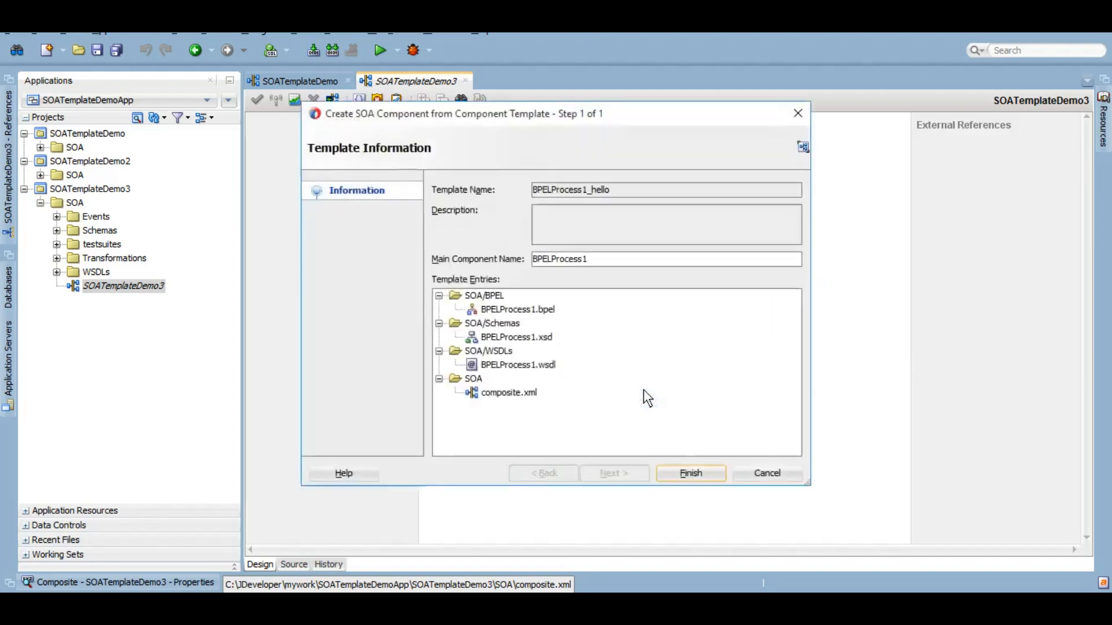
pyautogui.moveTo(564, 389)
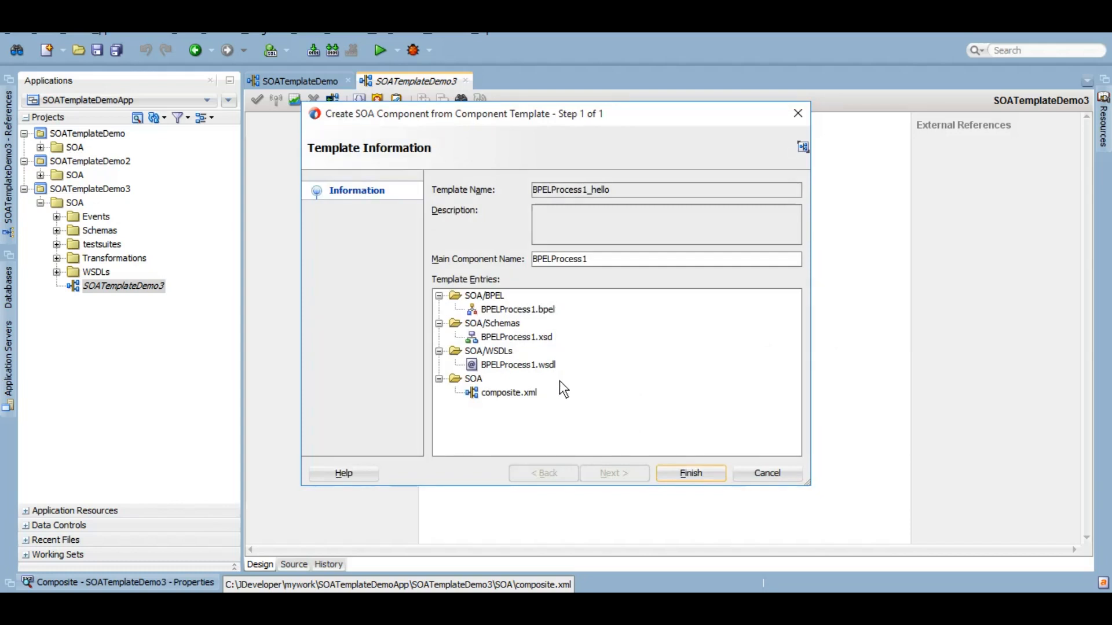
pyautogui.moveTo(569, 446)
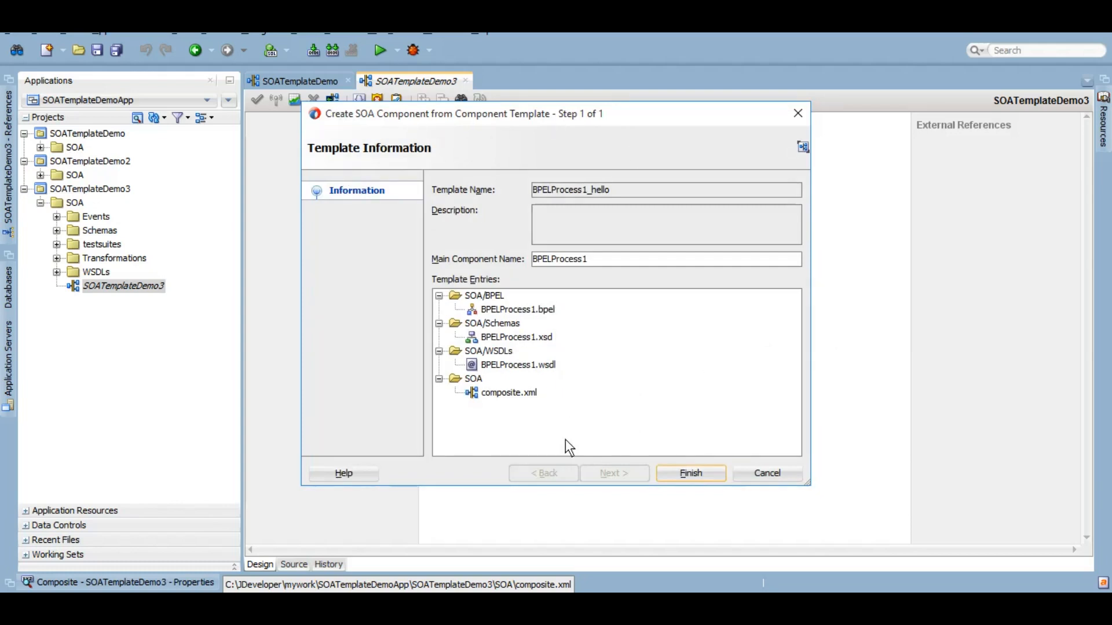
pyautogui.click(689, 473)
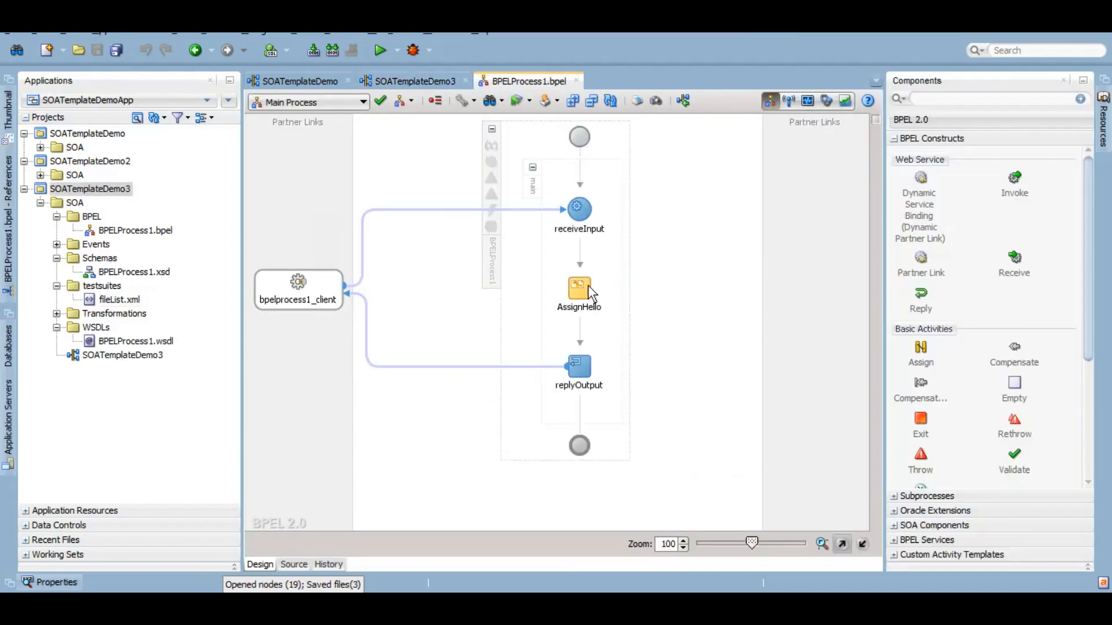
# - Review AssignHello's 'Hello ' concatenation copy rule without changes, then save all files
pyautogui.doubleClick(579, 293)
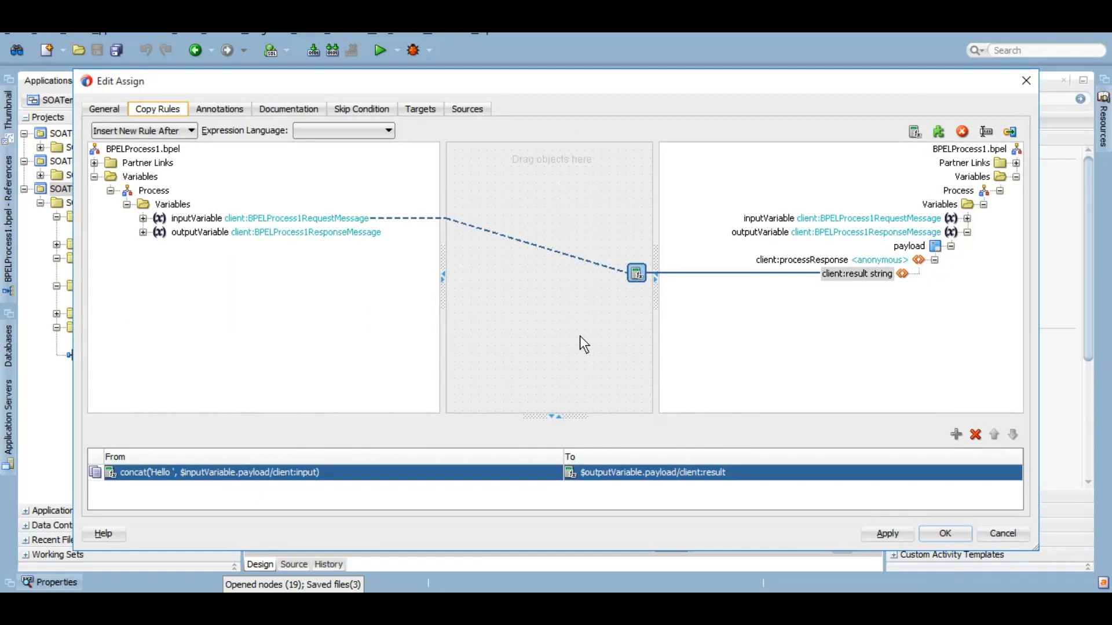
pyautogui.moveTo(1007, 533)
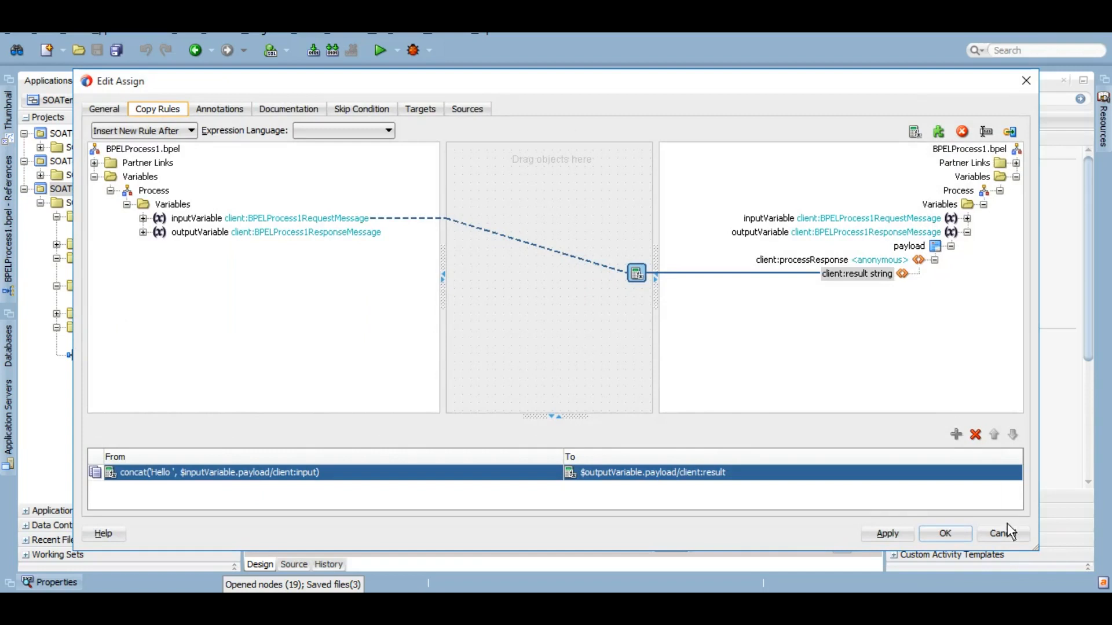
pyautogui.moveTo(1010, 538)
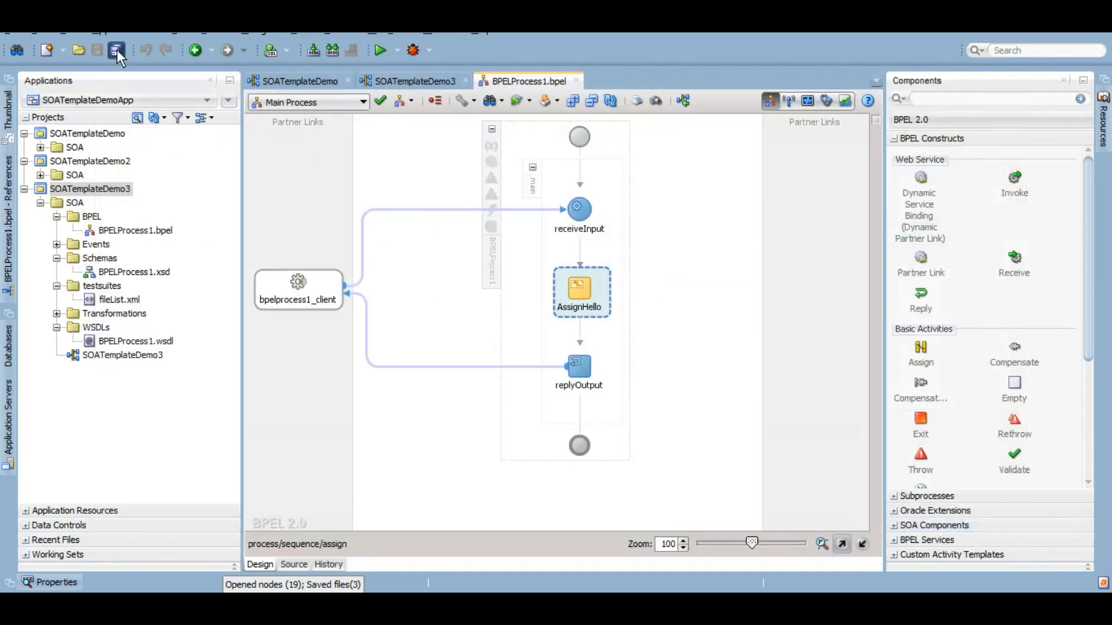
pyautogui.click(117, 49)
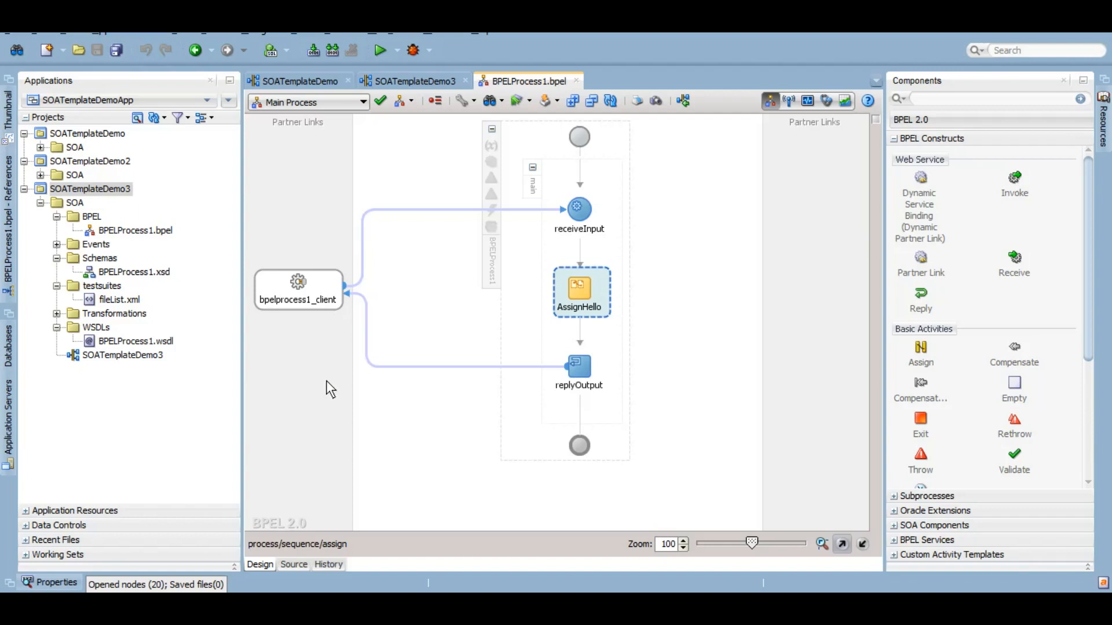
# - Drop a Scope from the Components search into the CatchAll and name it ScopeTemplate
pyautogui.click(726, 249)
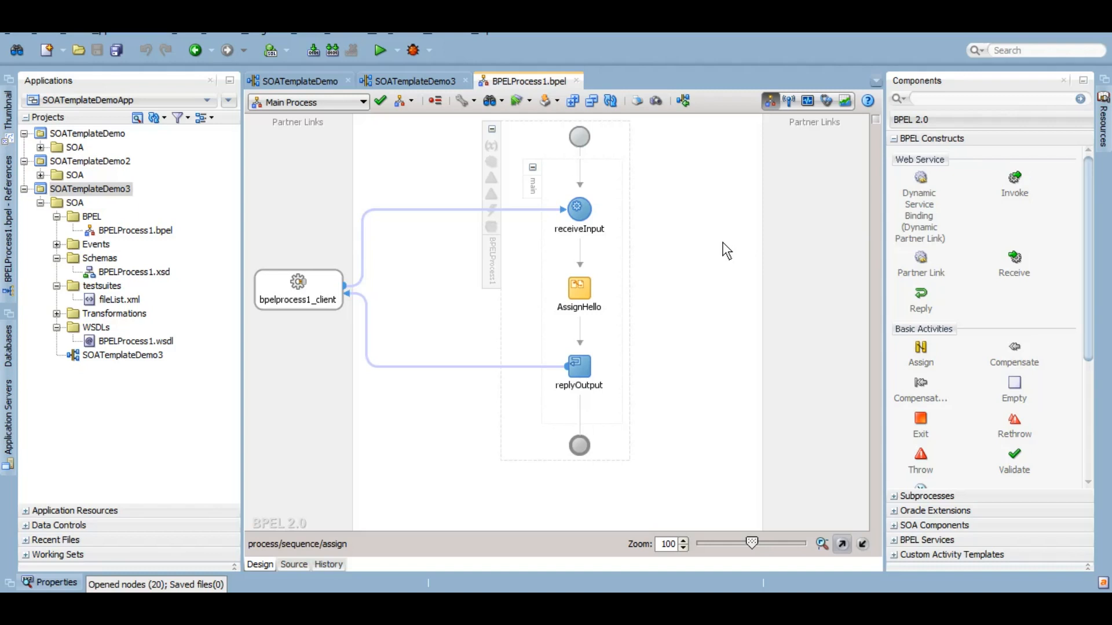
pyautogui.moveTo(702, 225)
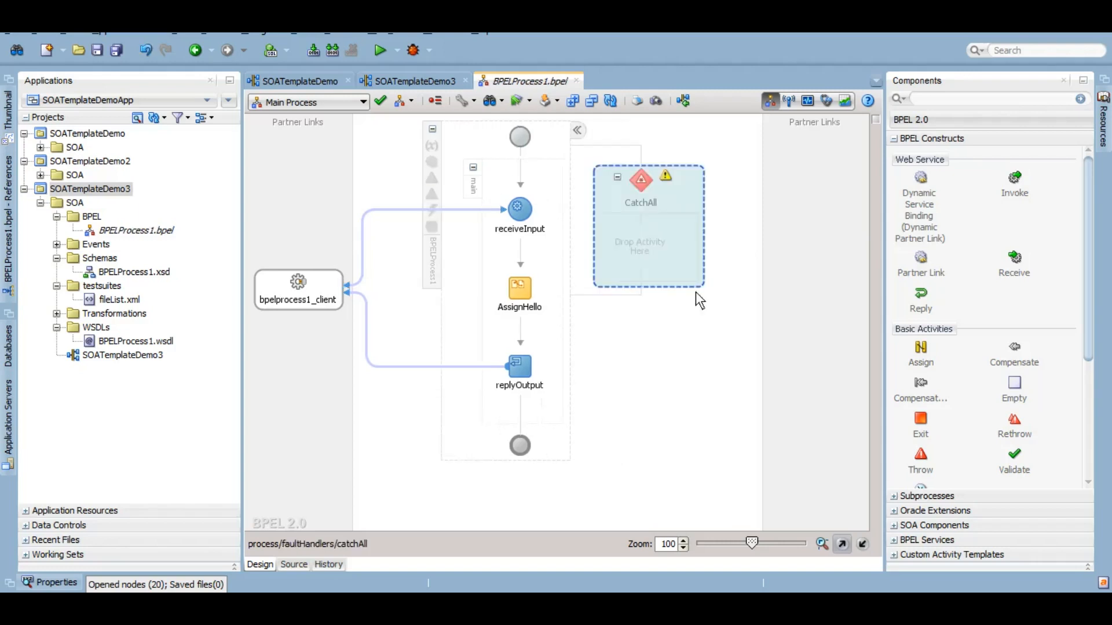
pyautogui.moveTo(691, 259)
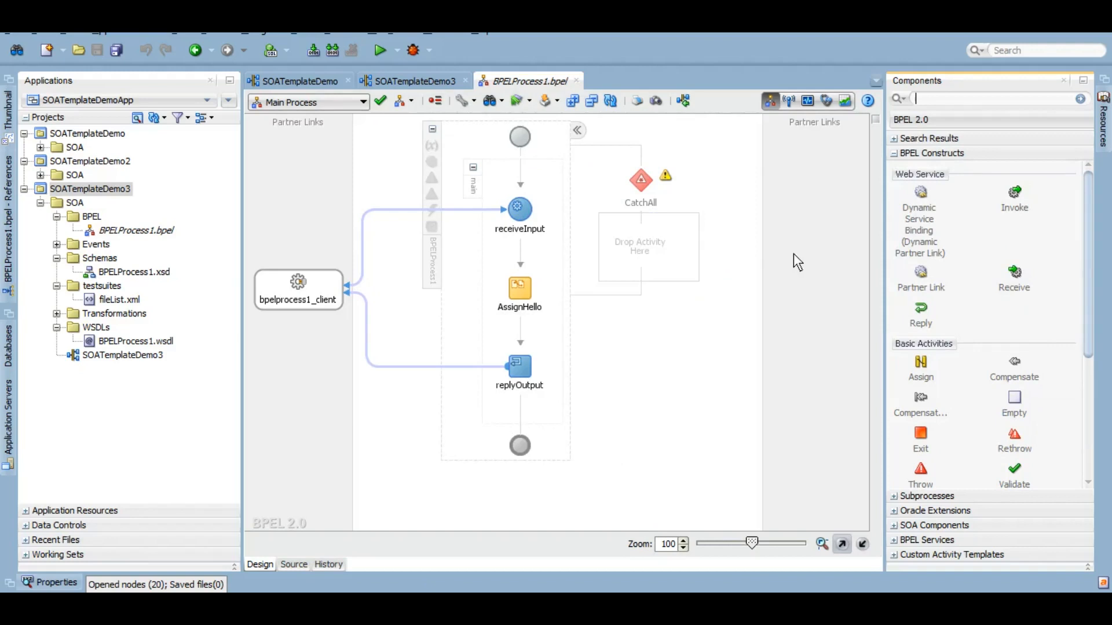
pyautogui.write('sc')
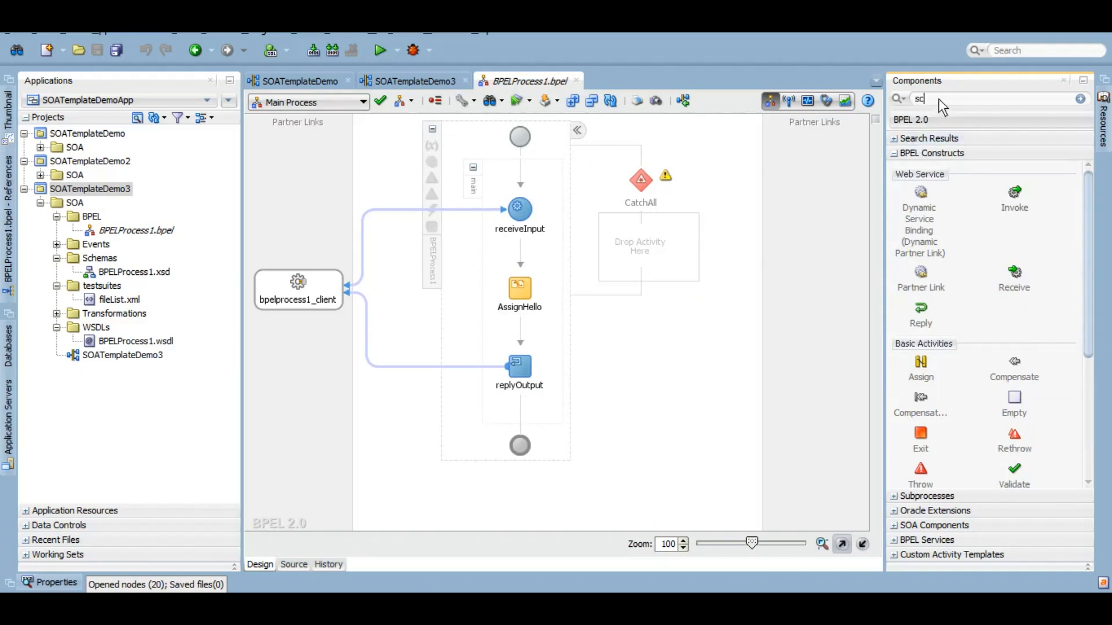
pyautogui.write('cope')
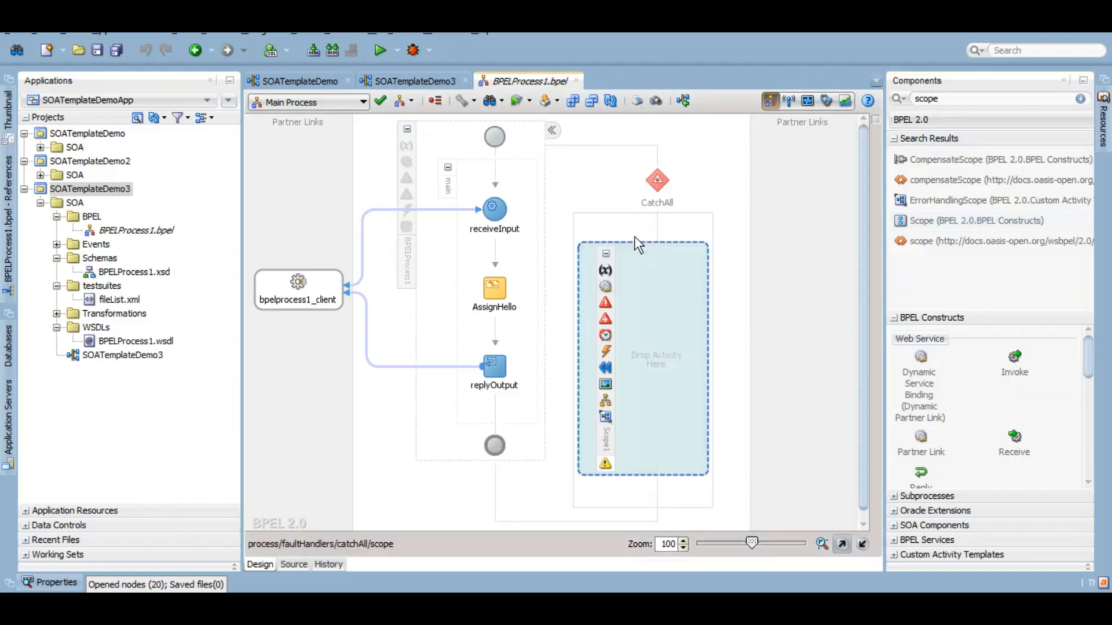
pyautogui.moveTo(610, 446)
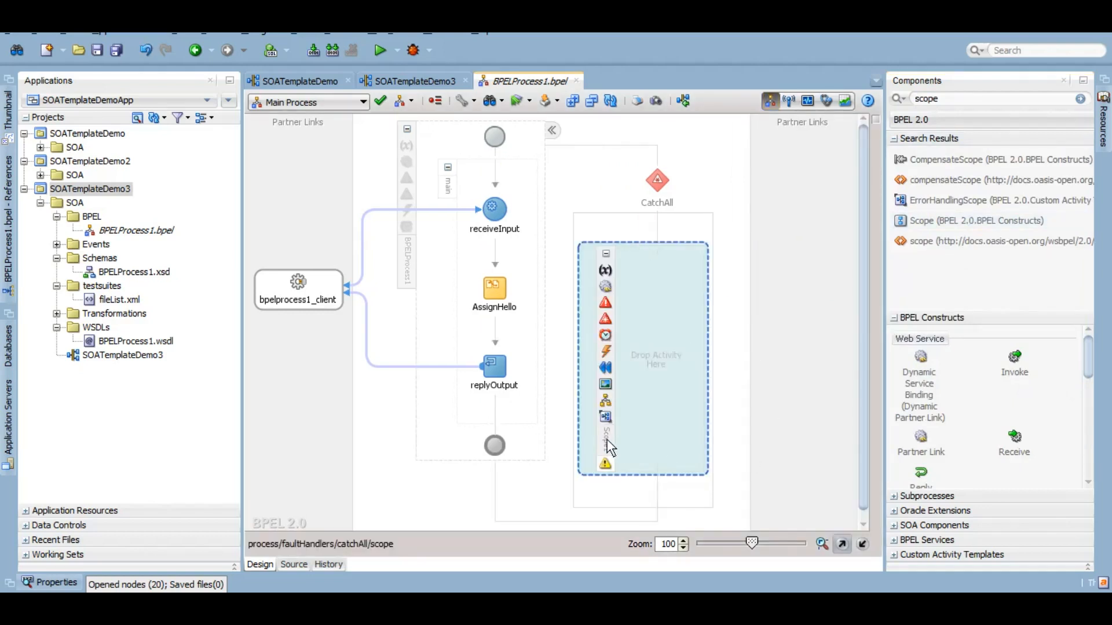
pyautogui.doubleClick(642, 355)
pyautogui.write('ScopeTempla')
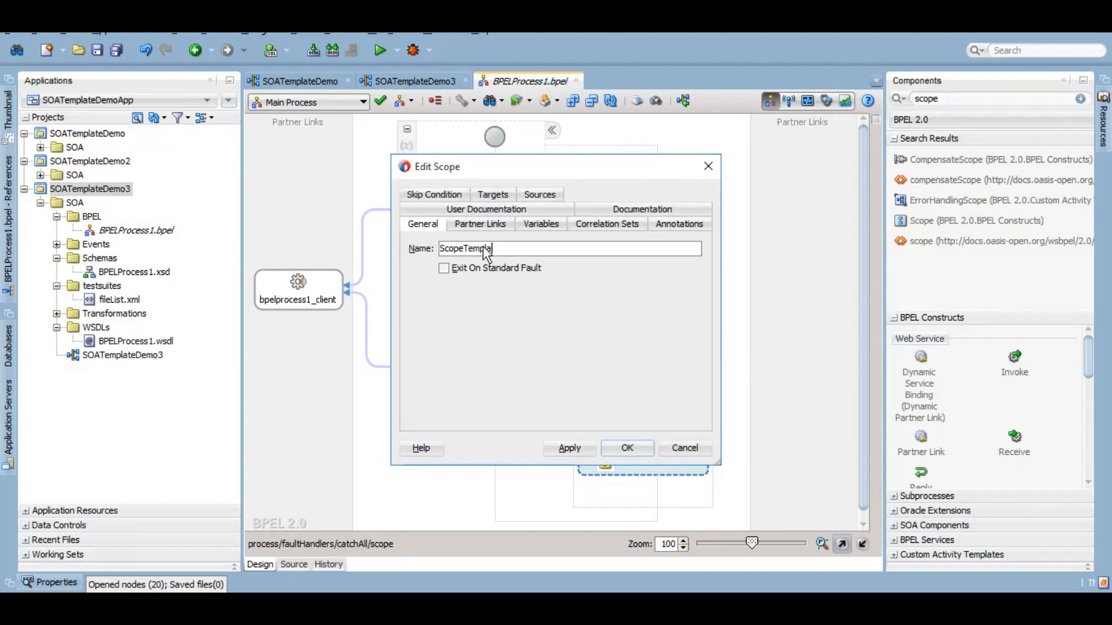
pyautogui.click(569, 448)
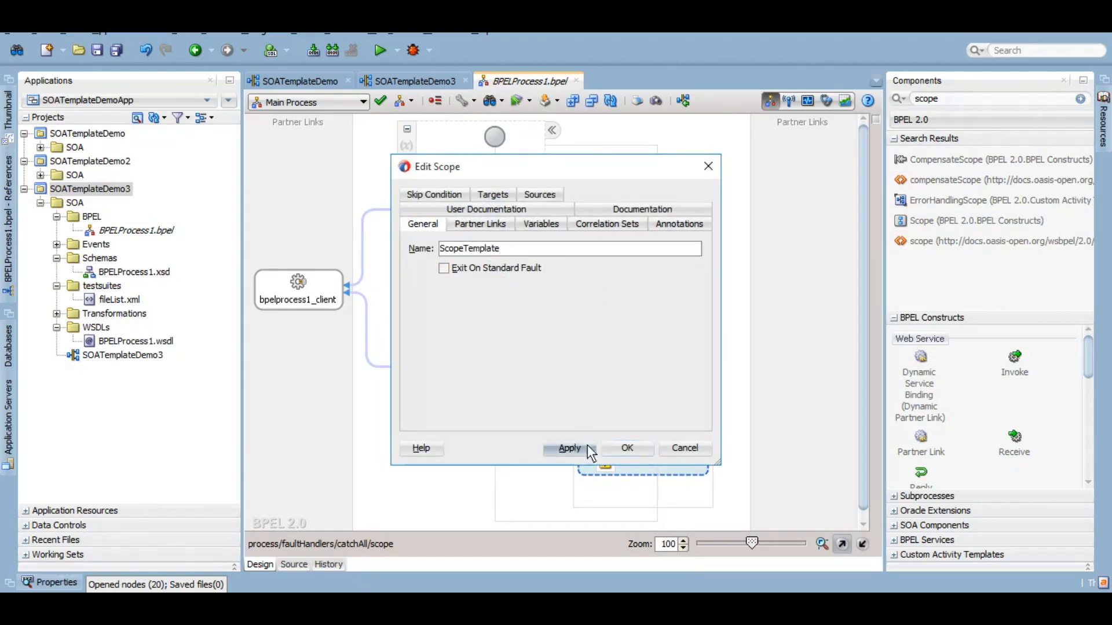
pyautogui.click(626, 447)
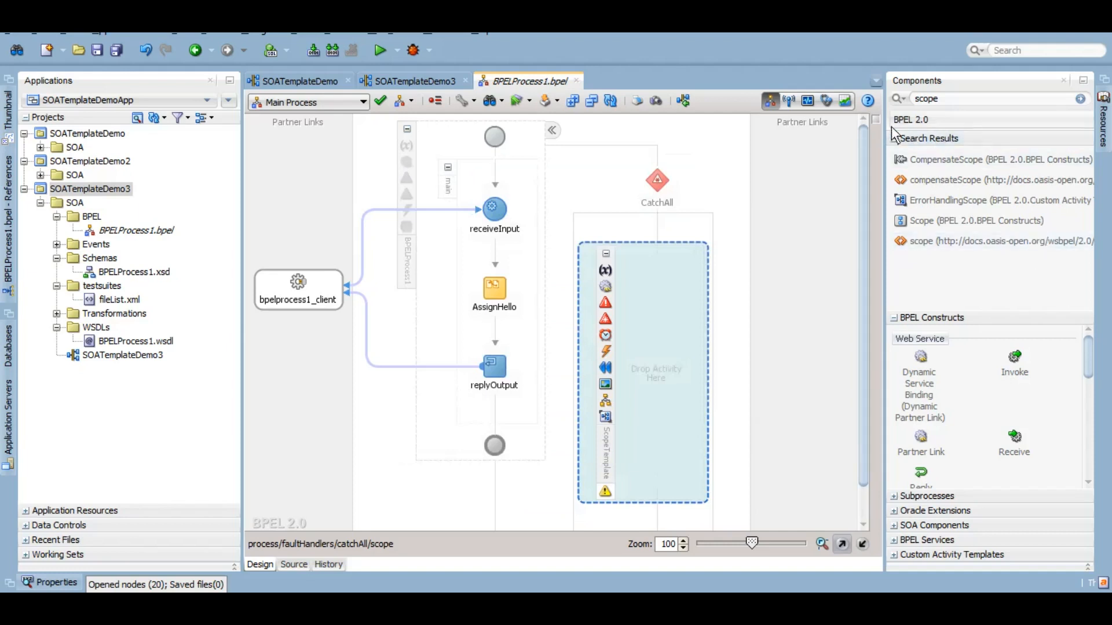
pyautogui.click(896, 139)
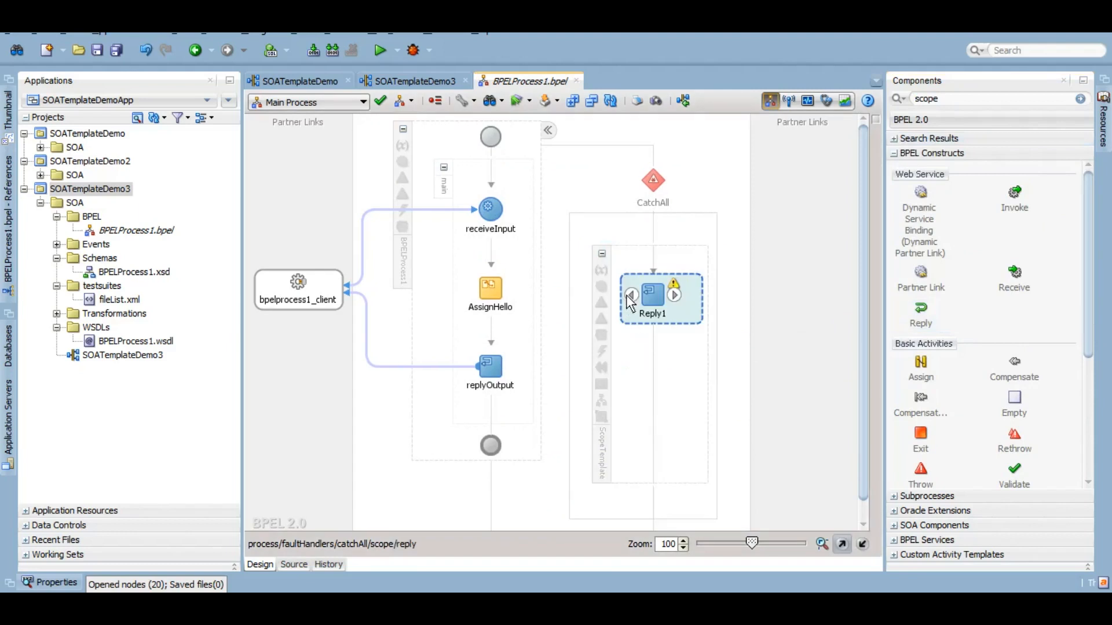
# - Configure Reply1, and build AssignFault's expression using ora:getFaultAsString()
pyautogui.doubleClick(650, 295)
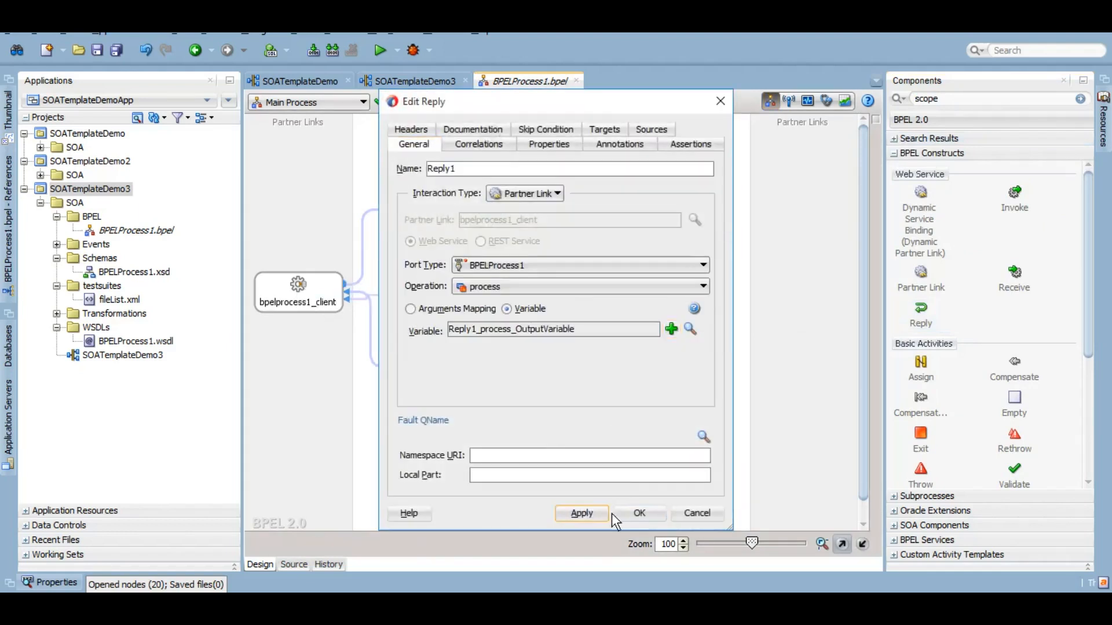
pyautogui.click(639, 512)
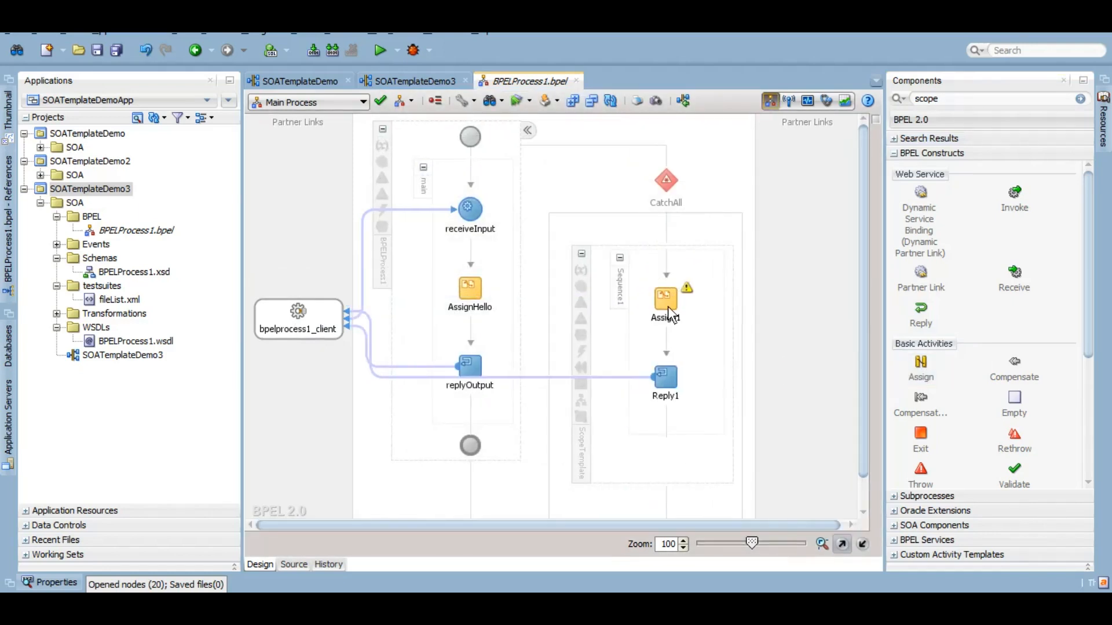
pyautogui.moveTo(665, 317)
pyautogui.write('Fault')
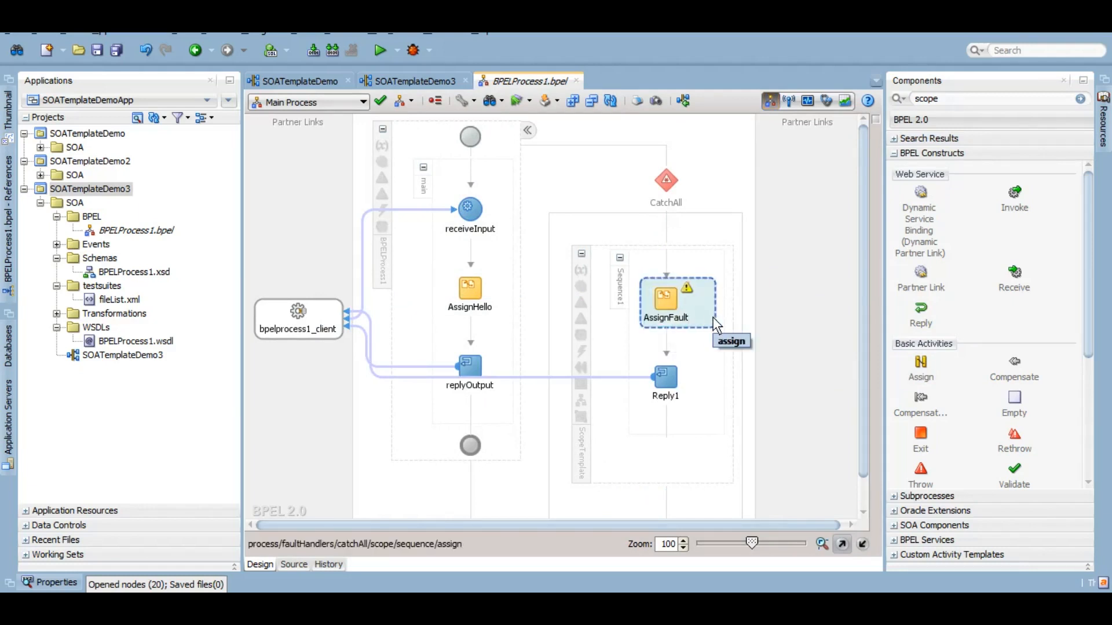
pyautogui.doubleClick(666, 297)
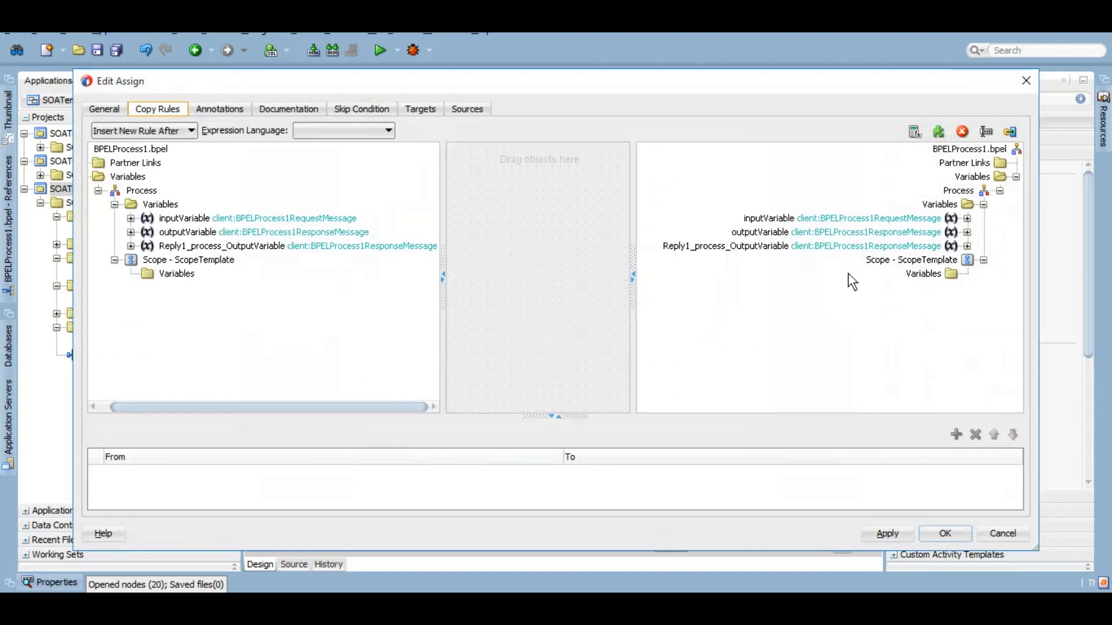
pyautogui.click(967, 246)
pyautogui.write('ora')
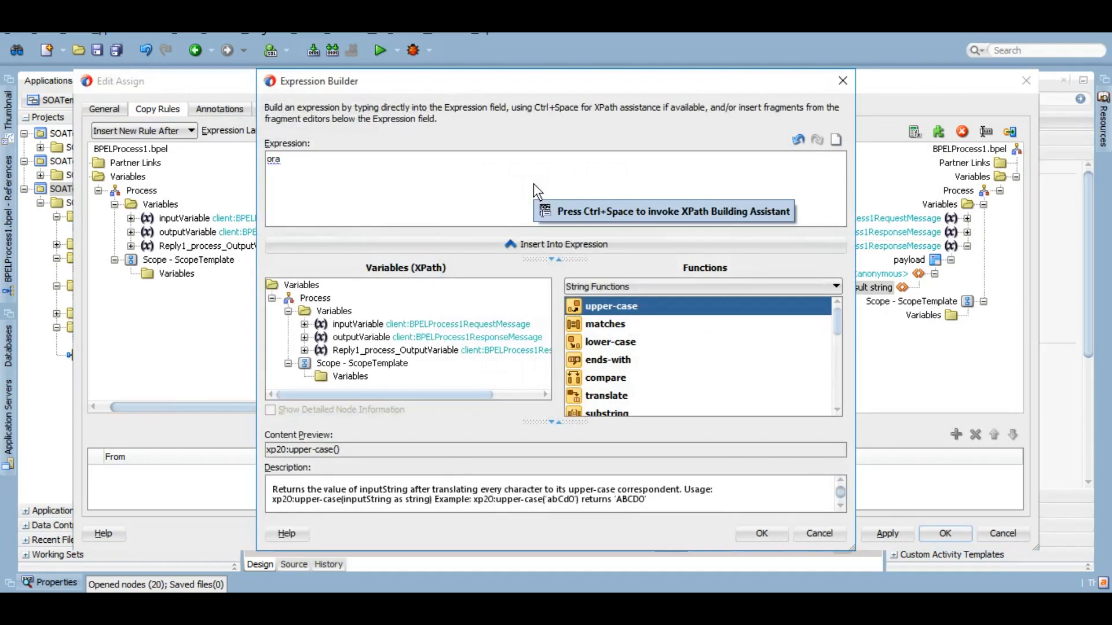
pyautogui.write(':getf')
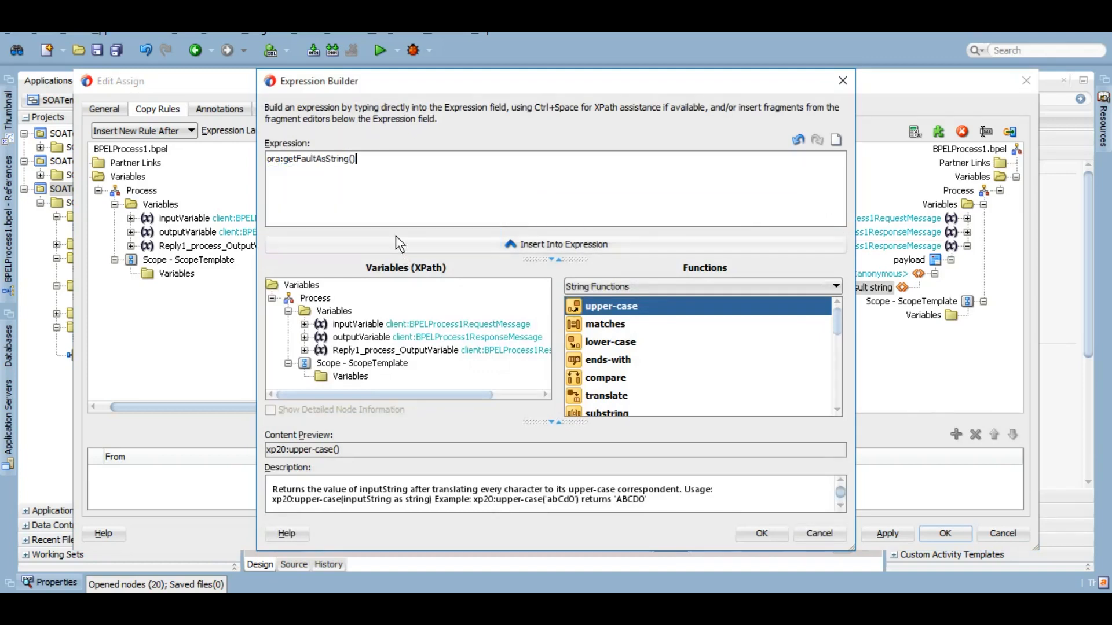
pyautogui.moveTo(404, 180)
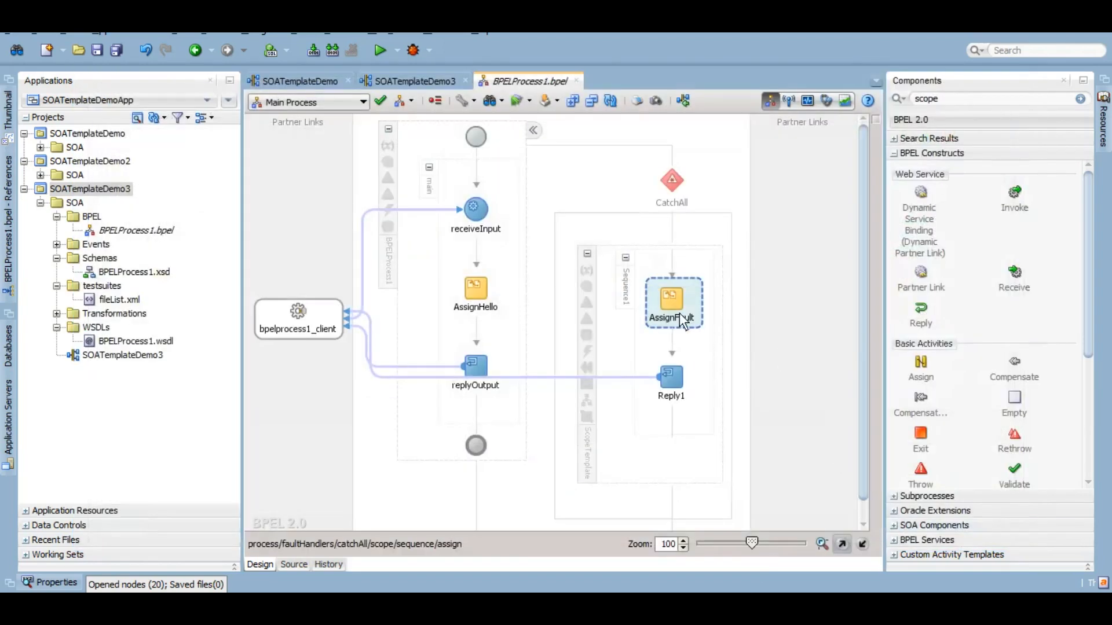
pyautogui.moveTo(638, 293)
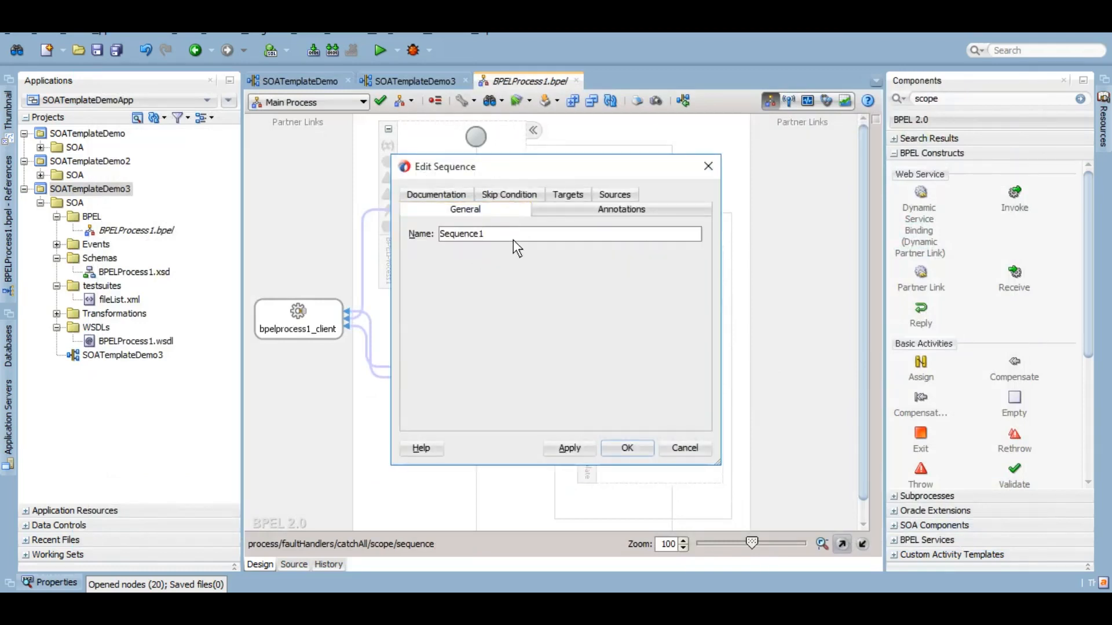
# - Rename Sequence1 inside ScopeTemplate to ErrorHandlingSequence
pyautogui.write('ErrorSequence')
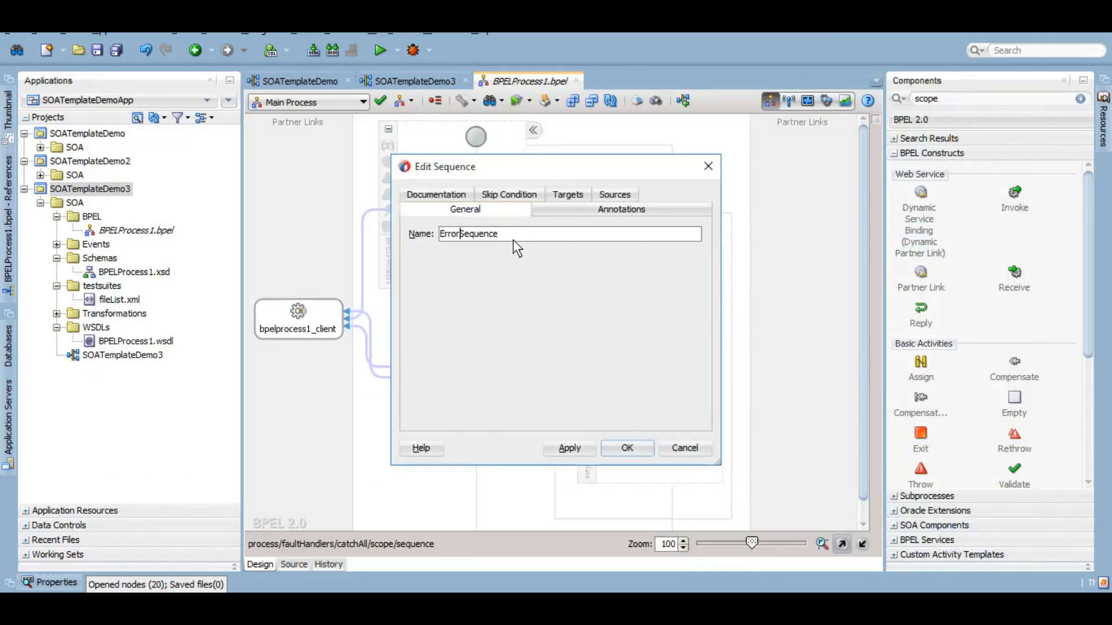
pyautogui.write('Handling')
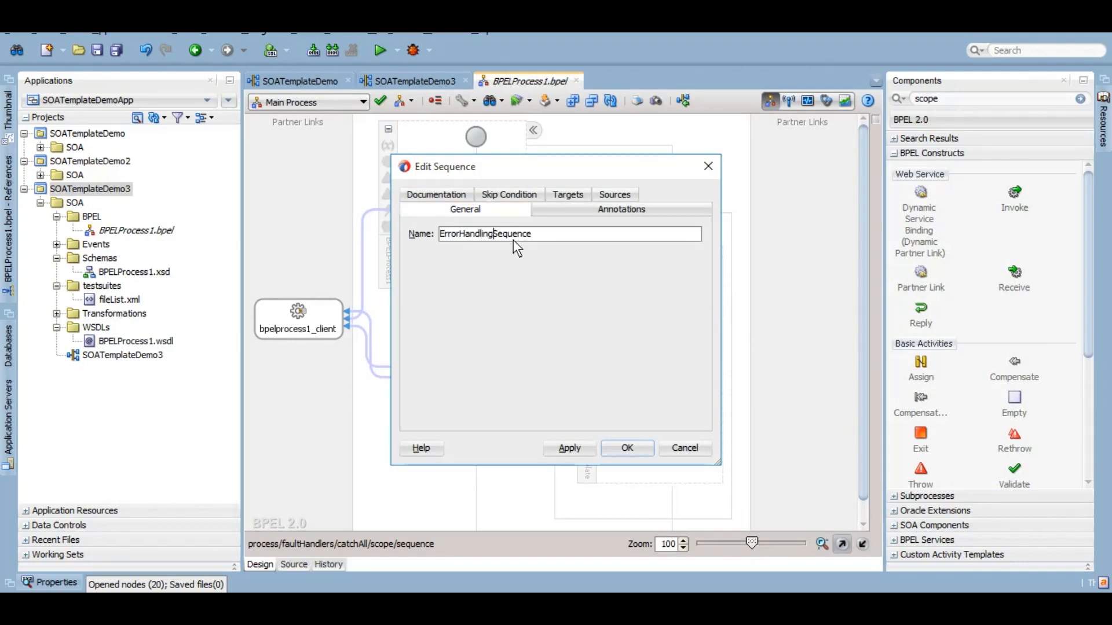
pyautogui.click(626, 447)
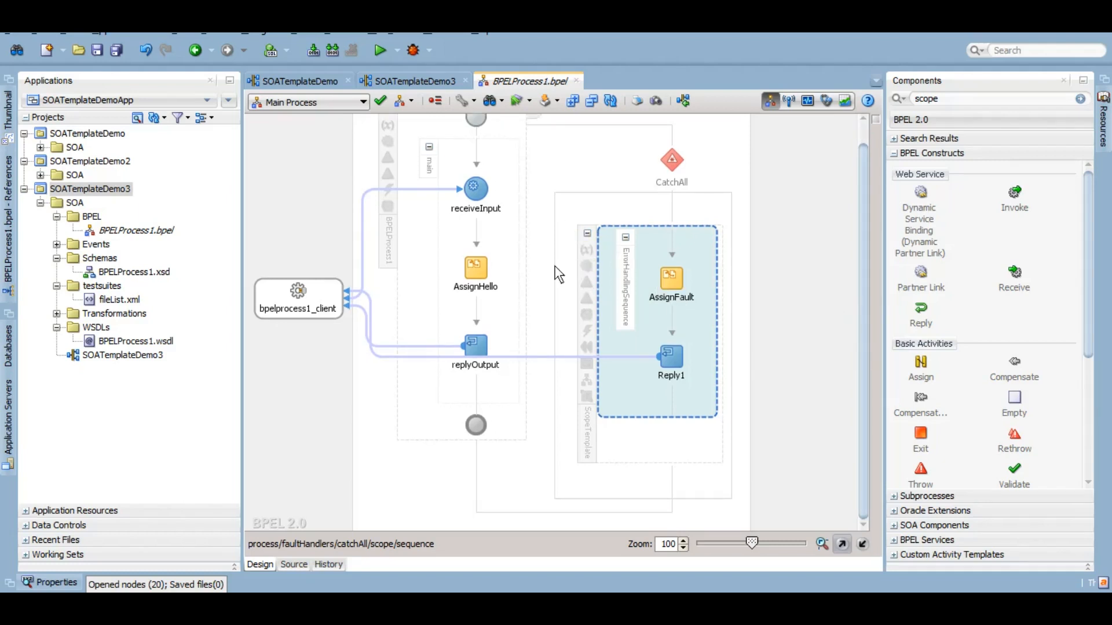
# - Save the ScopeTemplate scope as custom activity template ScopeTemplate_Hello with its schema and WSDL files
pyautogui.rightClick(638, 270)
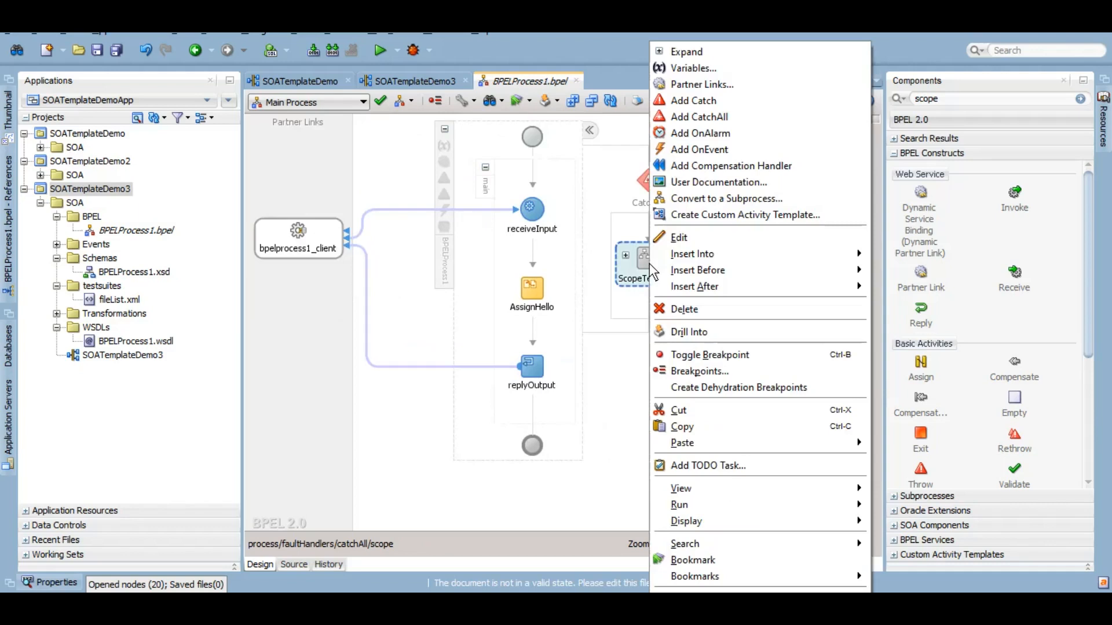
pyautogui.moveTo(730, 223)
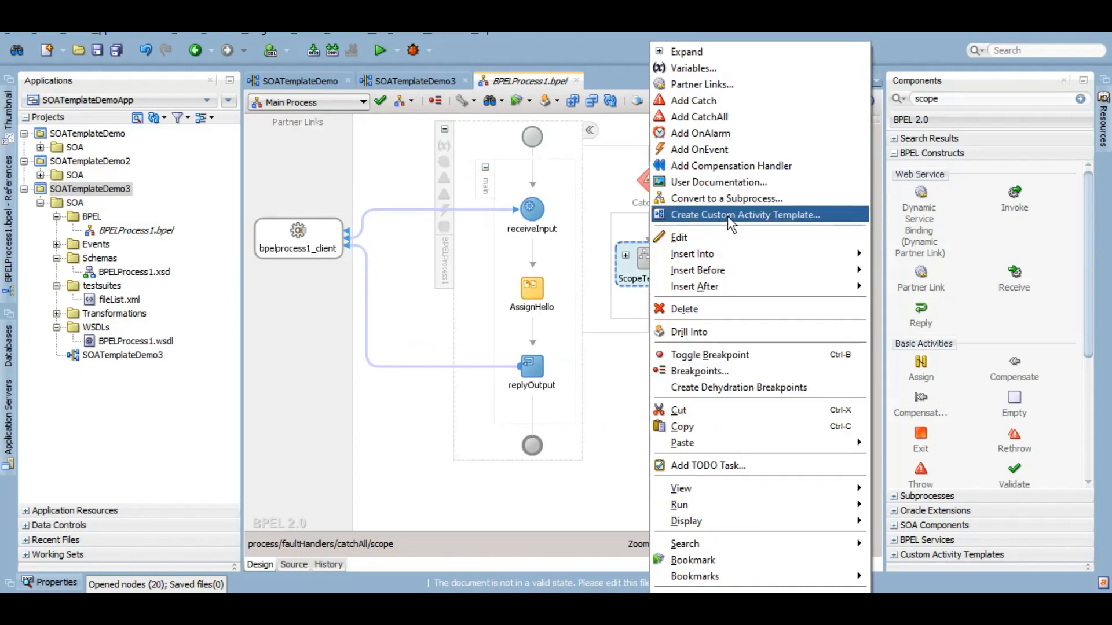
pyautogui.click(744, 215)
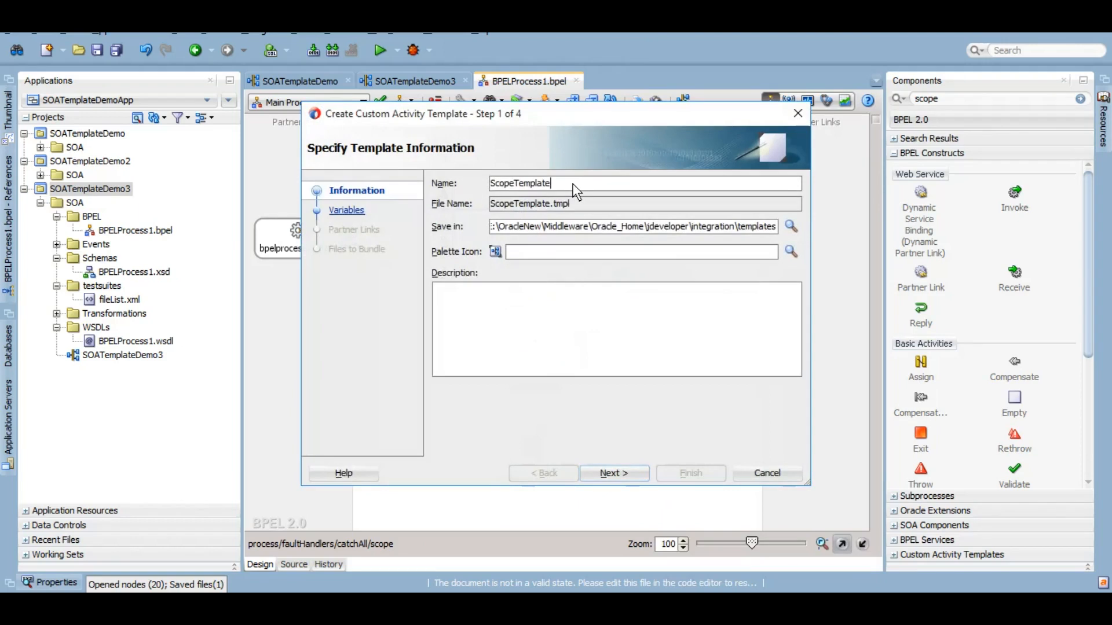
pyautogui.write('_Hell')
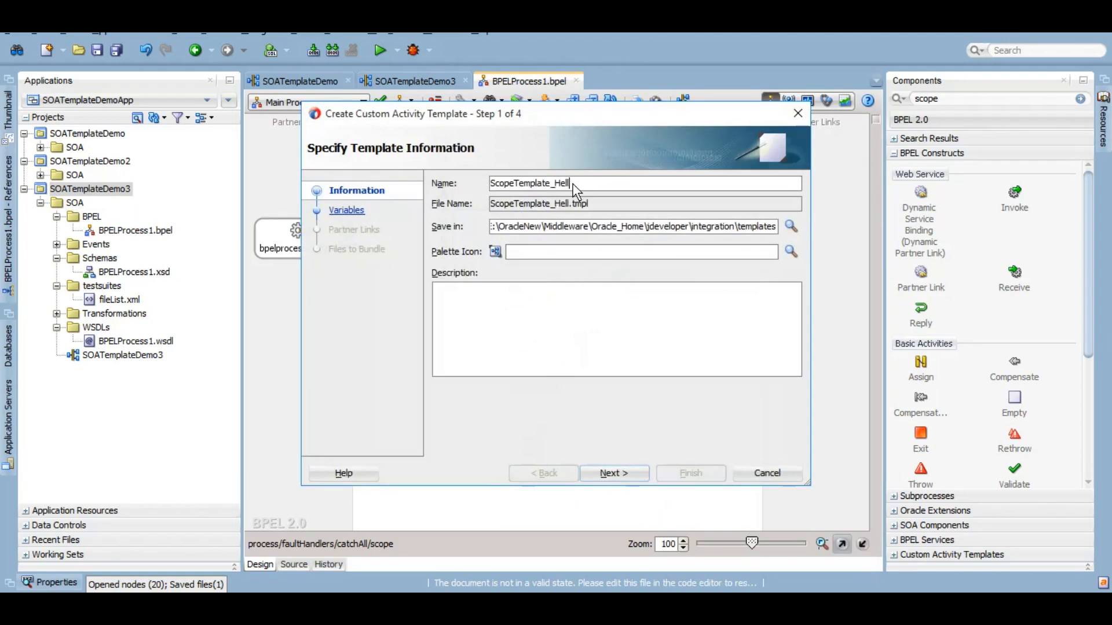
pyautogui.click(612, 473)
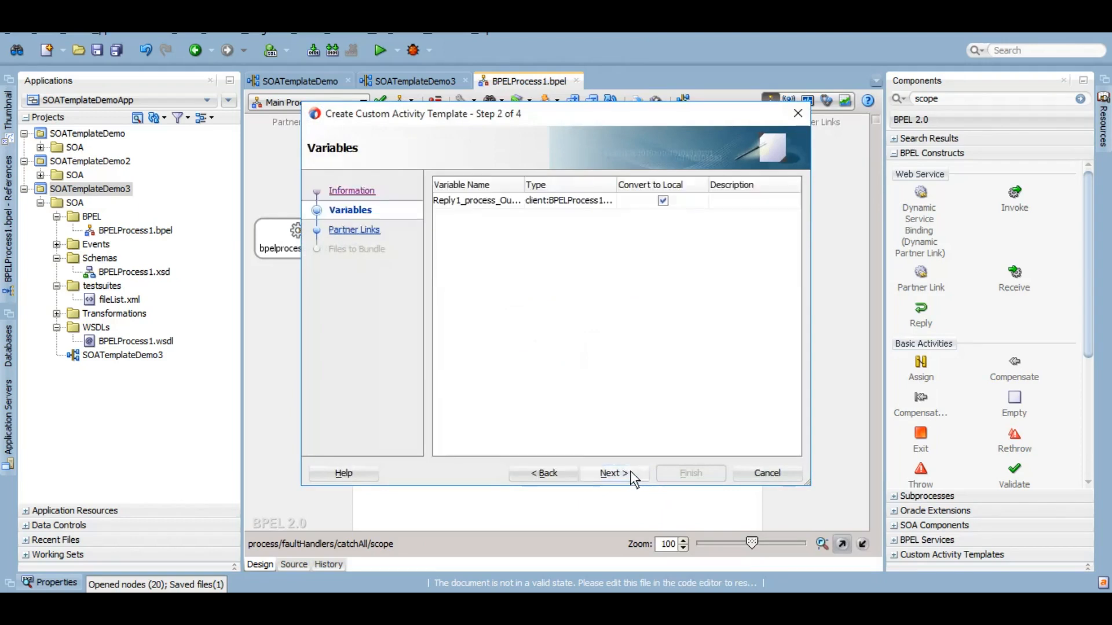
pyautogui.click(613, 474)
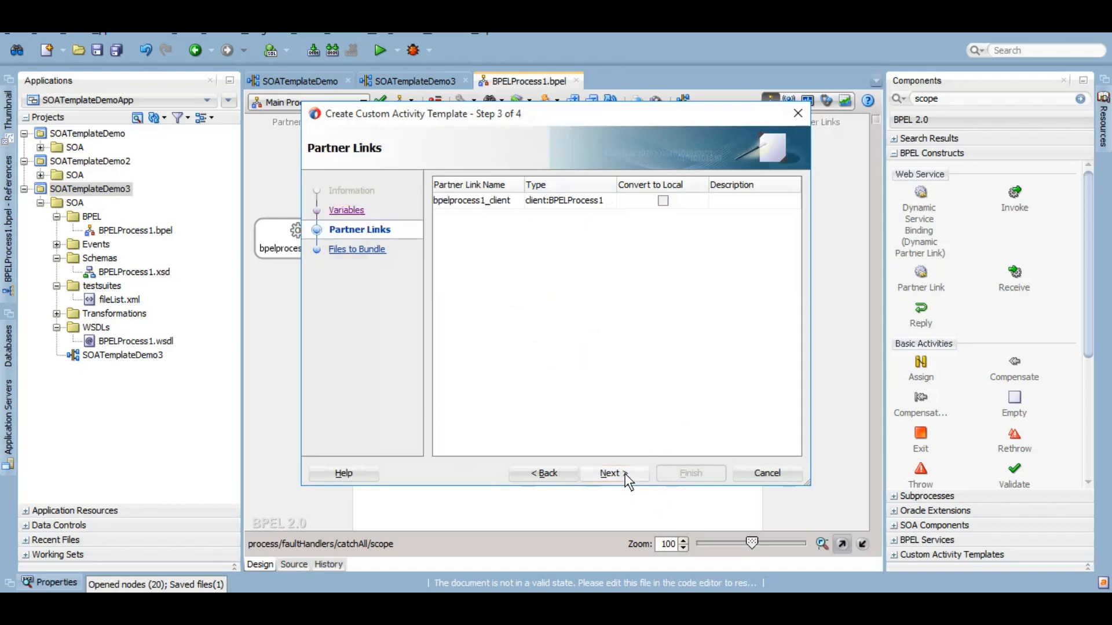
pyautogui.click(610, 474)
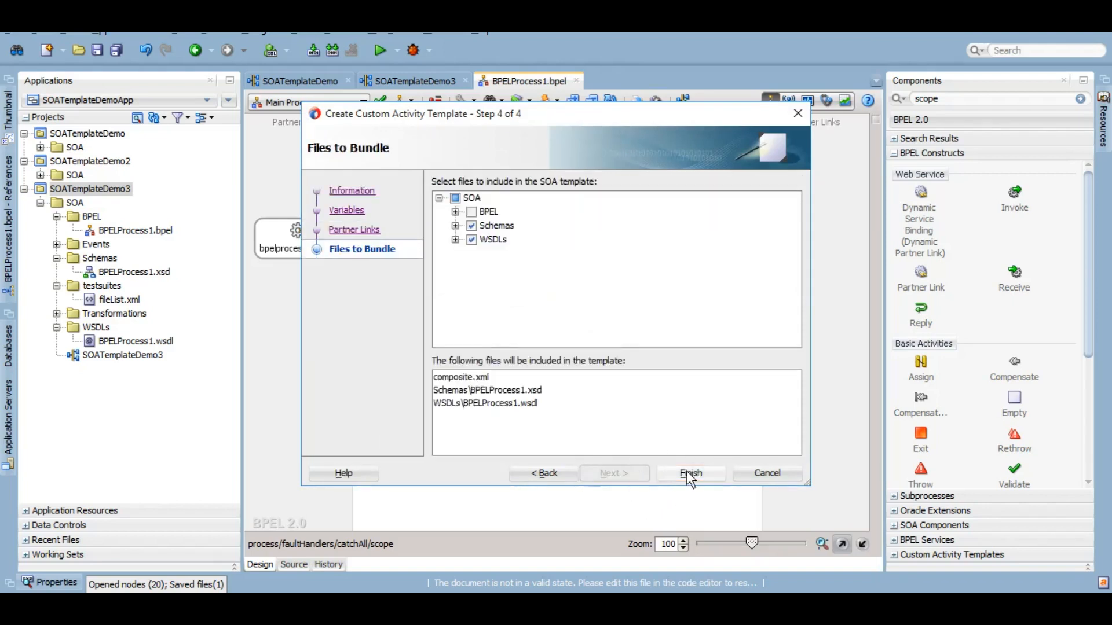
pyautogui.click(689, 473)
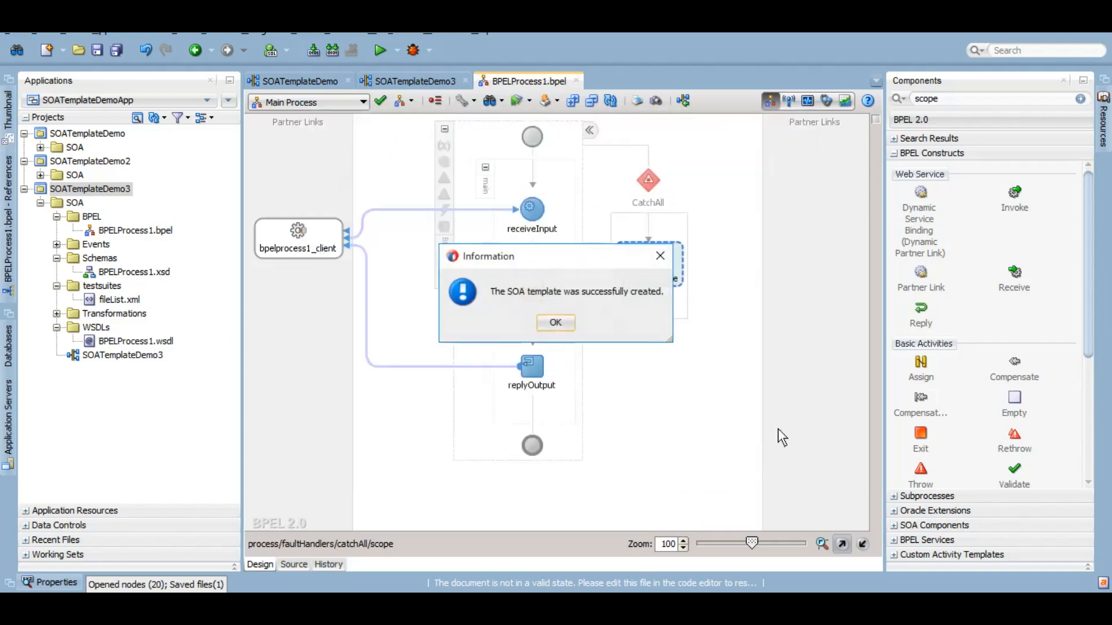
pyautogui.moveTo(619, 309)
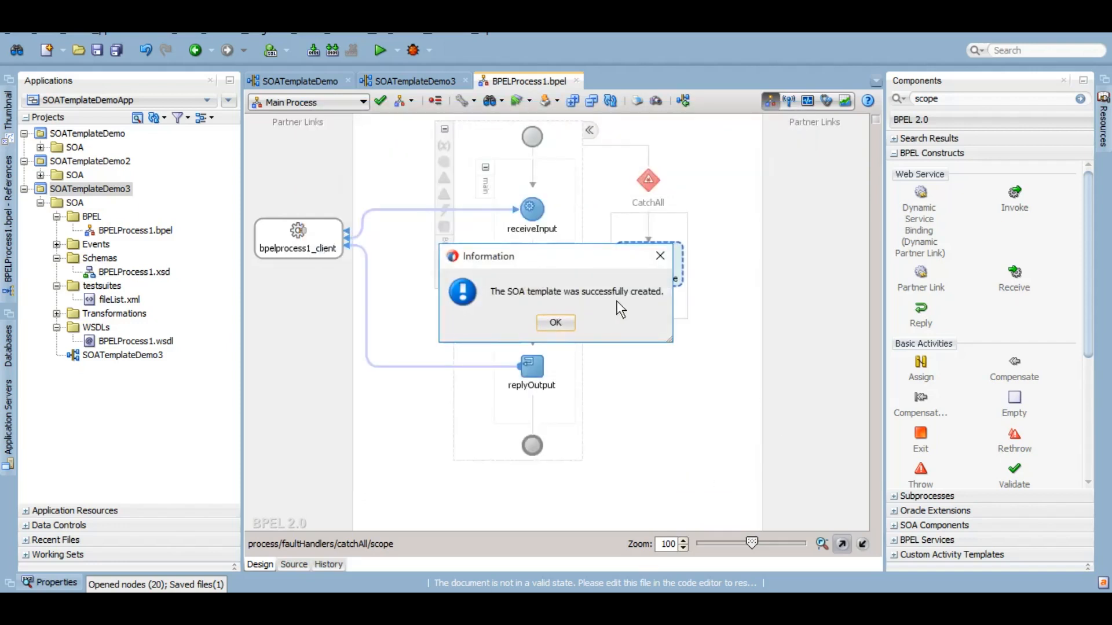
pyautogui.click(556, 322)
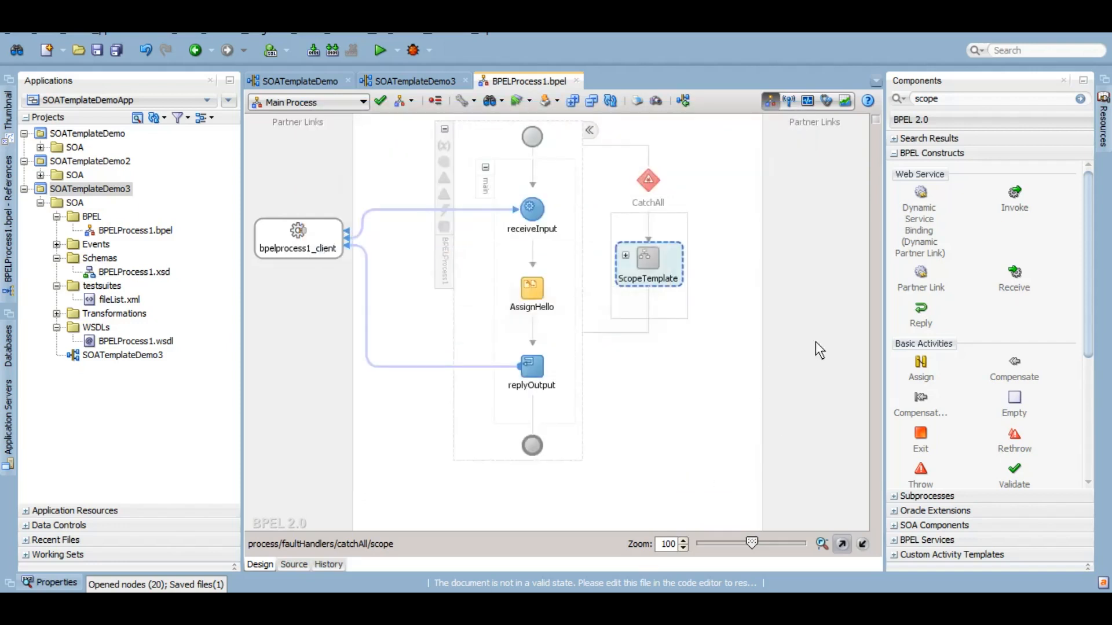
pyautogui.click(811, 331)
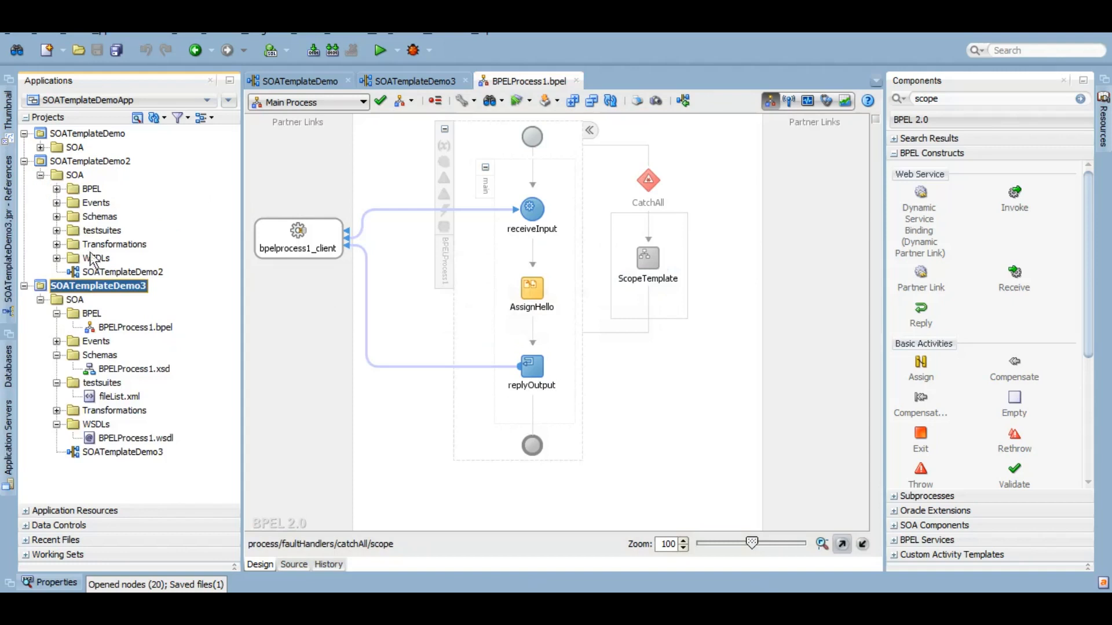
# - Open SOATemplateDemo2's BPELProcess1 and bring up the Catch block's insert options
pyautogui.click(123, 271)
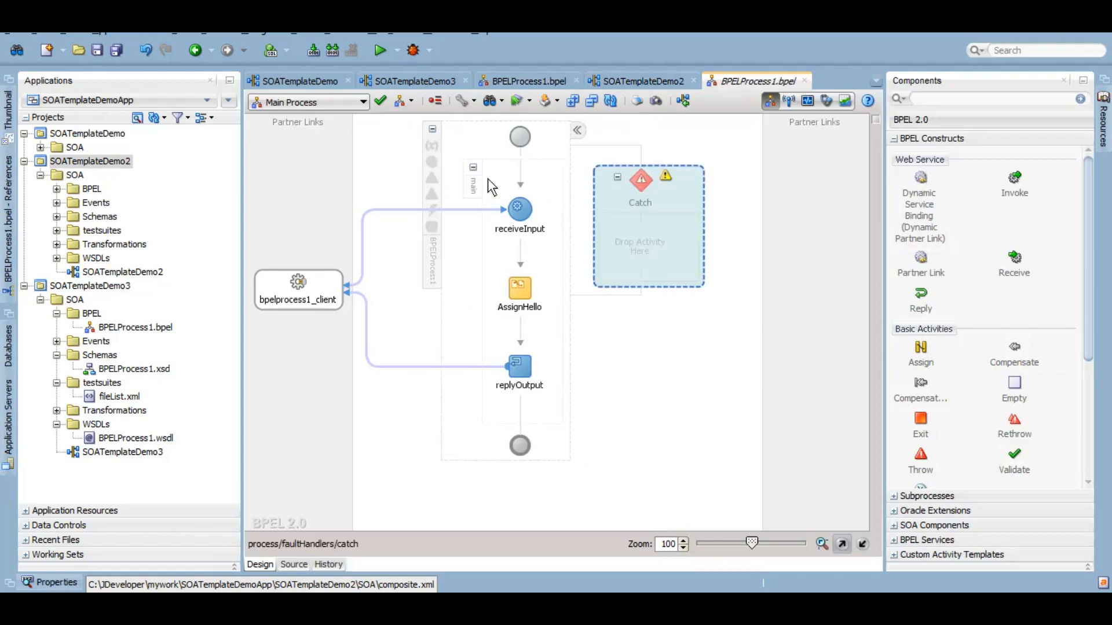
pyautogui.rightClick(638, 212)
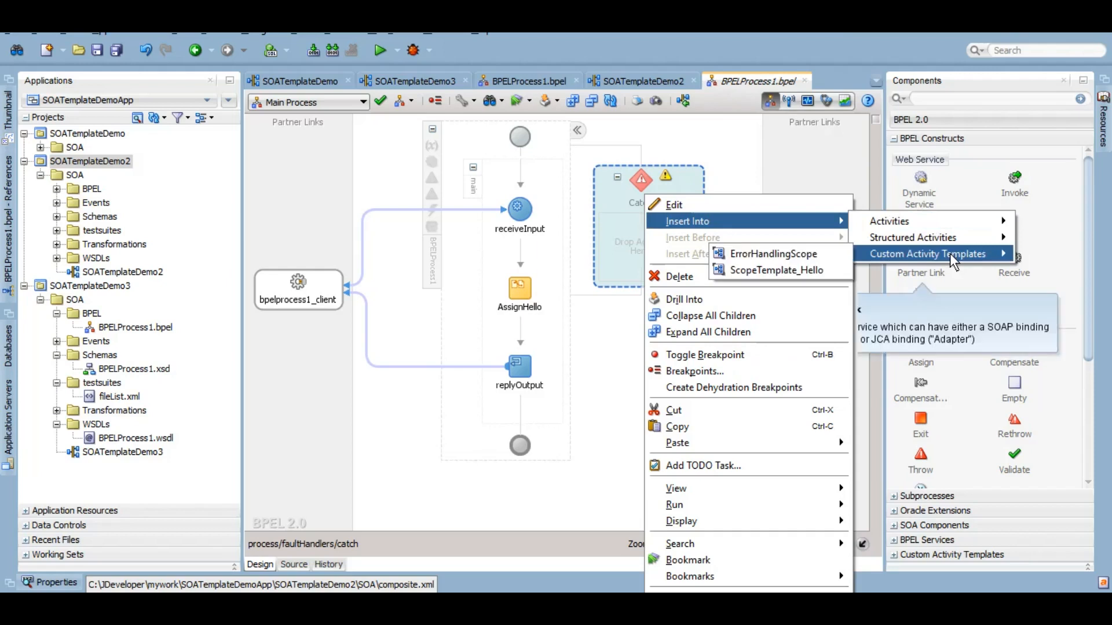
pyautogui.moveTo(759, 277)
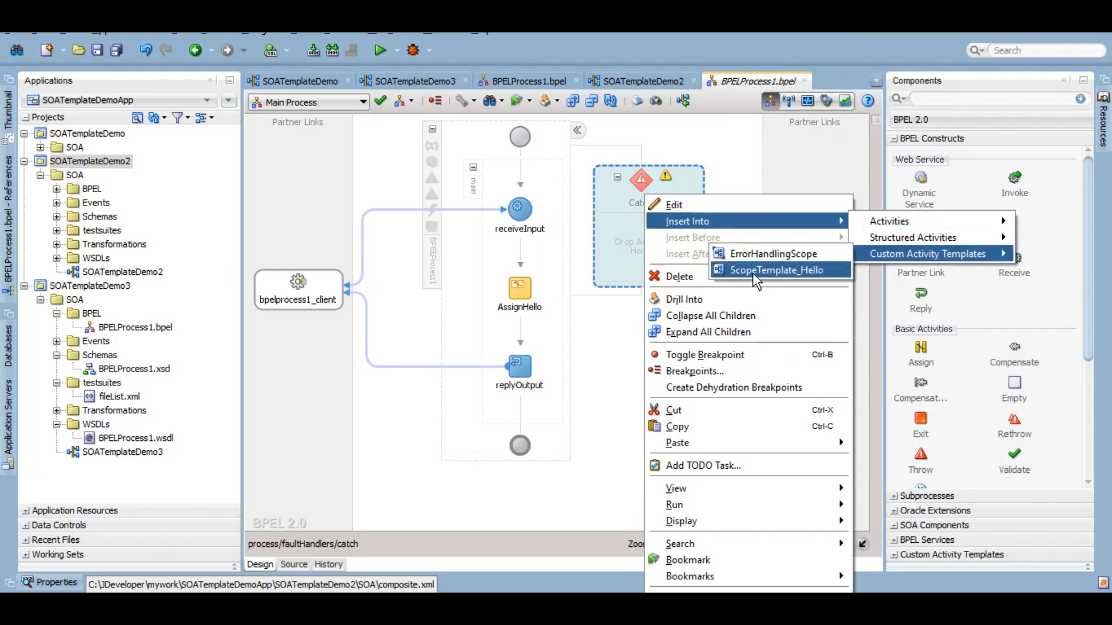
pyautogui.moveTo(773, 275)
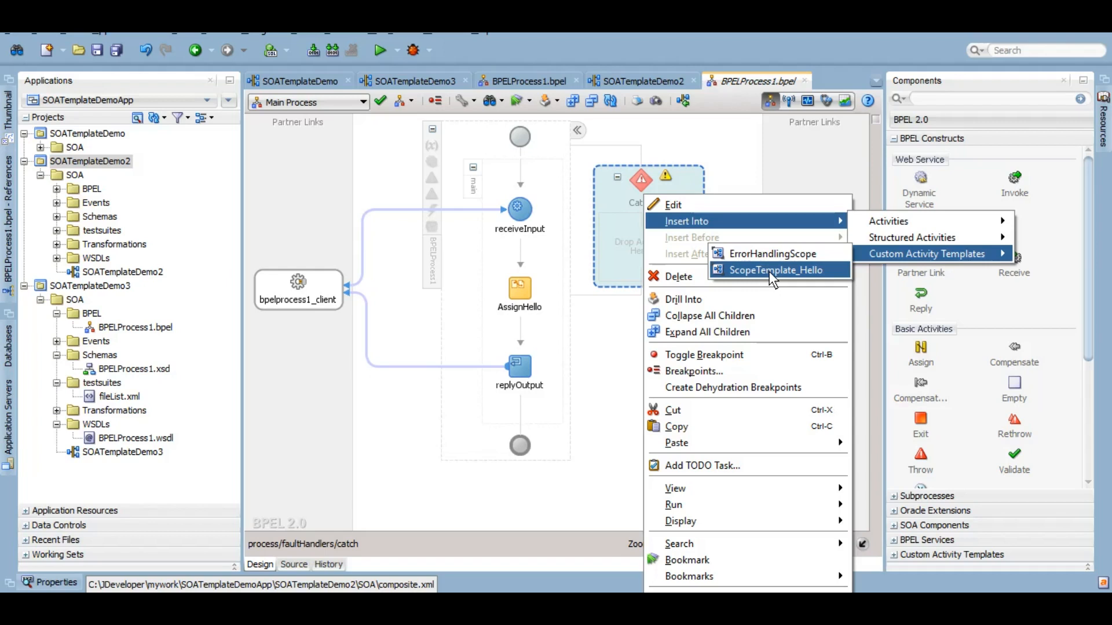
# - Insert the ScopeTemplate_Hello template into the Catch block, skipping conflicts
pyautogui.click(776, 270)
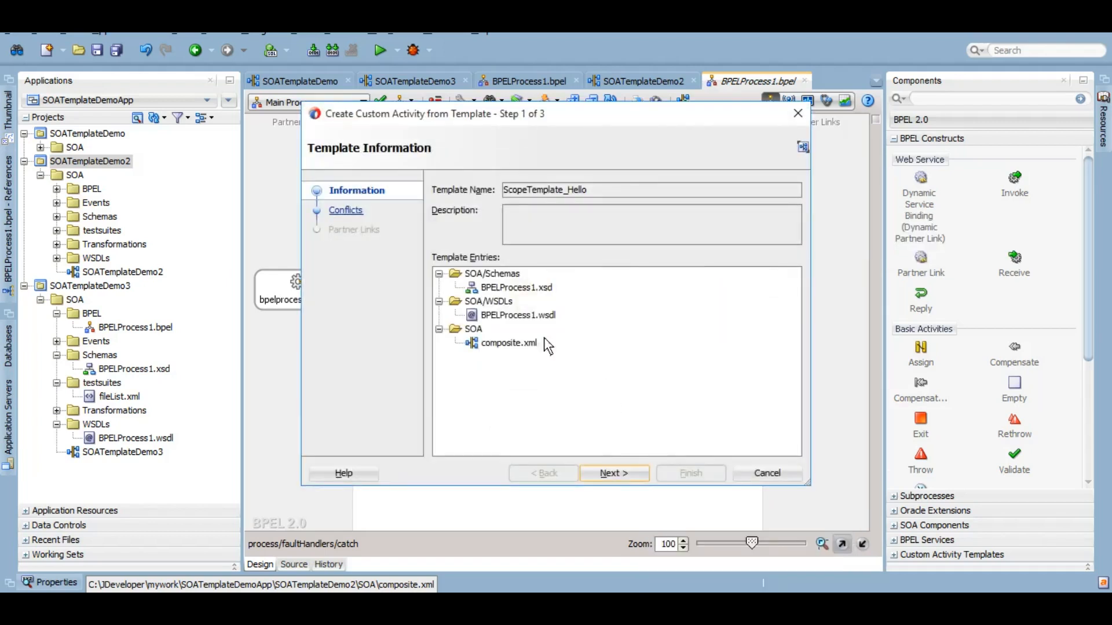
pyautogui.moveTo(117, 224)
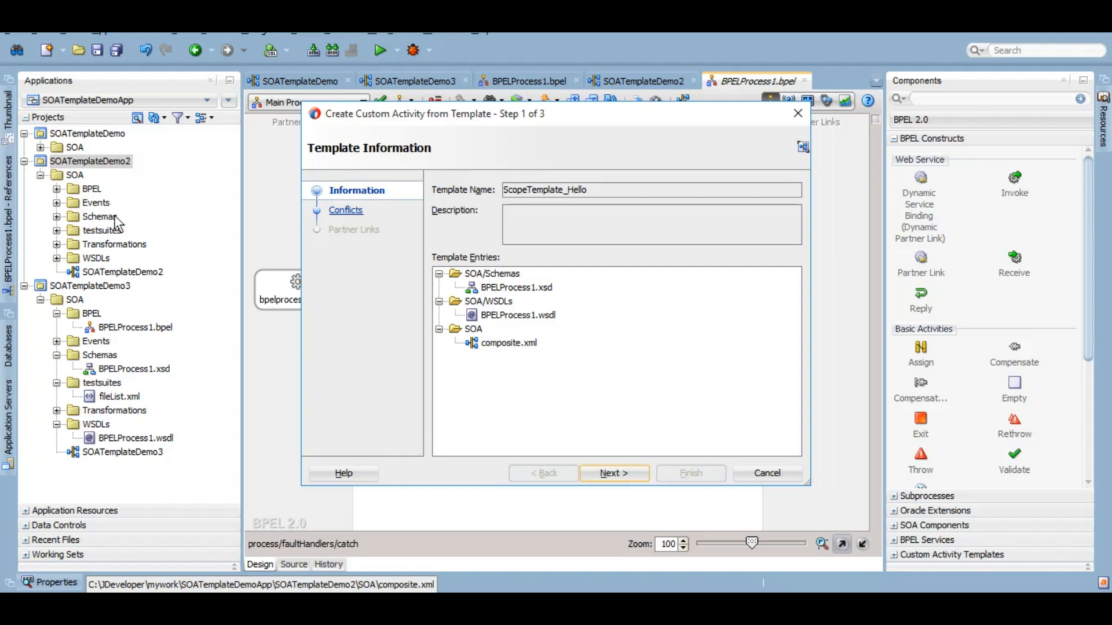
pyautogui.moveTo(532, 297)
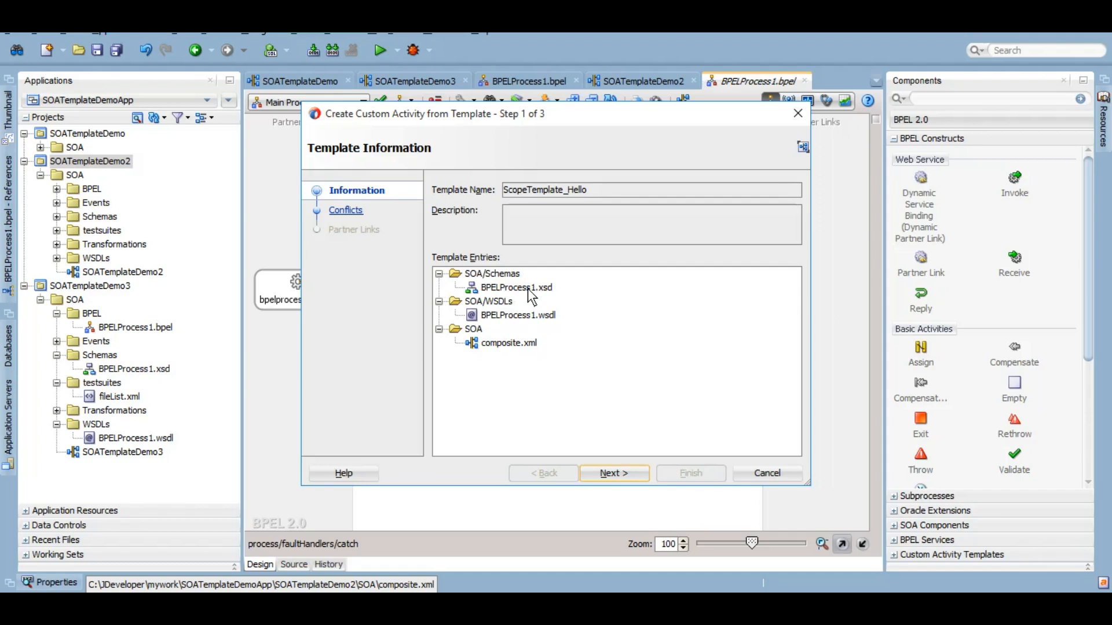
pyautogui.moveTo(562, 413)
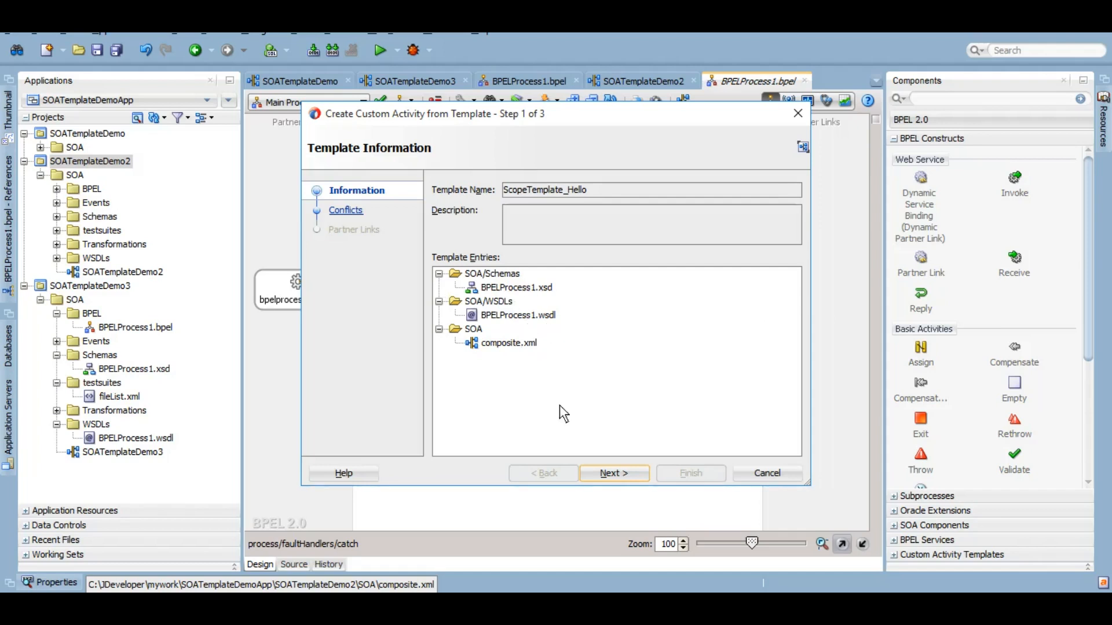
pyautogui.click(612, 473)
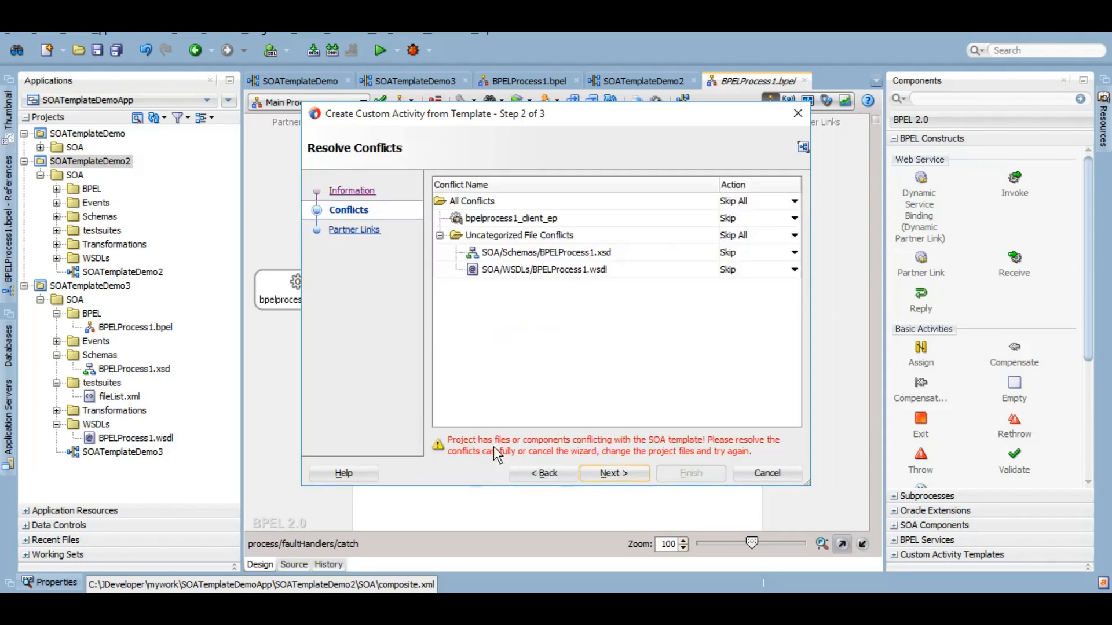
pyautogui.moveTo(670, 454)
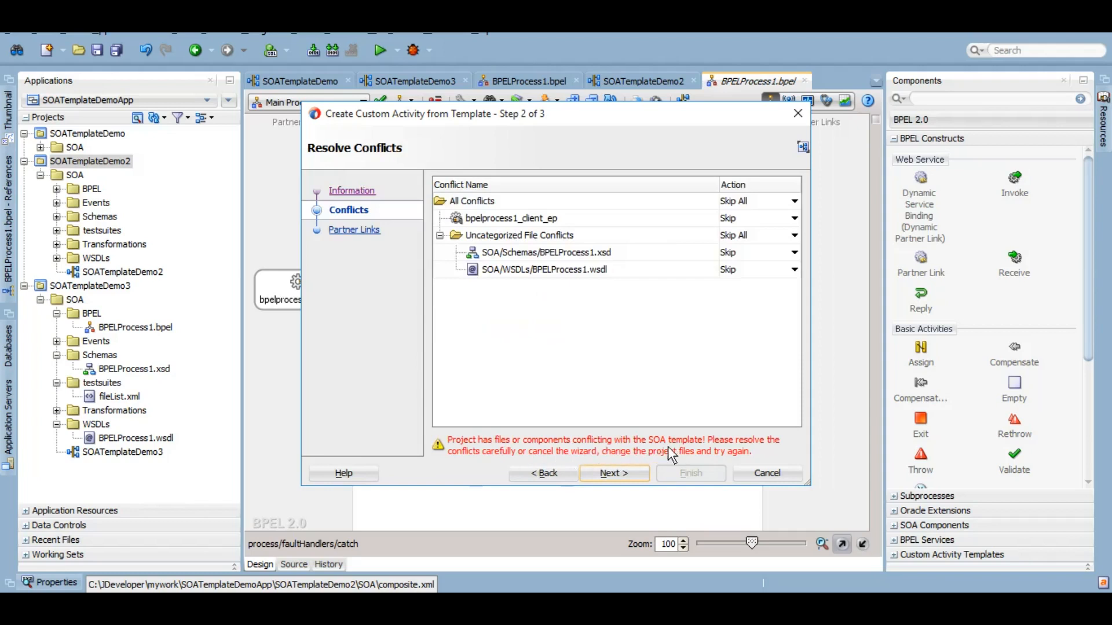
pyautogui.moveTo(664, 383)
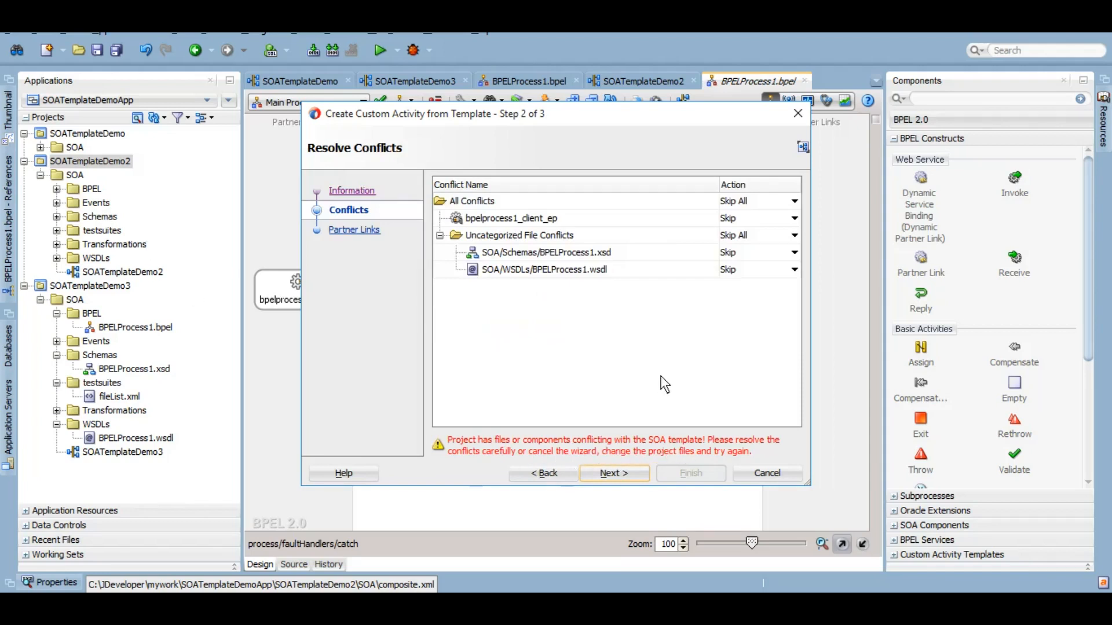
pyautogui.moveTo(555, 266)
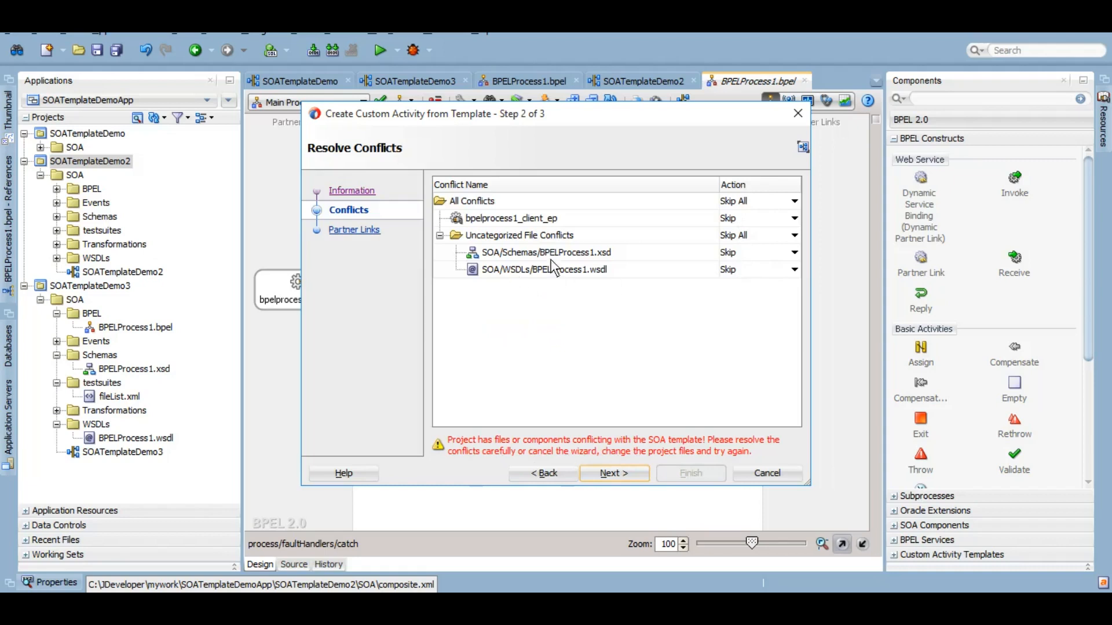
pyautogui.moveTo(736, 332)
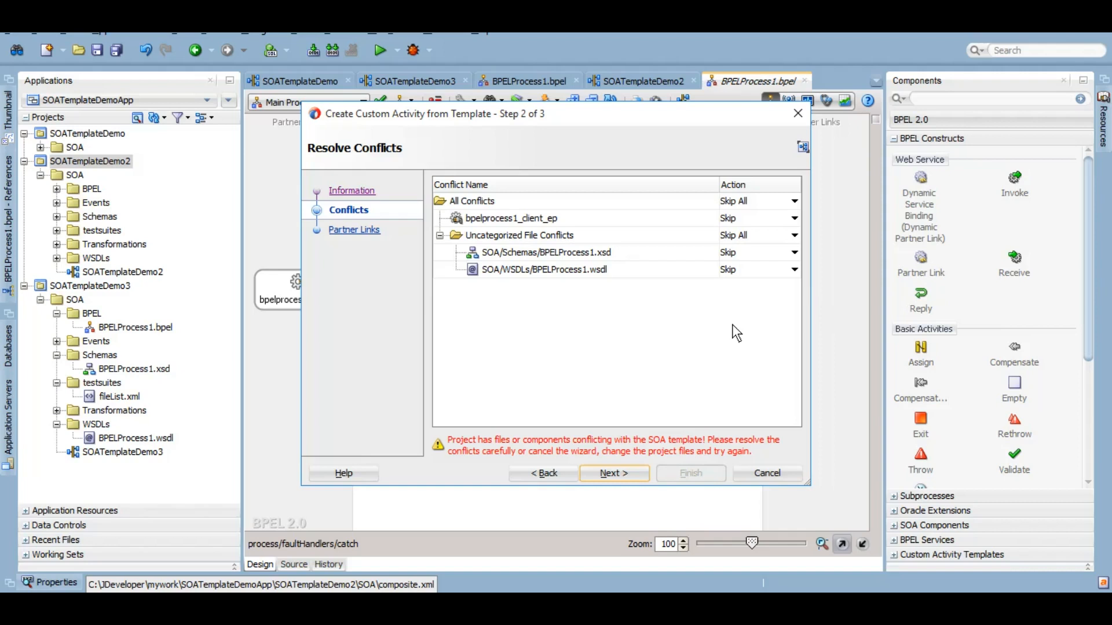
pyautogui.click(613, 473)
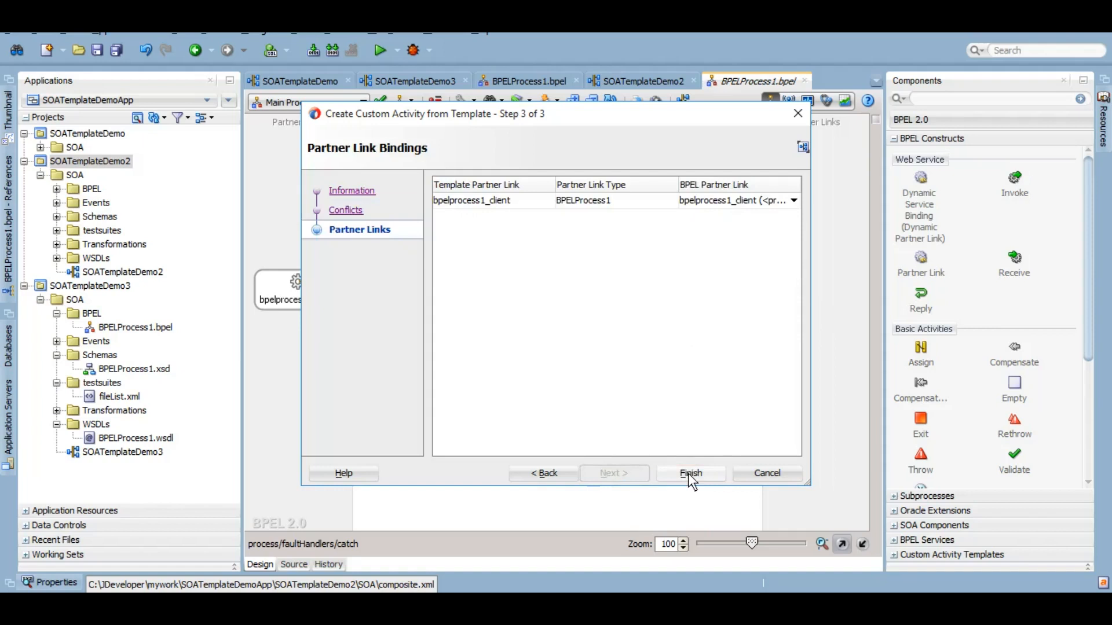
pyautogui.click(689, 473)
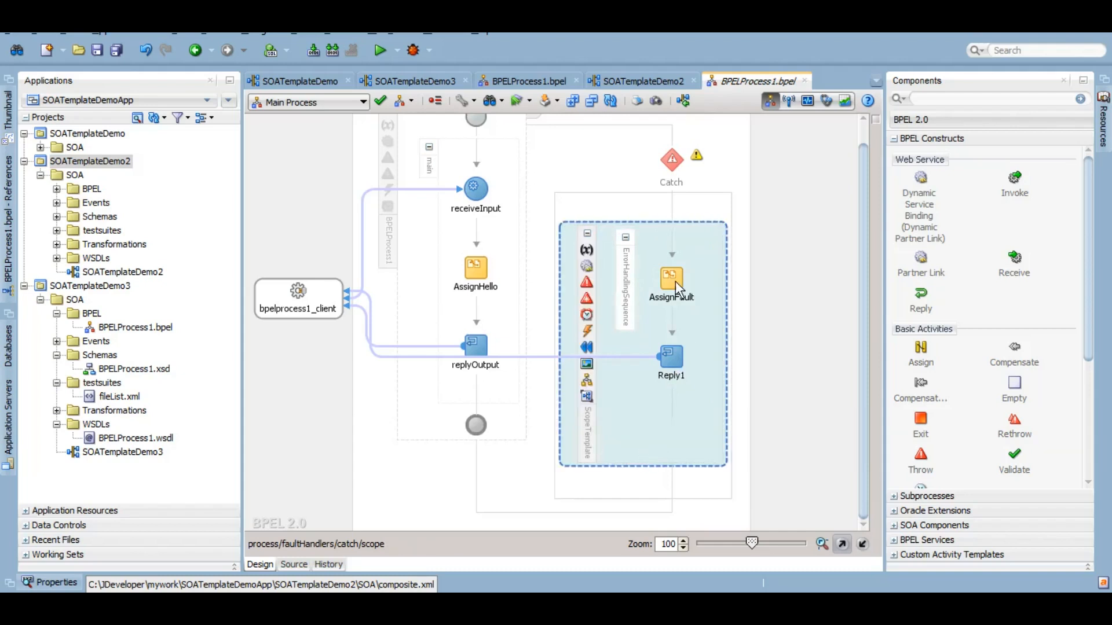
# - Open AssignFault's copy rules showing ora:getFaultAsString() mapped to Reply1's result
pyautogui.click(670, 282)
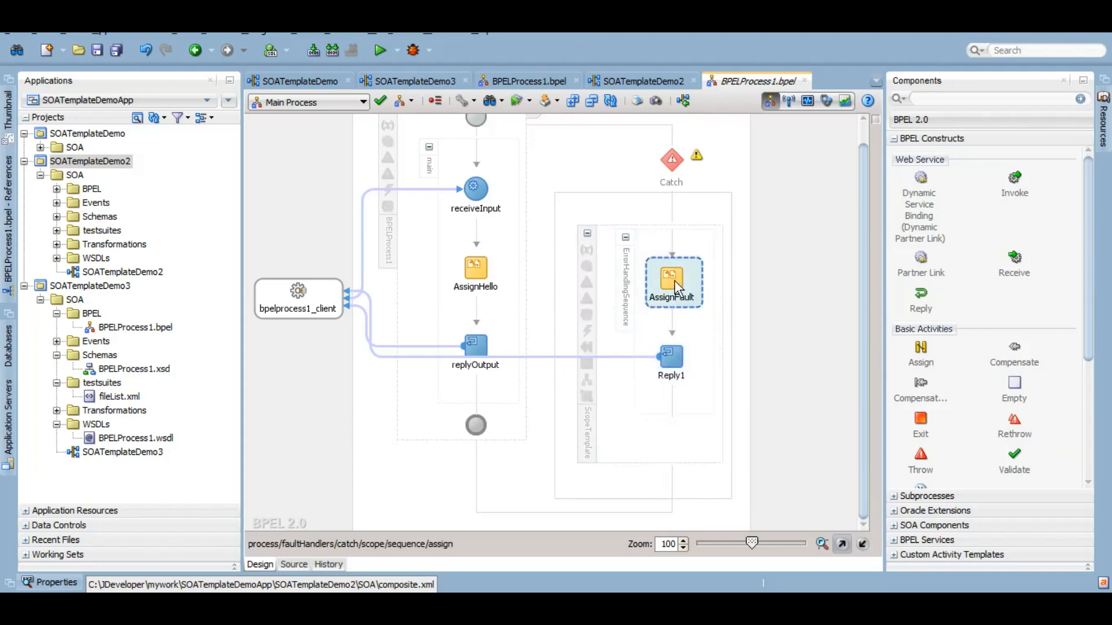
pyautogui.doubleClick(671, 280)
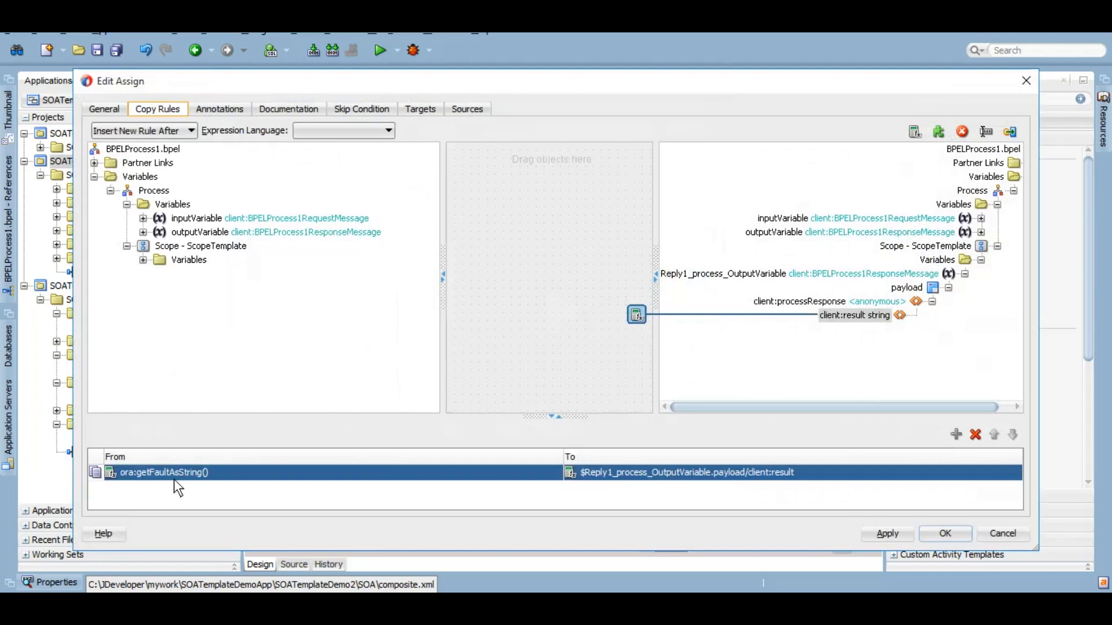